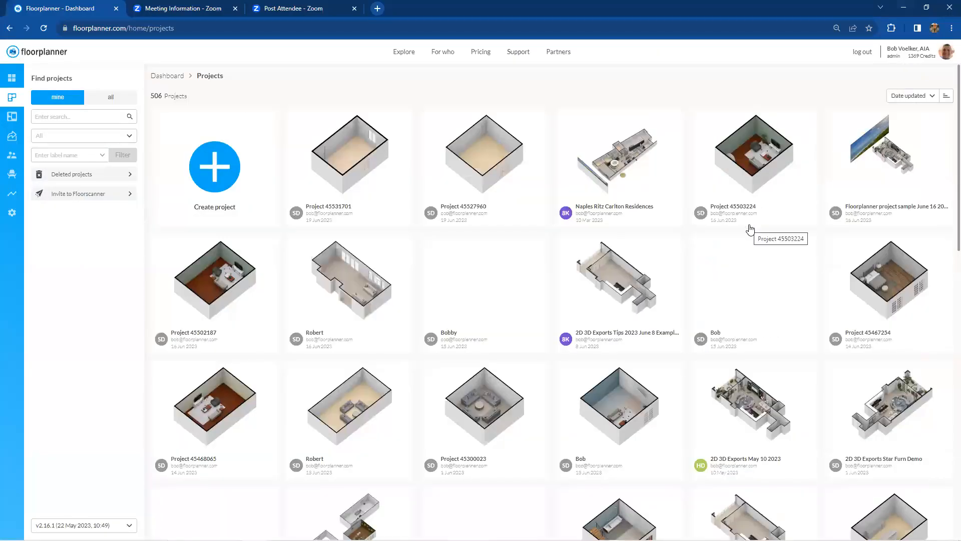
pyautogui.moveTo(746, 228)
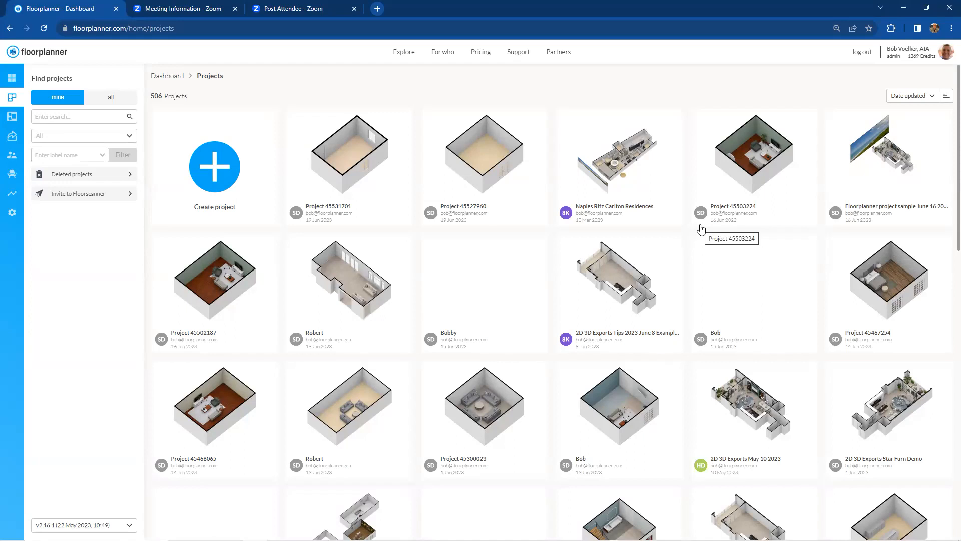
pyautogui.moveTo(442, 230)
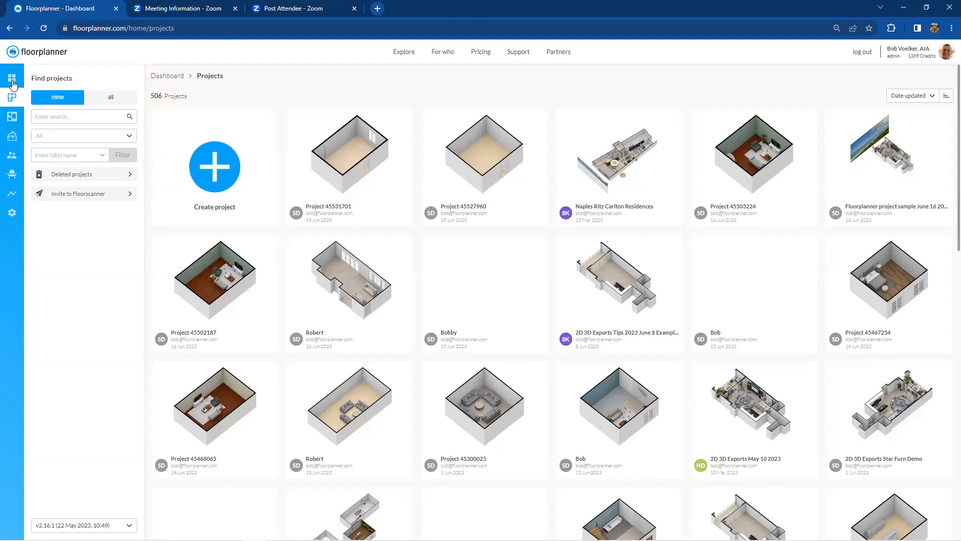
# - From the dashboard, open the Styleboards & Roomstyles update under New features in a new tab
pyautogui.click(11, 78)
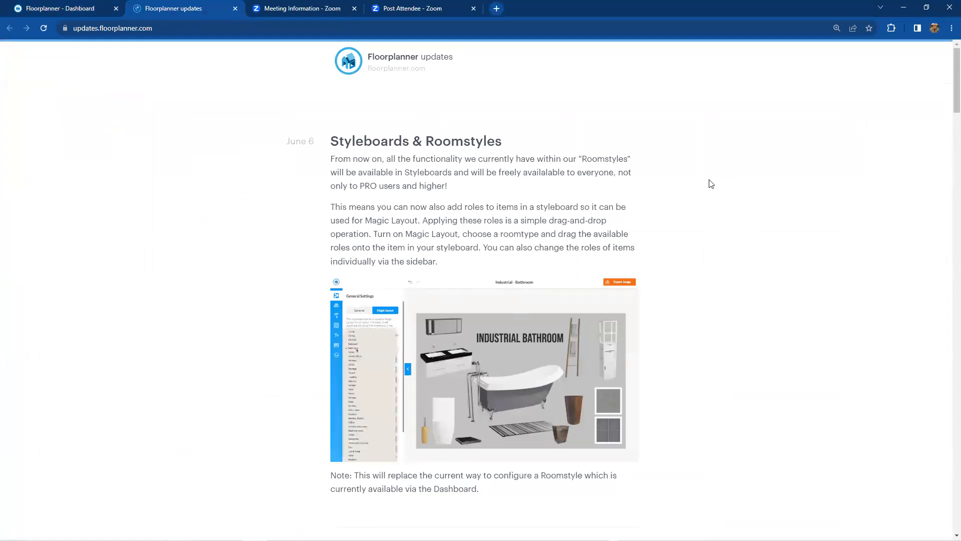
# - Read the plants, library toggle and product-list announcements, then return to the dashboard tab
pyautogui.scroll(-3)
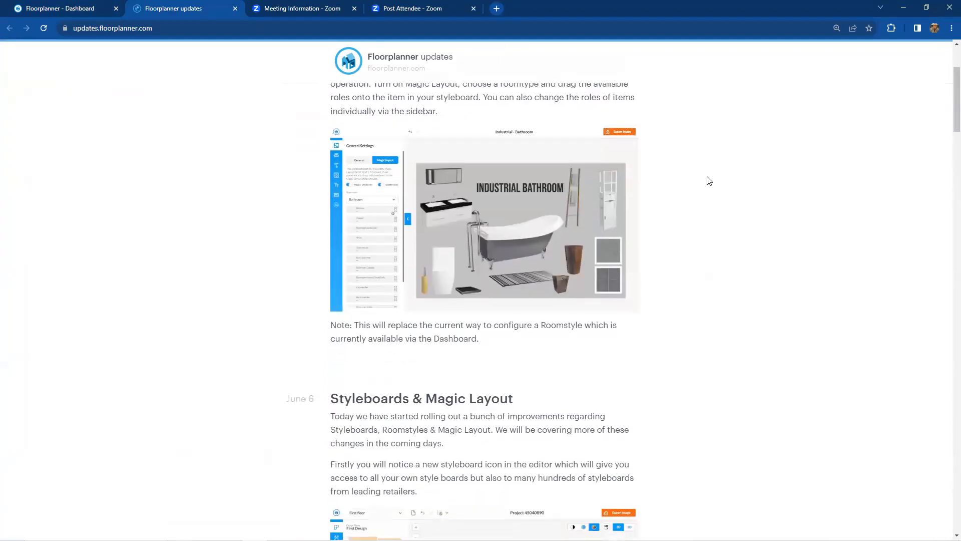
pyautogui.scroll(-3)
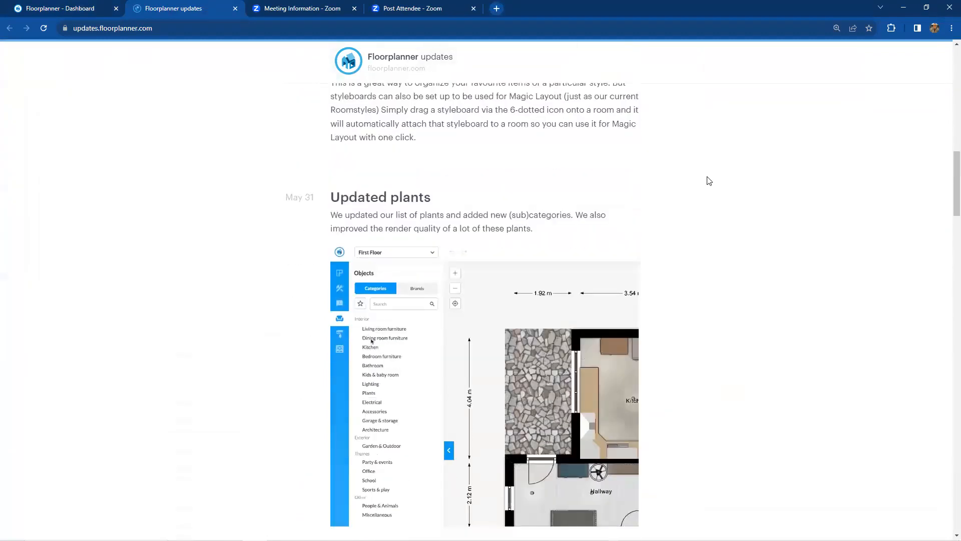
pyautogui.scroll(-3)
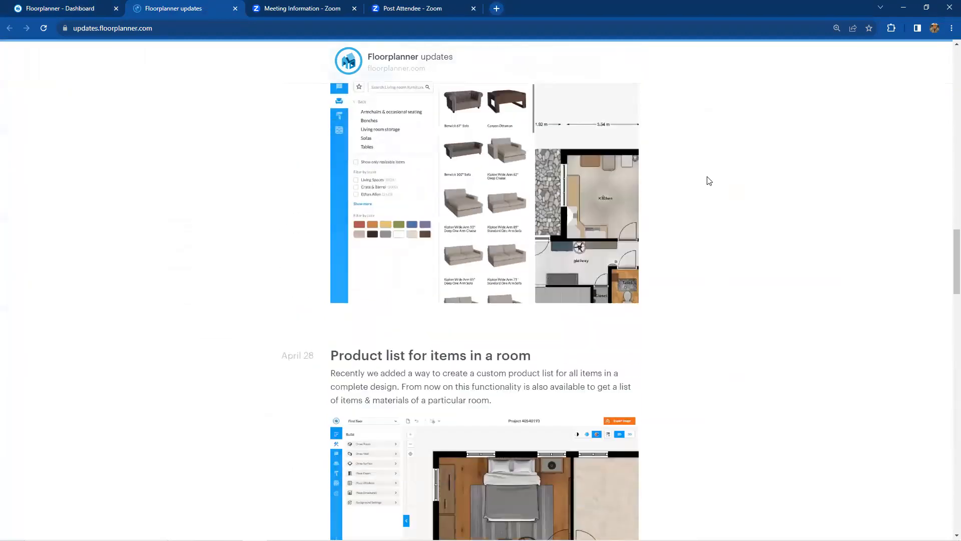
pyautogui.scroll(-3)
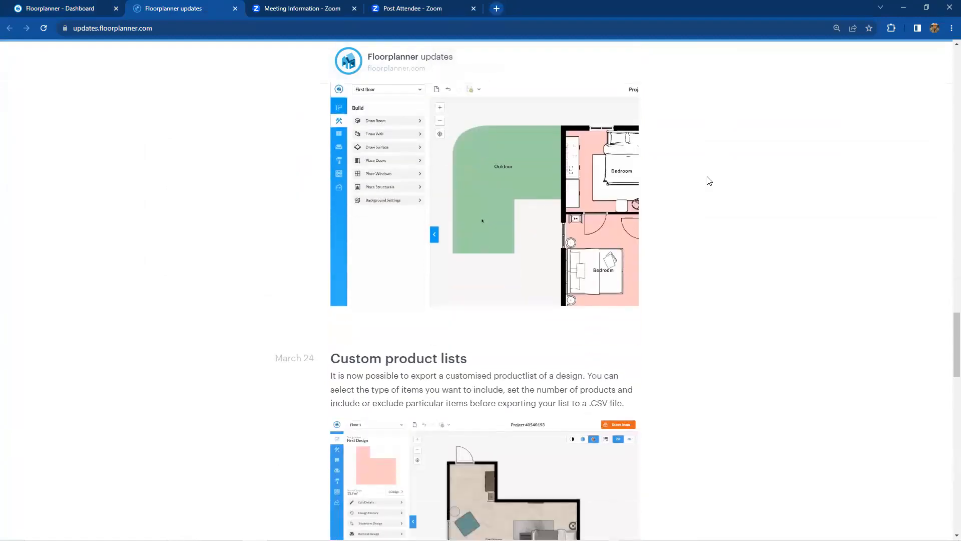
pyautogui.scroll(-3)
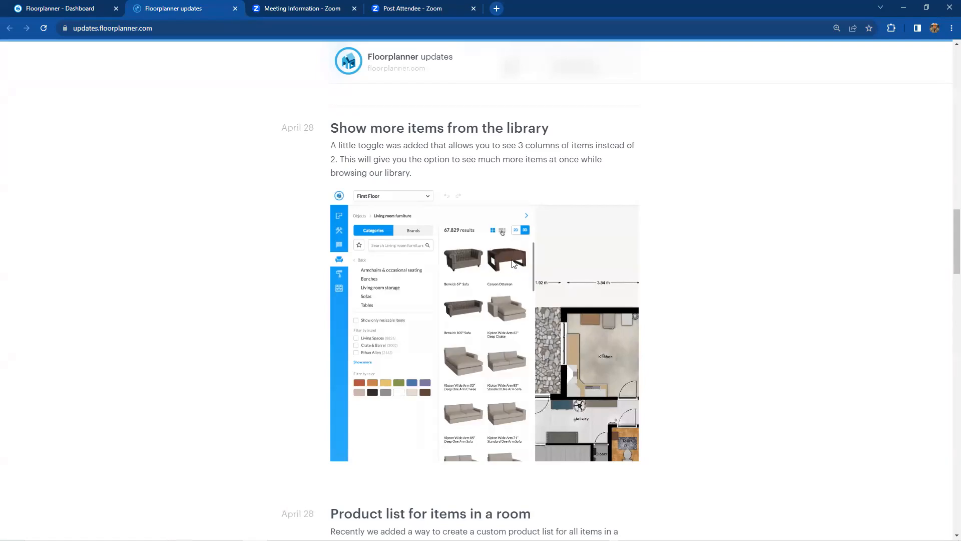
pyautogui.click(502, 230)
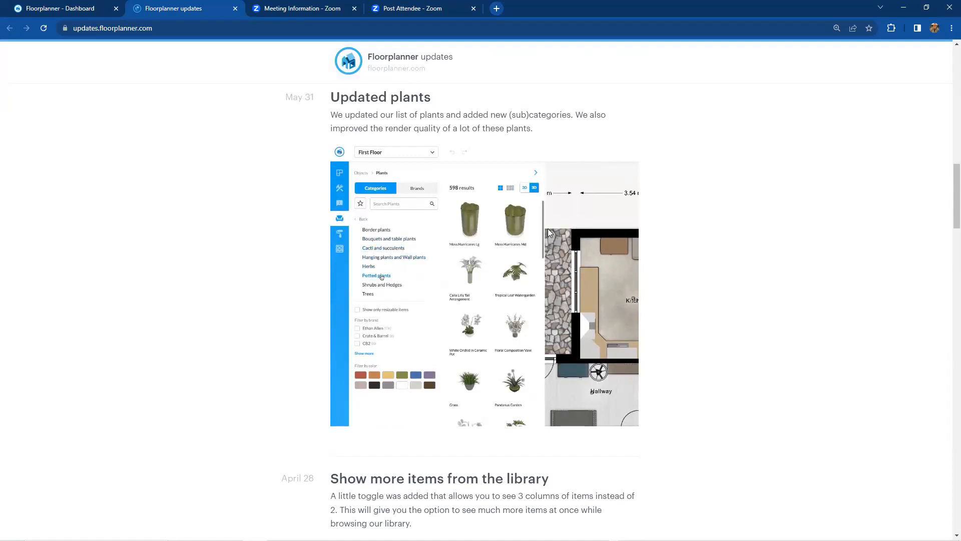
pyautogui.click(377, 275)
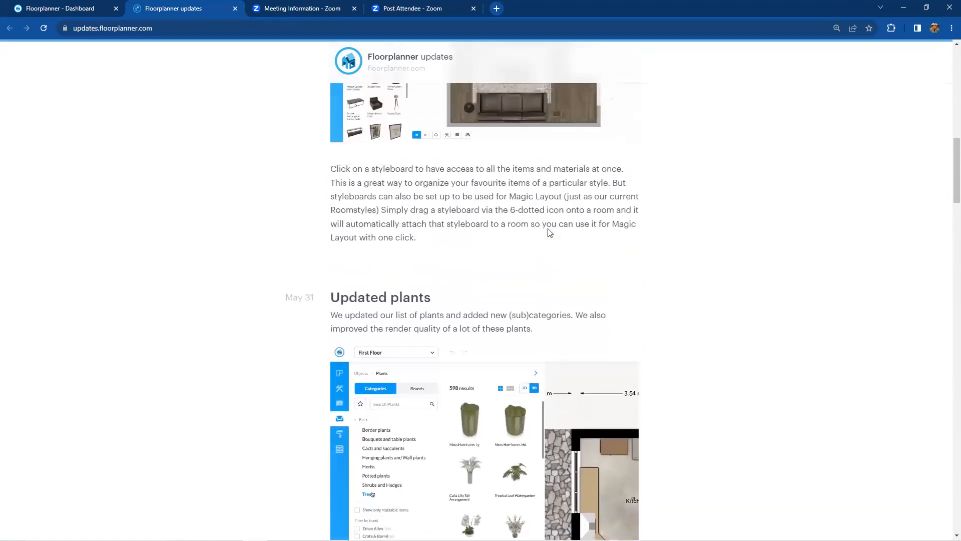
pyautogui.scroll(3)
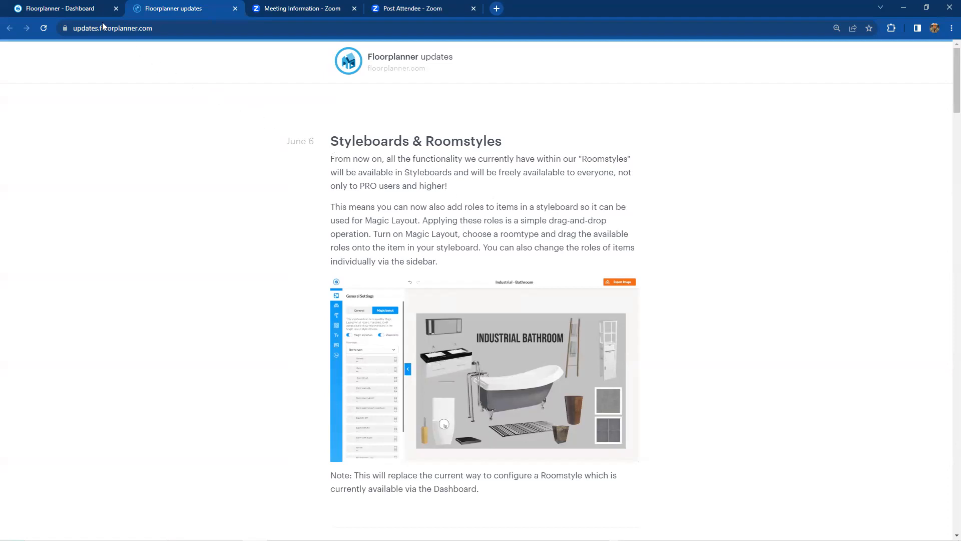
pyautogui.click(58, 8)
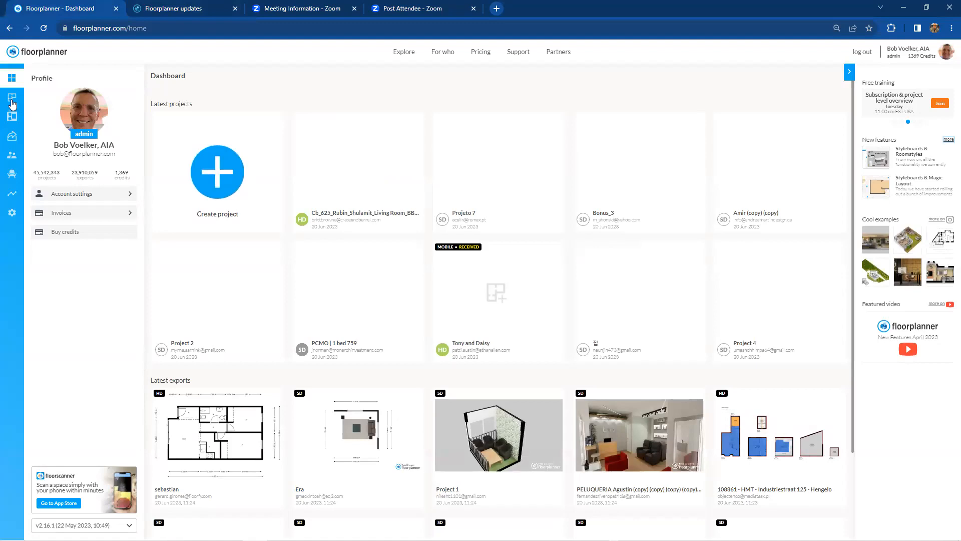
# - Open Project 45531701 from the Projects list to show its Living room plan
pyautogui.click(11, 98)
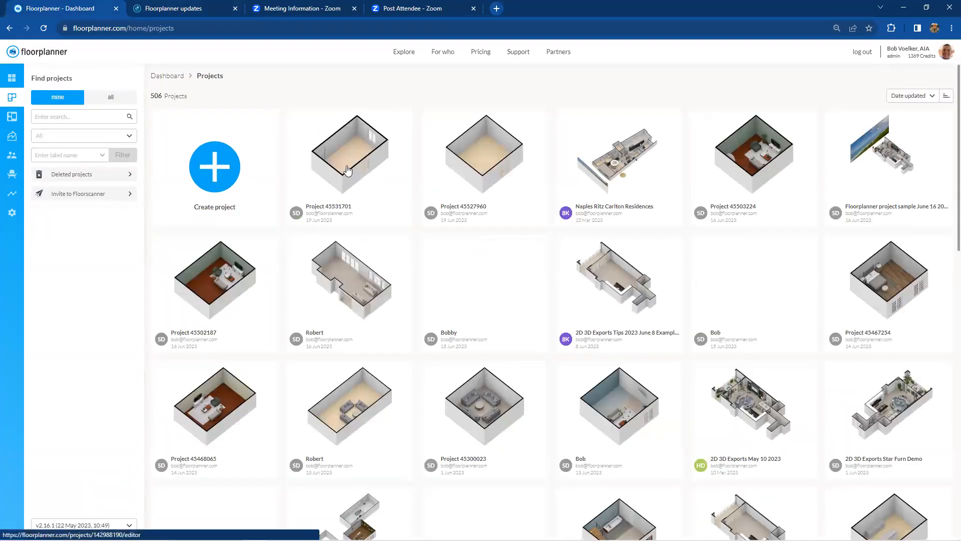
pyautogui.click(348, 152)
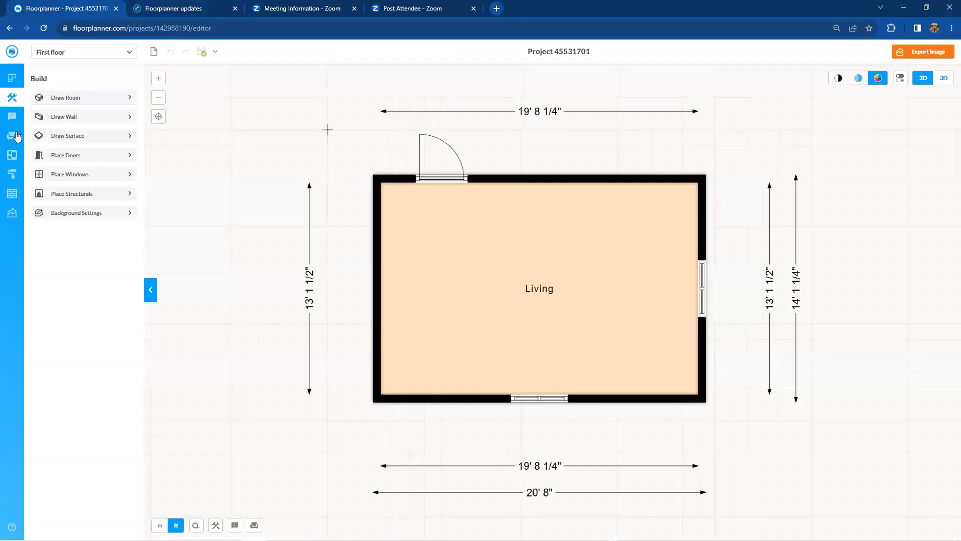
pyautogui.moveTo(11, 136)
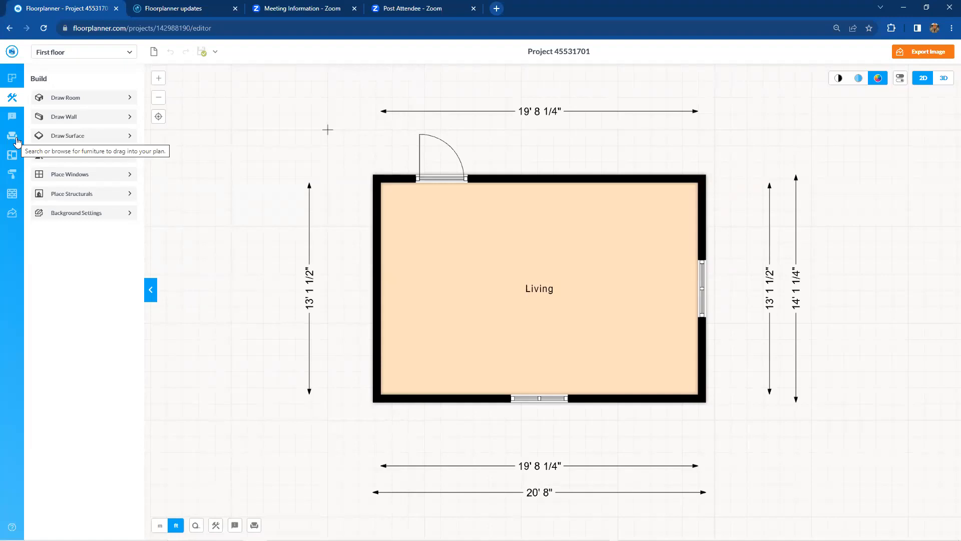
# - Browse the Plants library's Cacti and succulents and Trees subcategories, returning to Plants each time
pyautogui.click(11, 136)
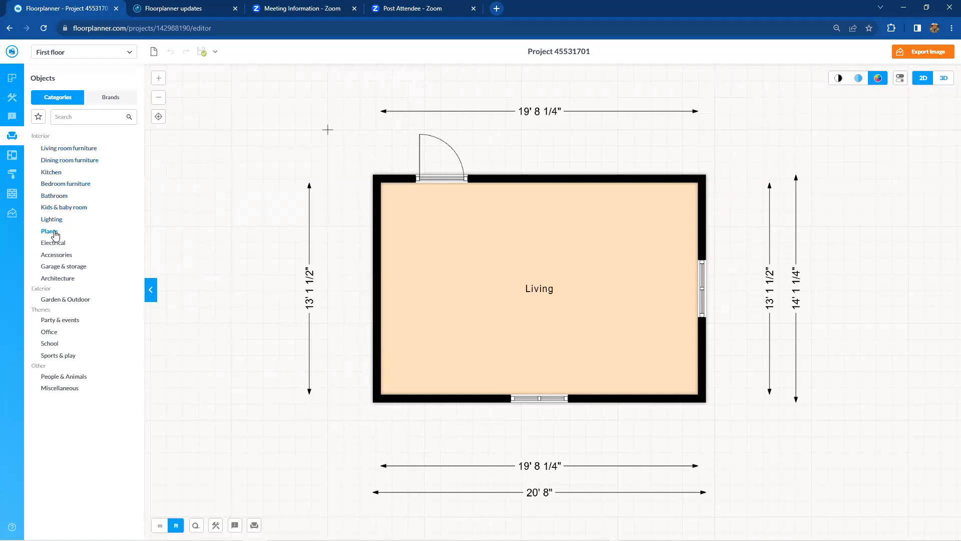
pyautogui.click(49, 231)
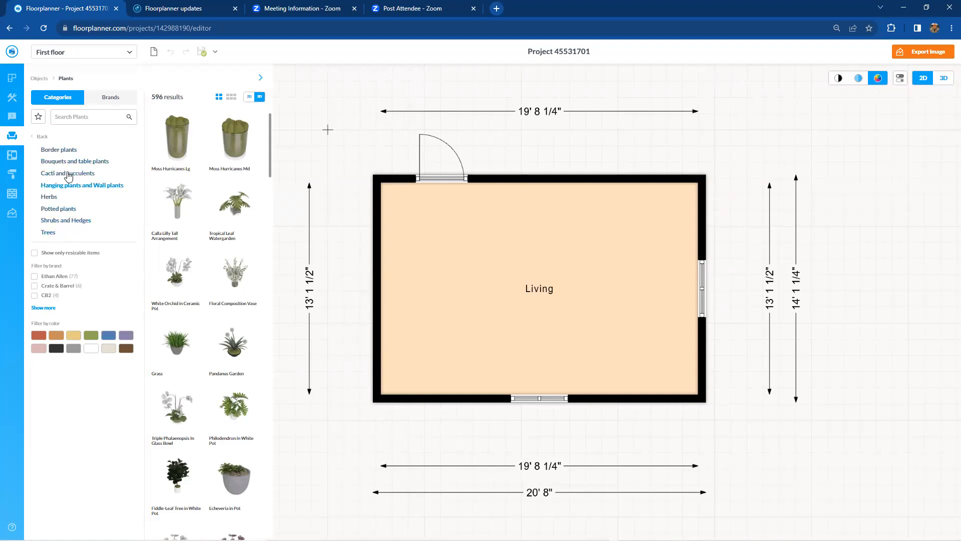
pyautogui.click(59, 149)
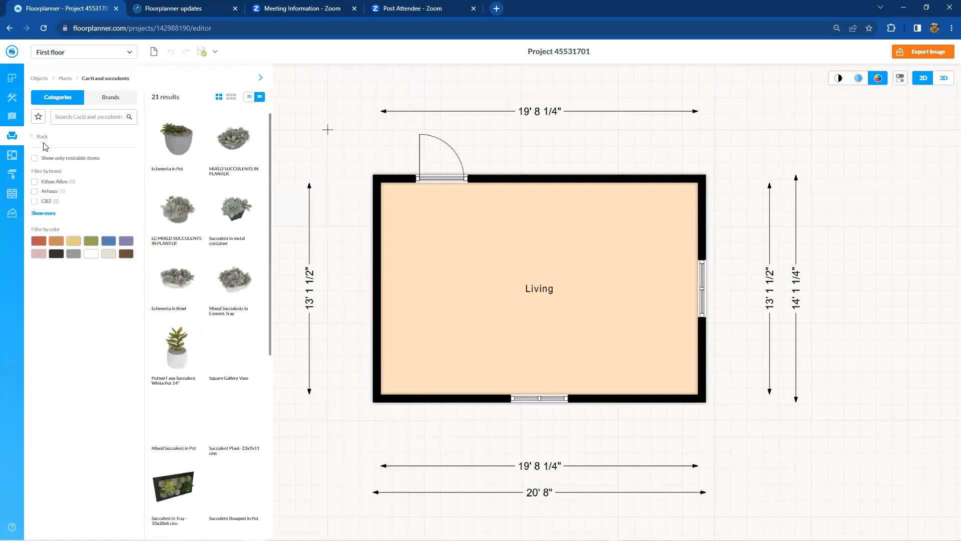
pyautogui.click(42, 136)
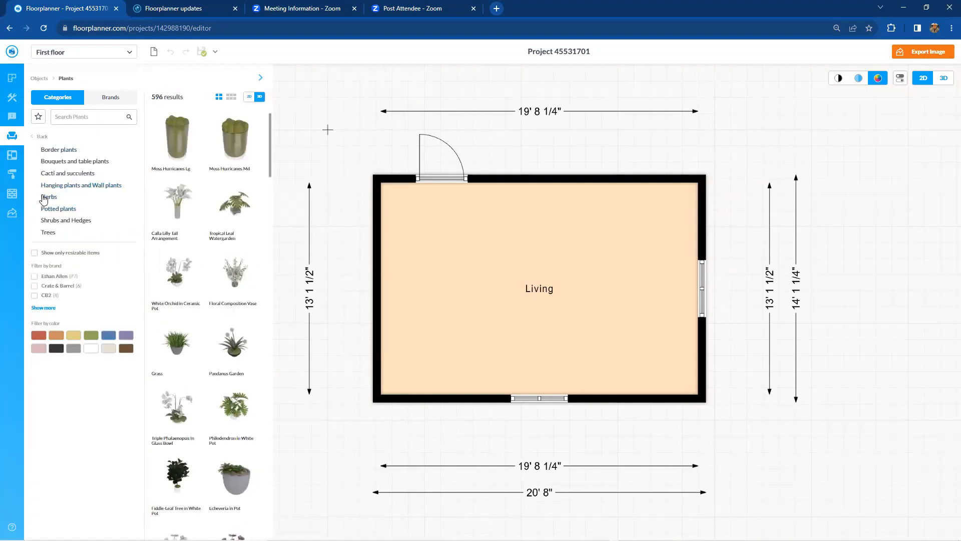
pyautogui.moveTo(73, 208)
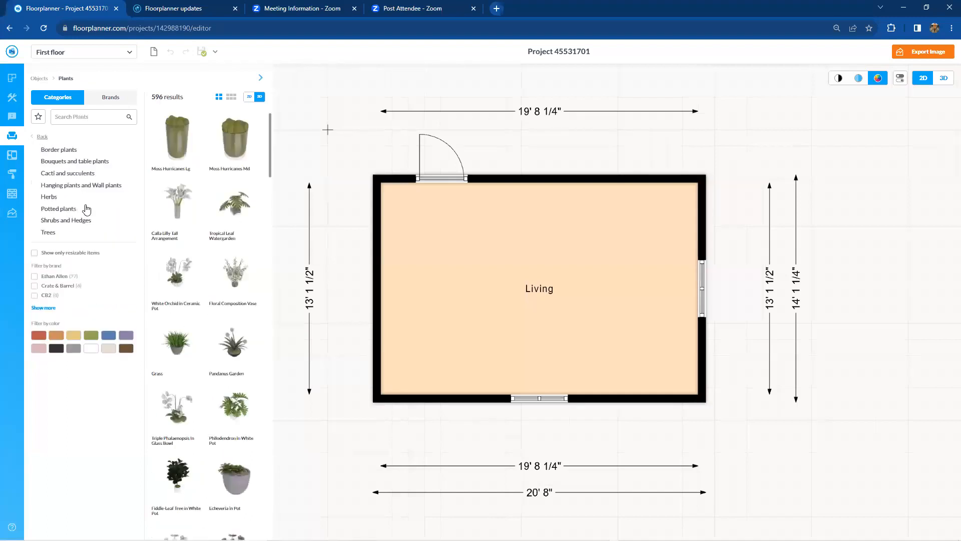
pyautogui.click(66, 219)
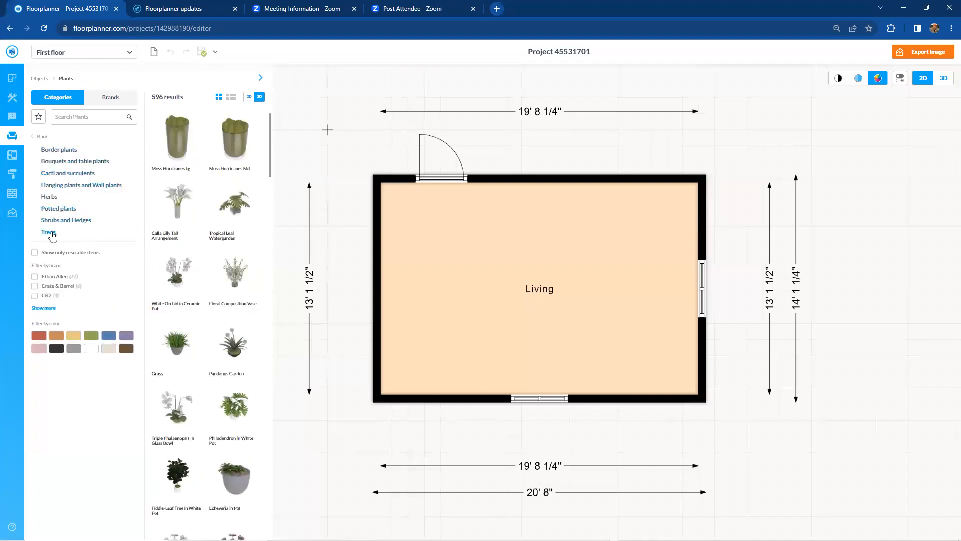
pyautogui.click(48, 233)
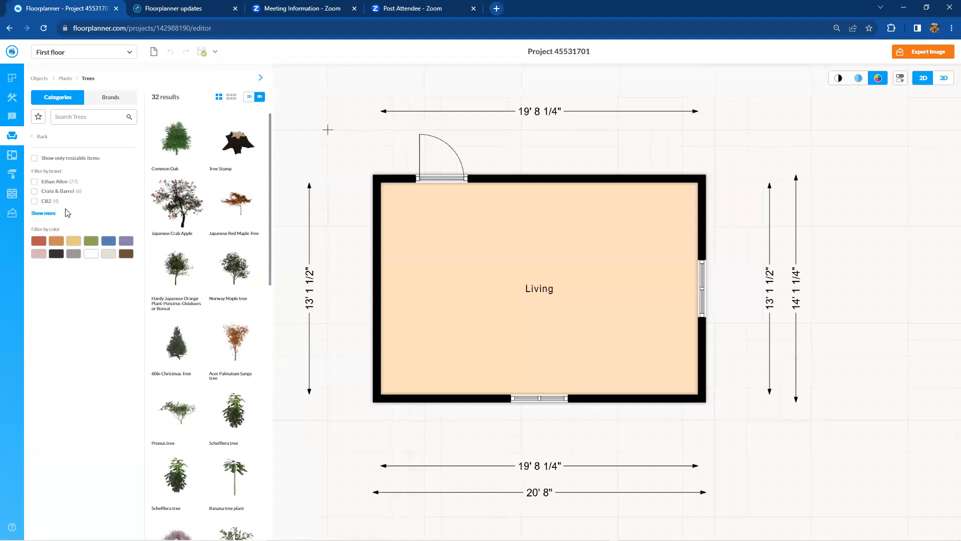
pyautogui.click(41, 136)
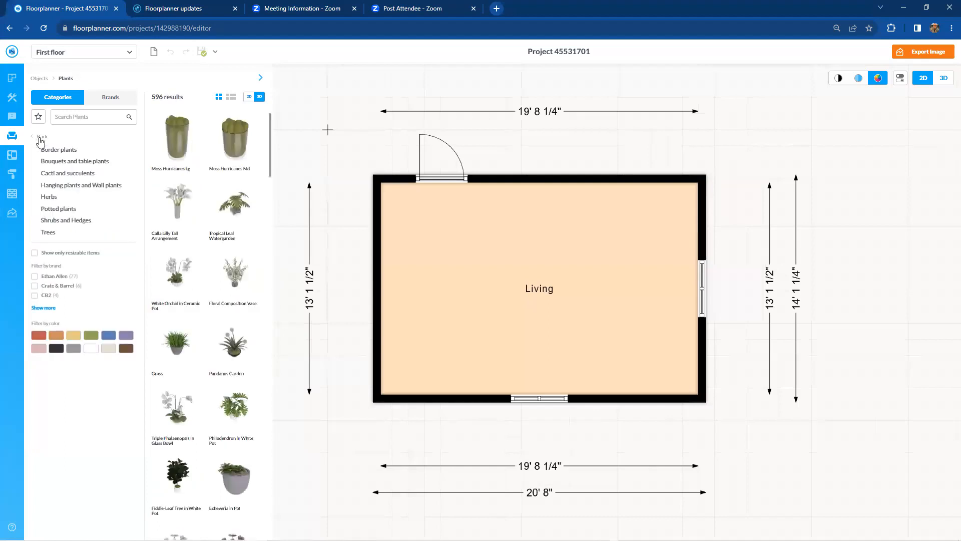
pyautogui.moveTo(176, 135)
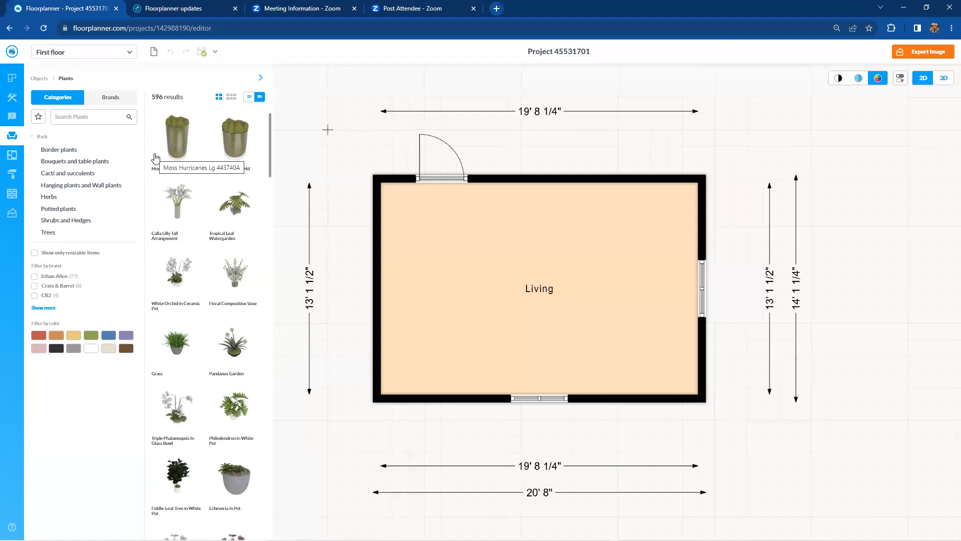
pyautogui.moveTo(153, 144)
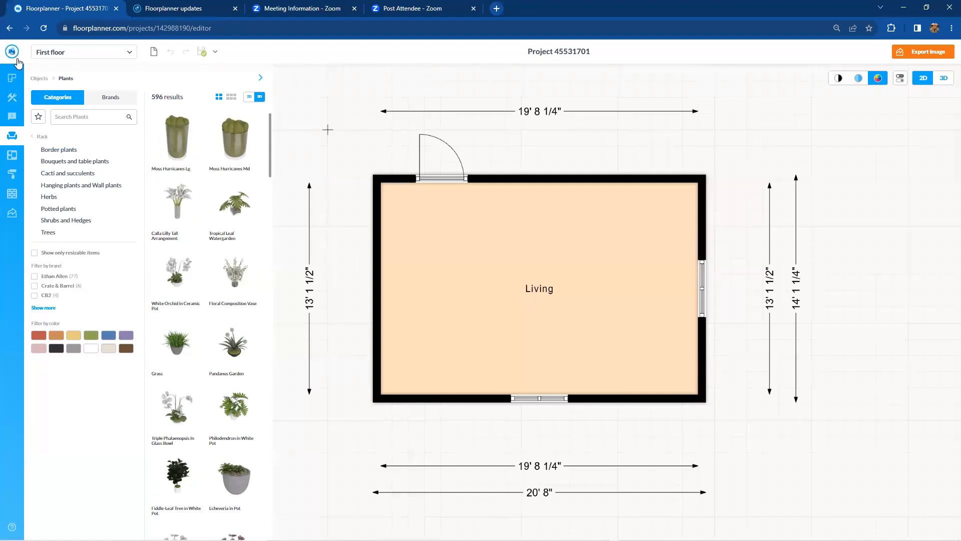
# - Leave the editor and open the Styleboards page listing the Mid Century Modern board
pyautogui.click(12, 51)
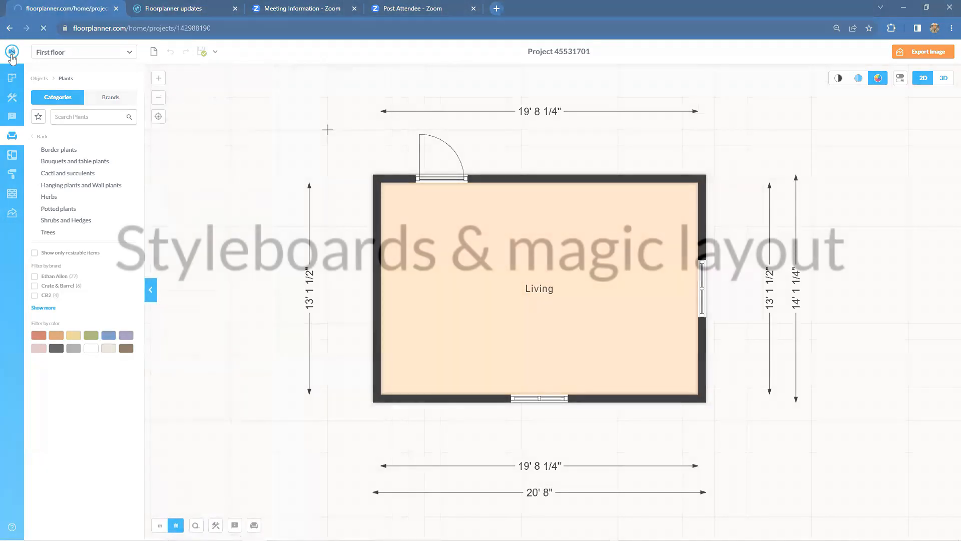
pyautogui.click(11, 51)
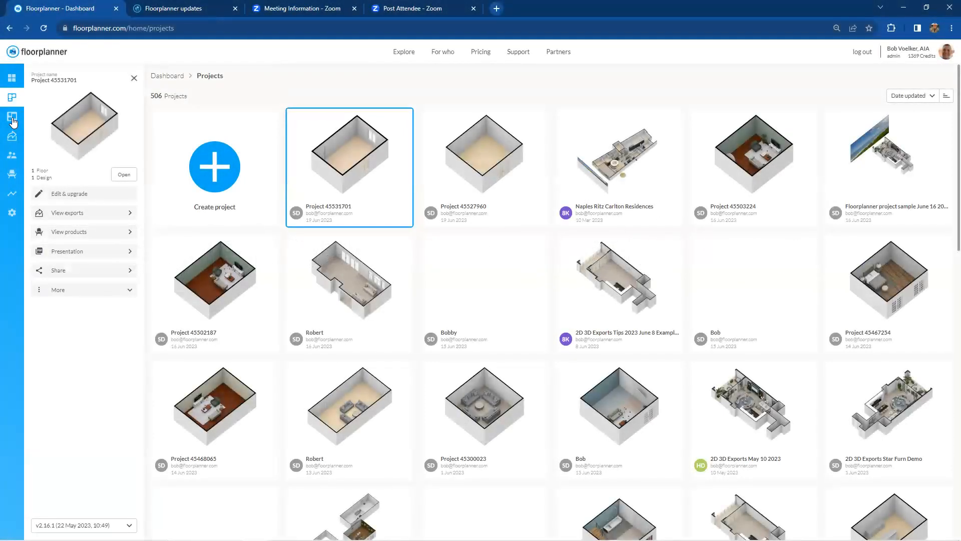
pyautogui.moveTo(11, 117)
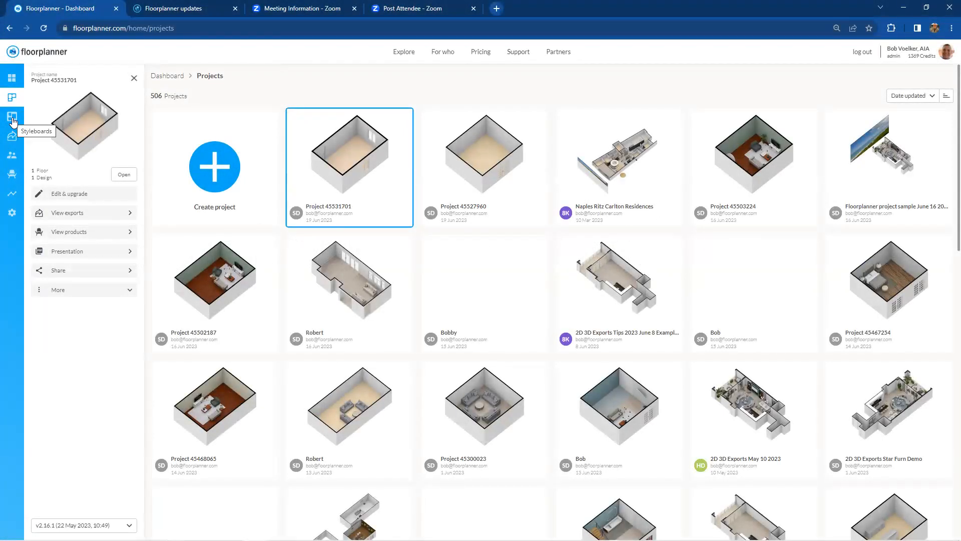
pyautogui.click(11, 116)
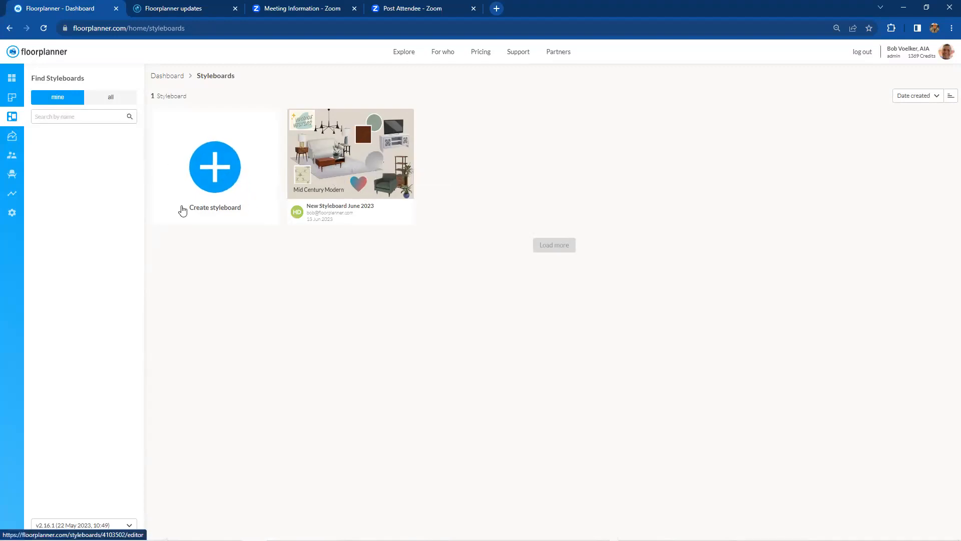
pyautogui.moveTo(117, 208)
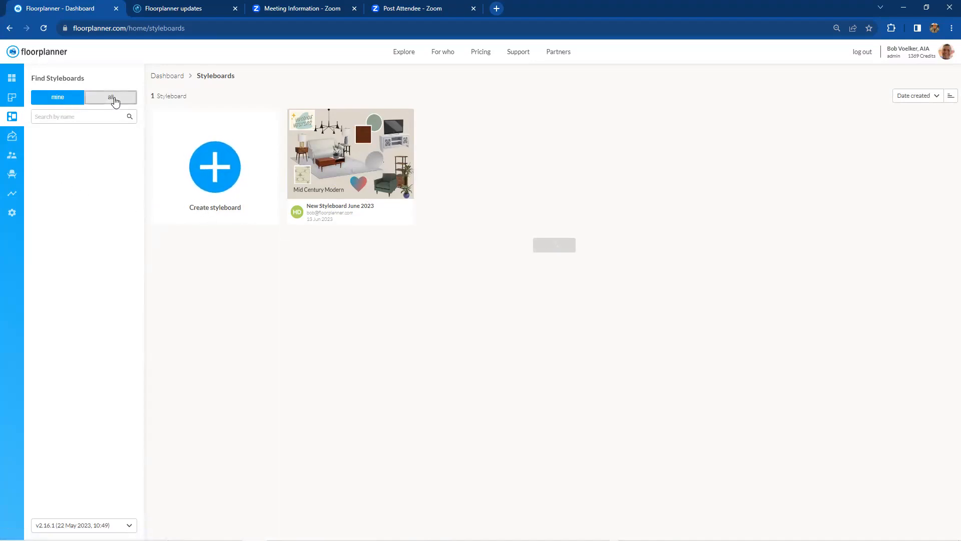
pyautogui.click(110, 96)
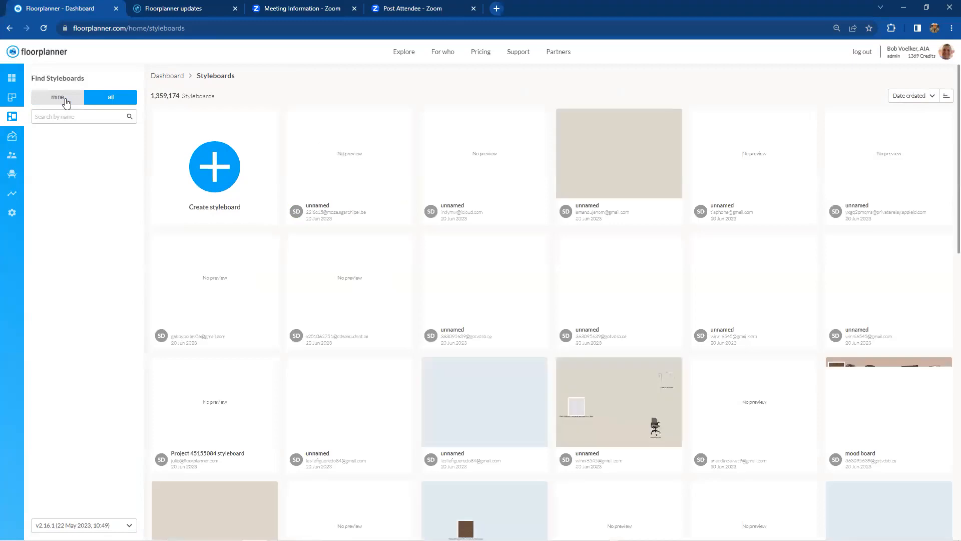
pyautogui.click(57, 96)
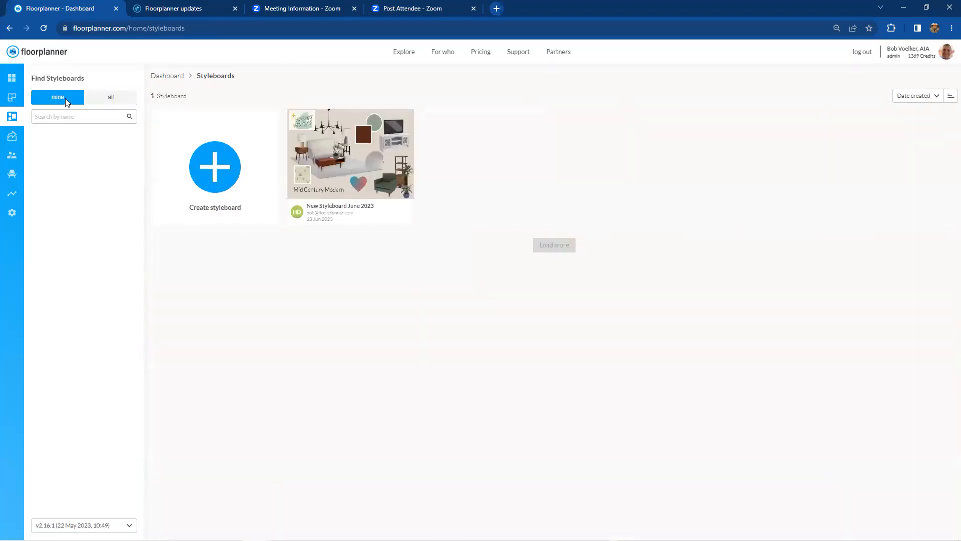
pyautogui.moveTo(335, 145)
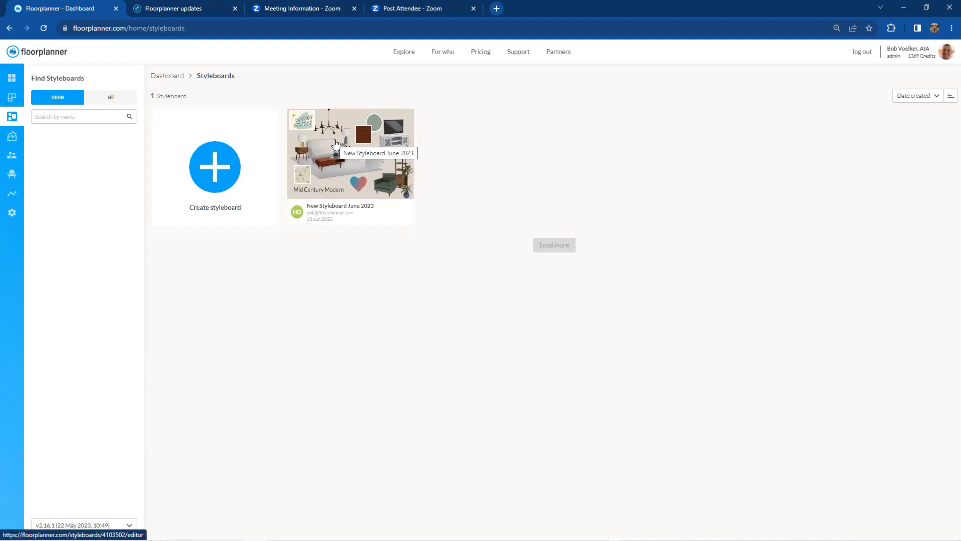
pyautogui.moveTo(239, 168)
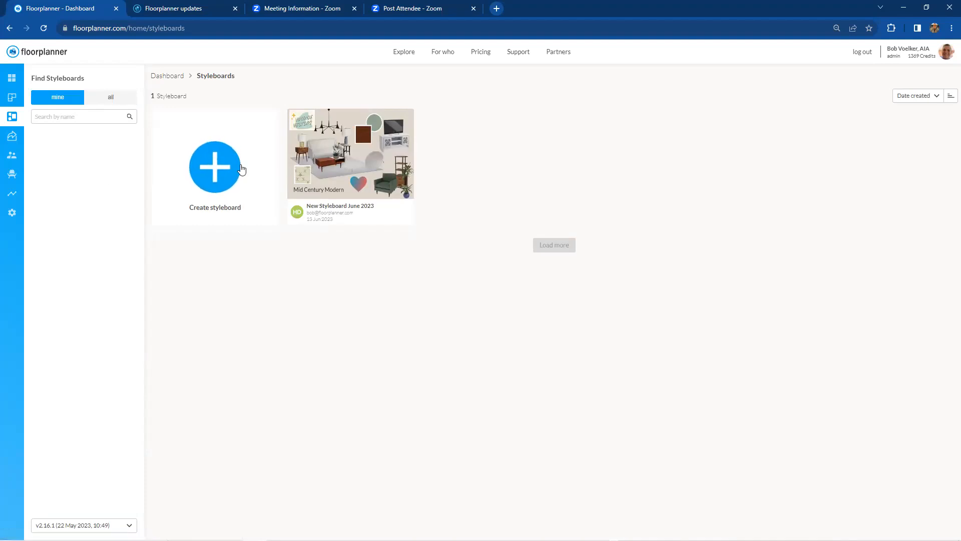
pyautogui.moveTo(363, 169)
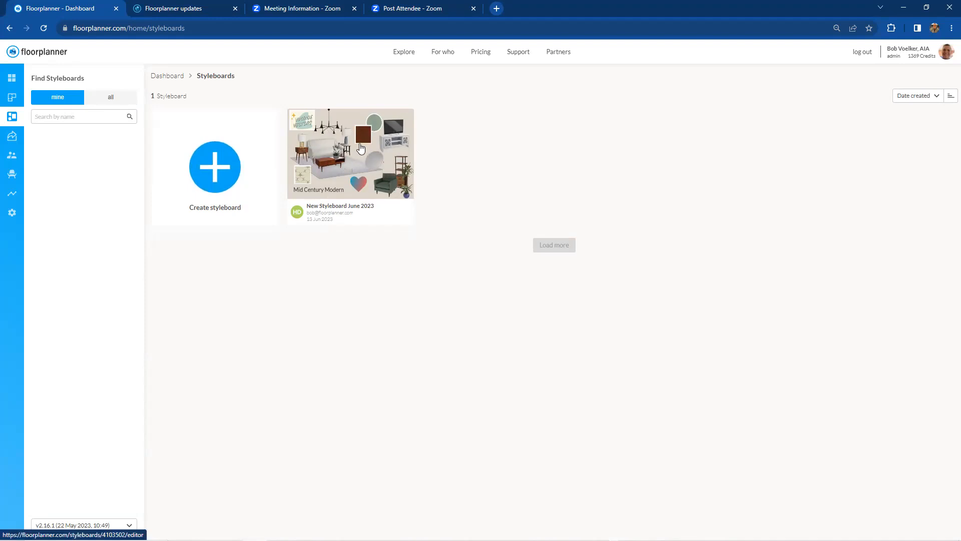
pyautogui.moveTo(372, 169)
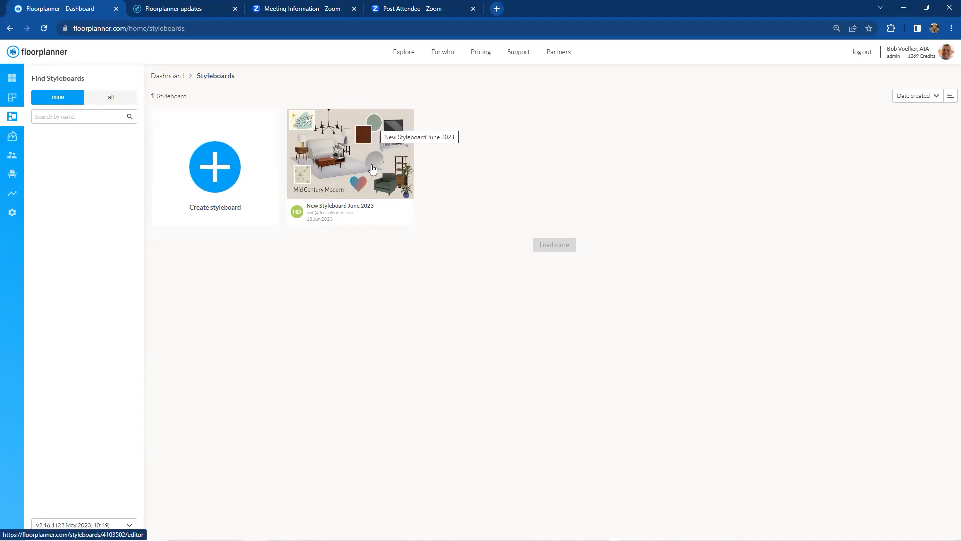
pyautogui.moveTo(357, 158)
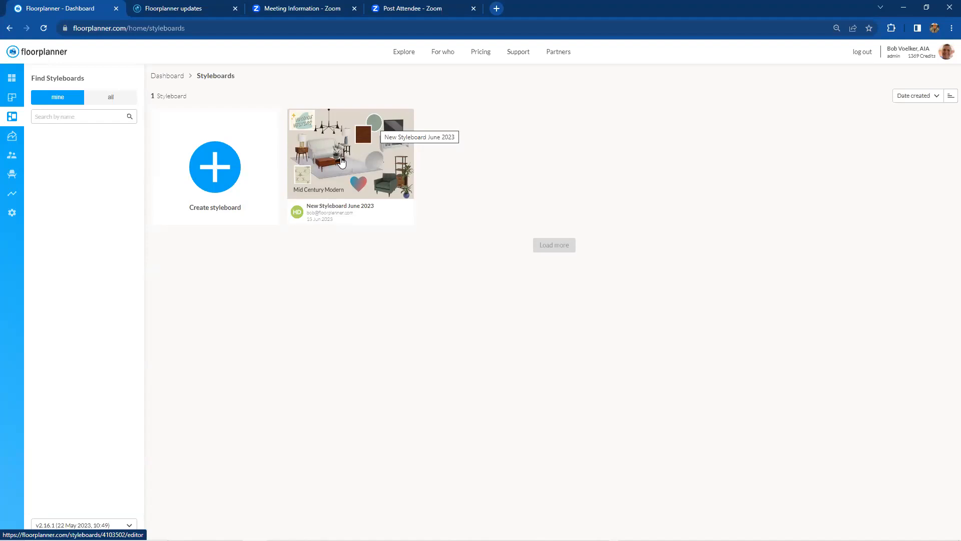
pyautogui.moveTo(373, 169)
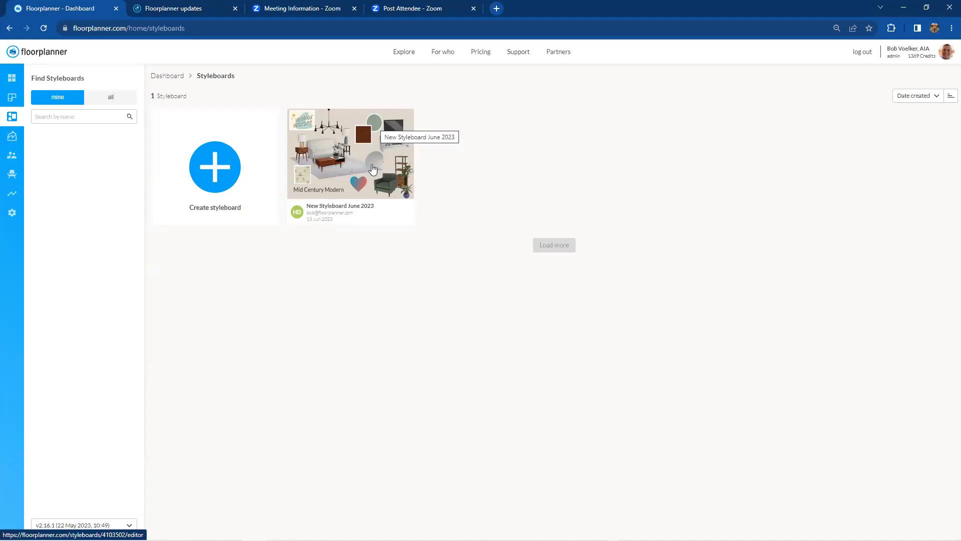
pyautogui.moveTo(383, 173)
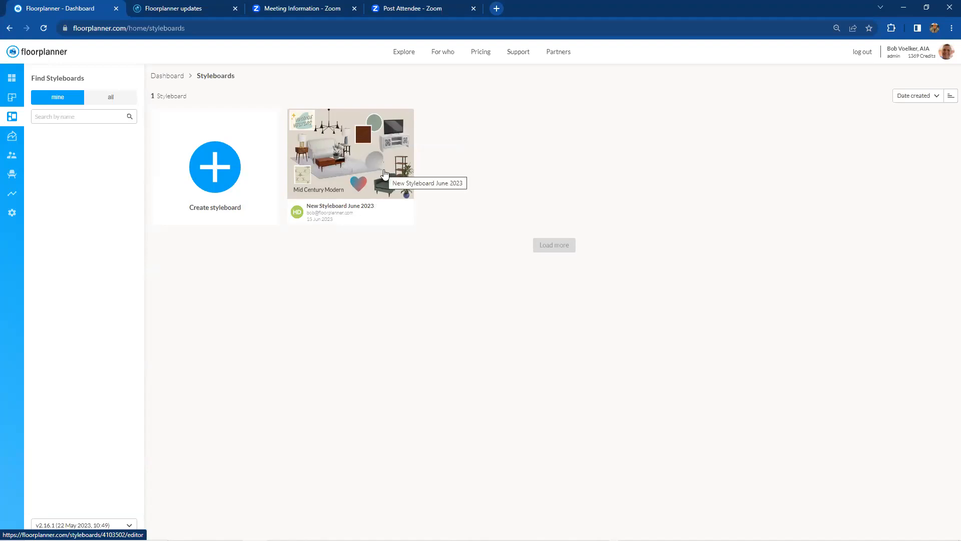
pyautogui.moveTo(384, 175)
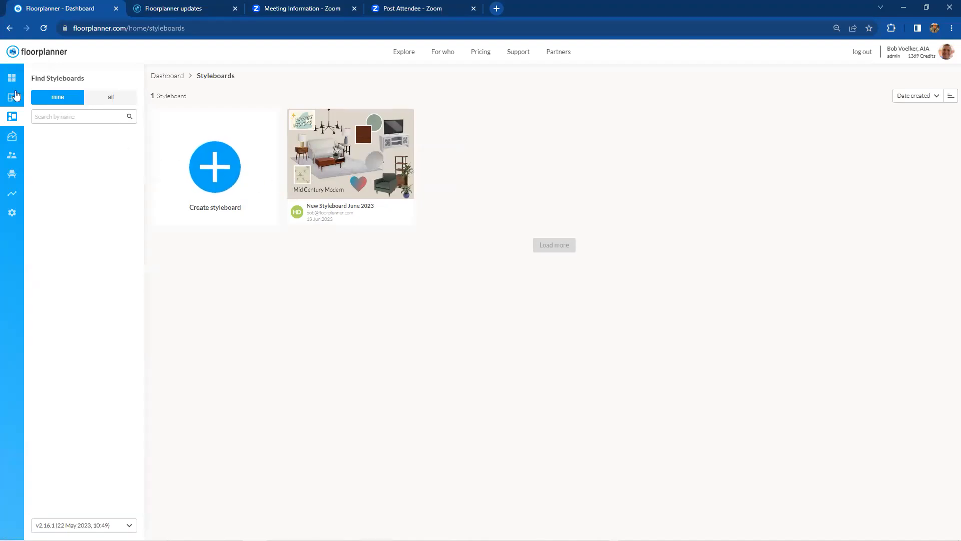
# - Reopen Project 45531701, select the Living room and view its room-type choices
pyautogui.click(11, 98)
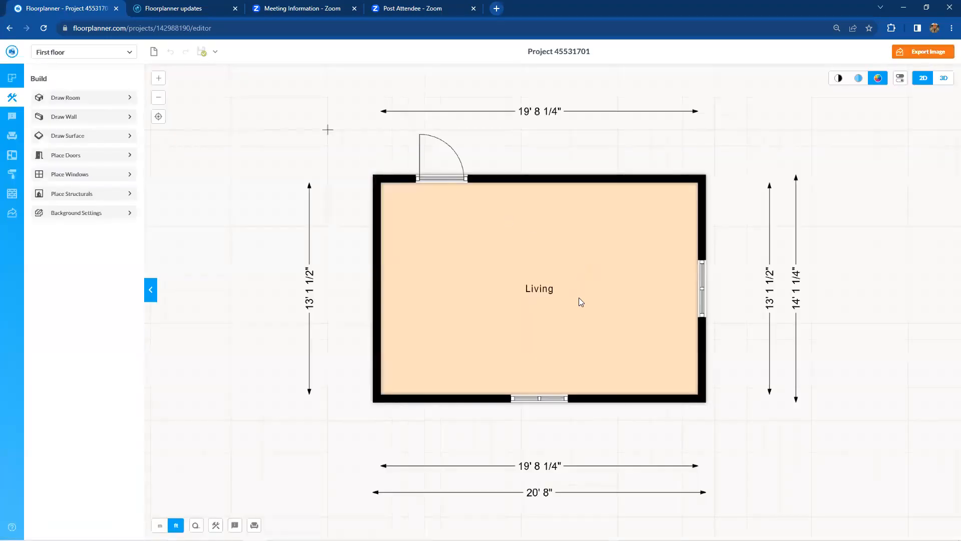
pyautogui.moveTo(578, 298)
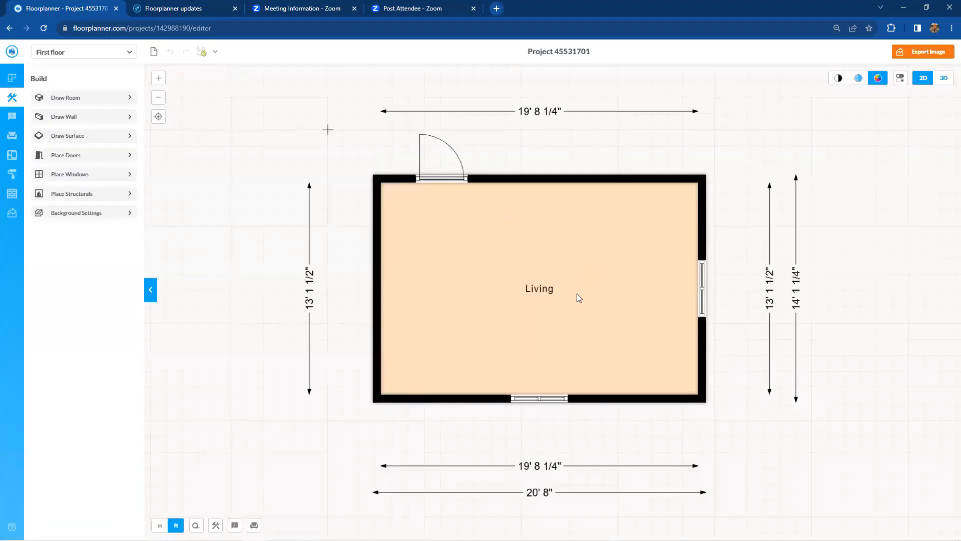
pyautogui.click(538, 289)
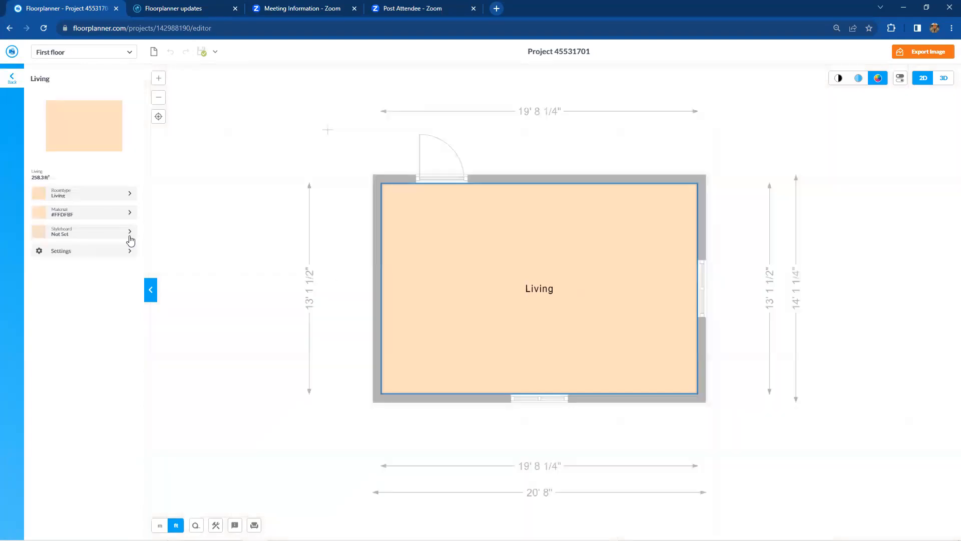
pyautogui.click(83, 192)
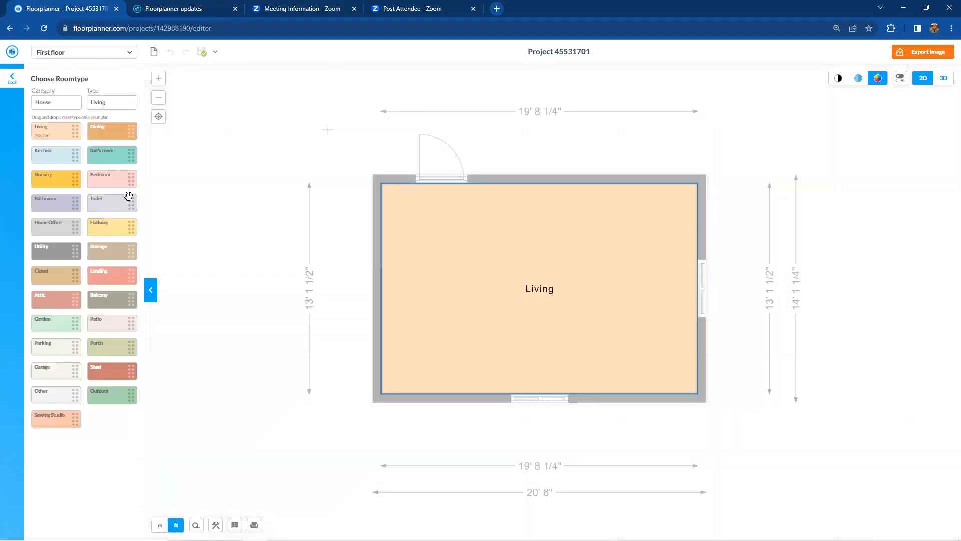
pyautogui.moveTo(91, 352)
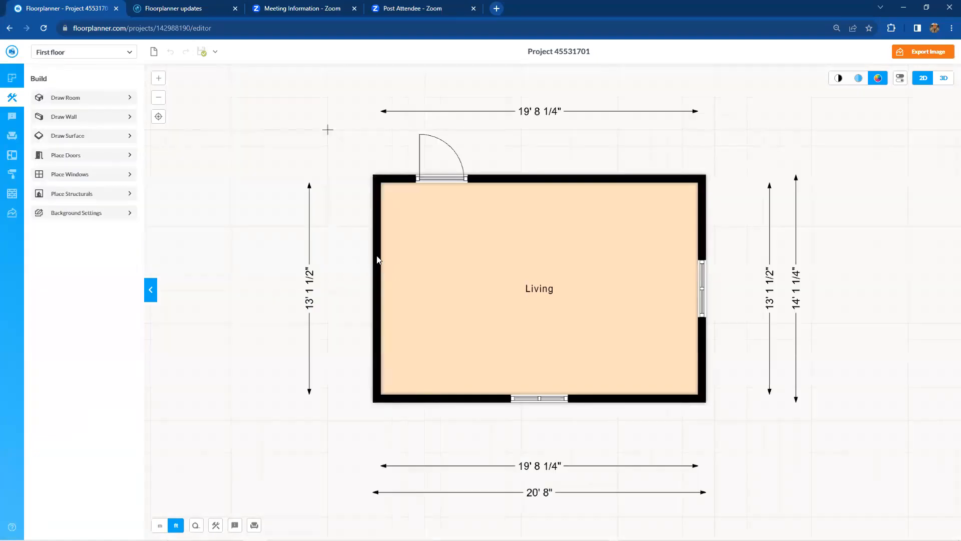
pyautogui.moveTo(536, 294)
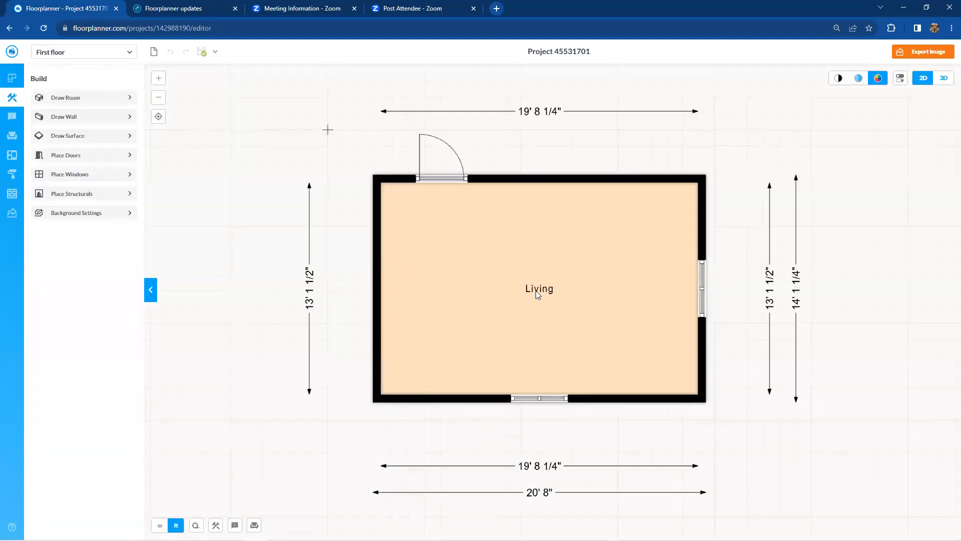
pyautogui.moveTo(541, 289)
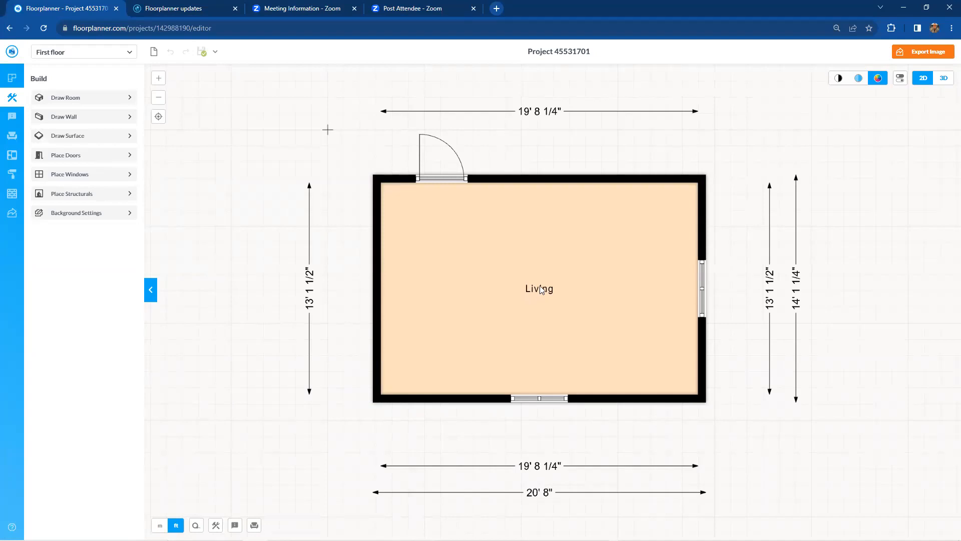
pyautogui.moveTo(383, 231)
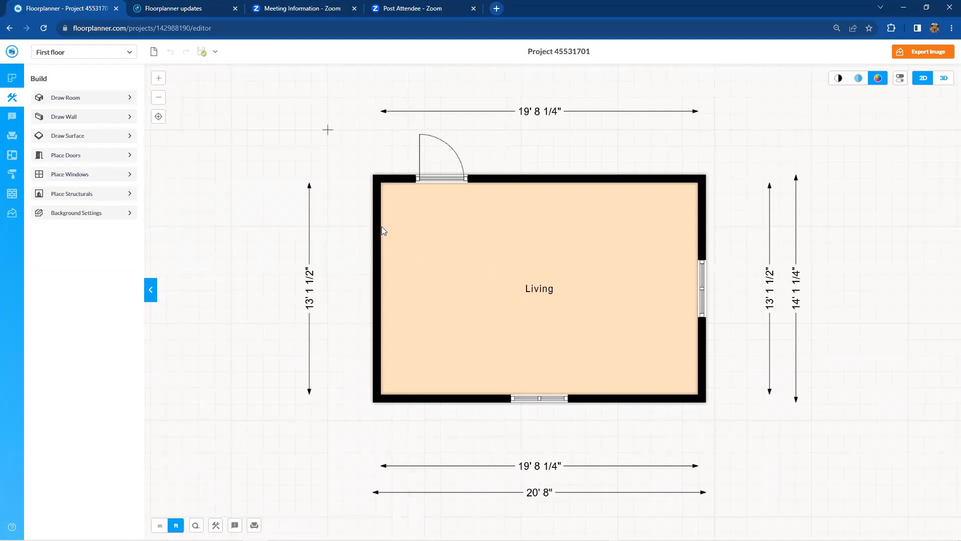
pyautogui.moveTo(558, 289)
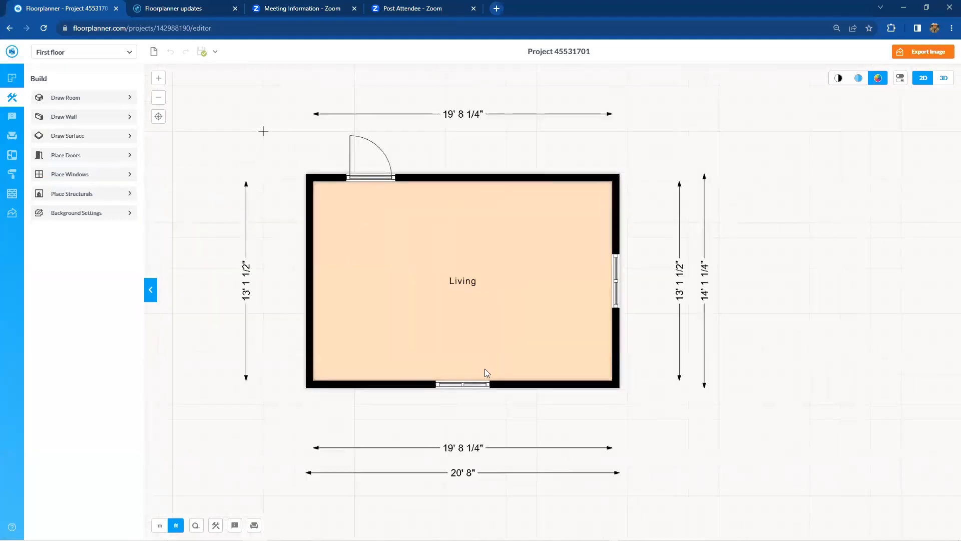
pyautogui.moveTo(524, 325)
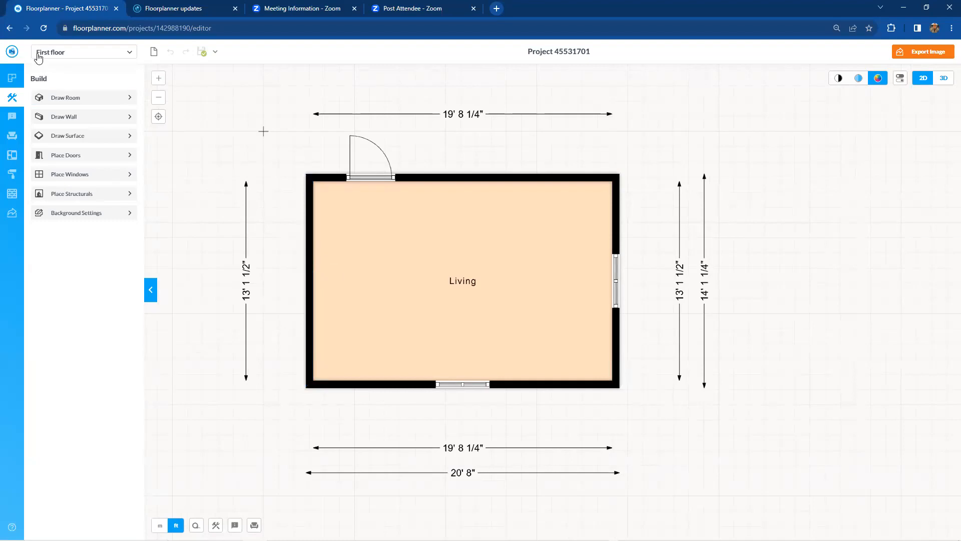
pyautogui.moveTo(12, 161)
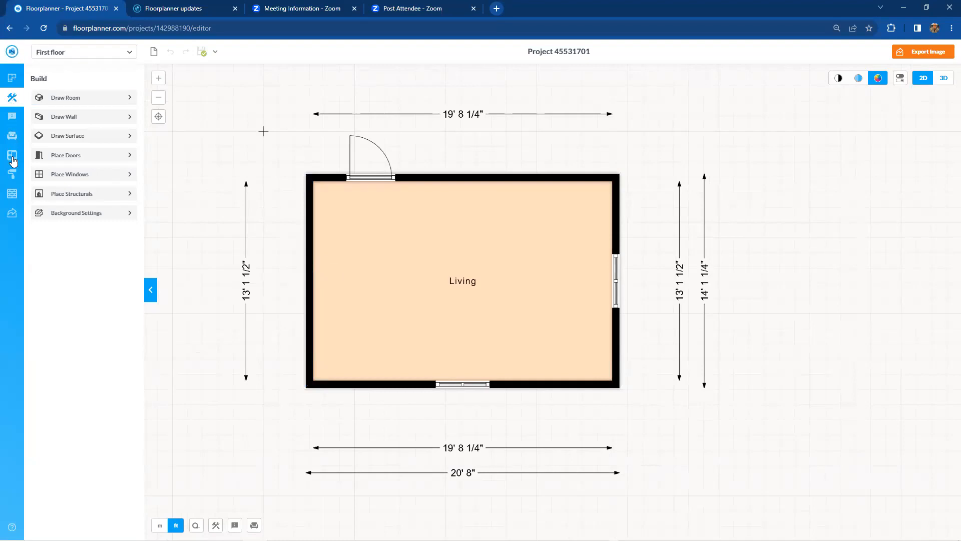
# - Browse the liked and all styleboards with expanded brand filters, ending on your own boards
pyautogui.click(11, 155)
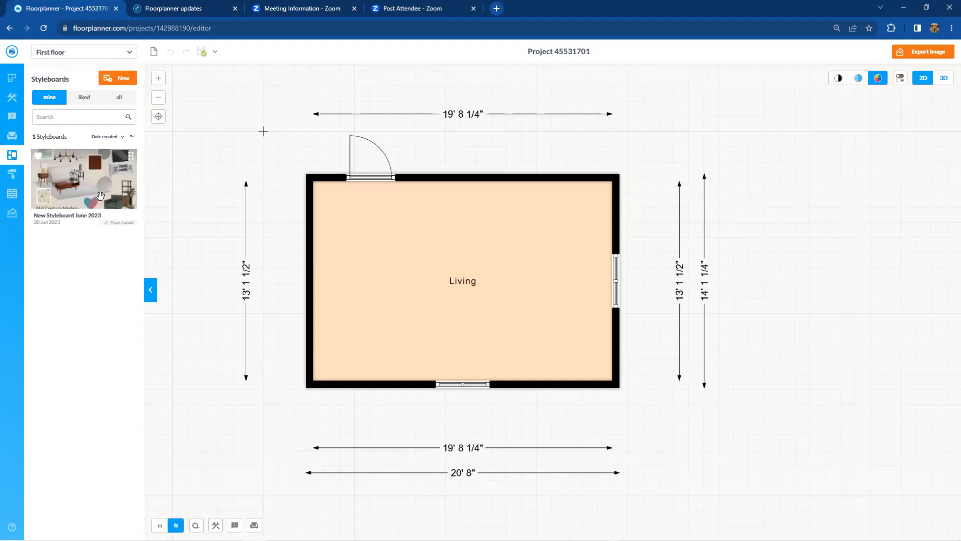
pyautogui.moveTo(100, 481)
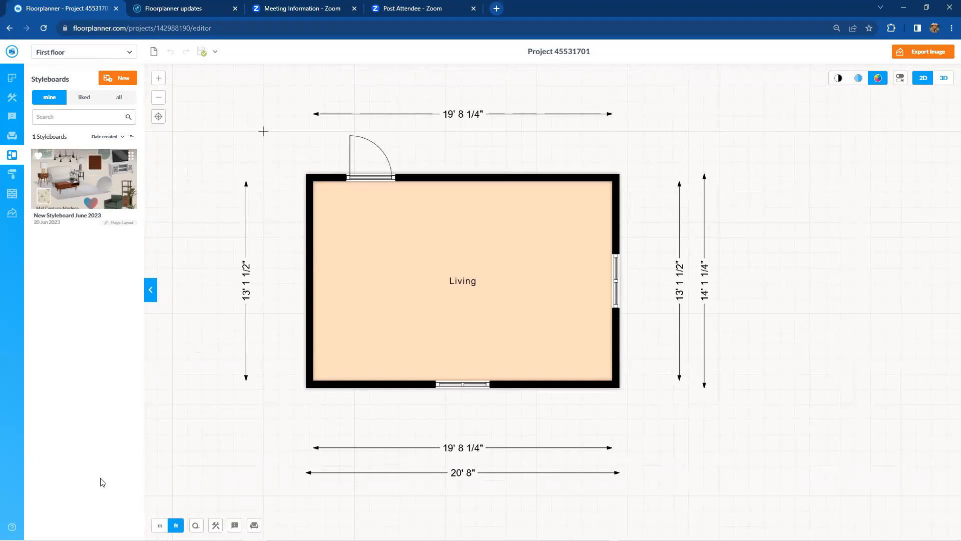
pyautogui.moveTo(92, 178)
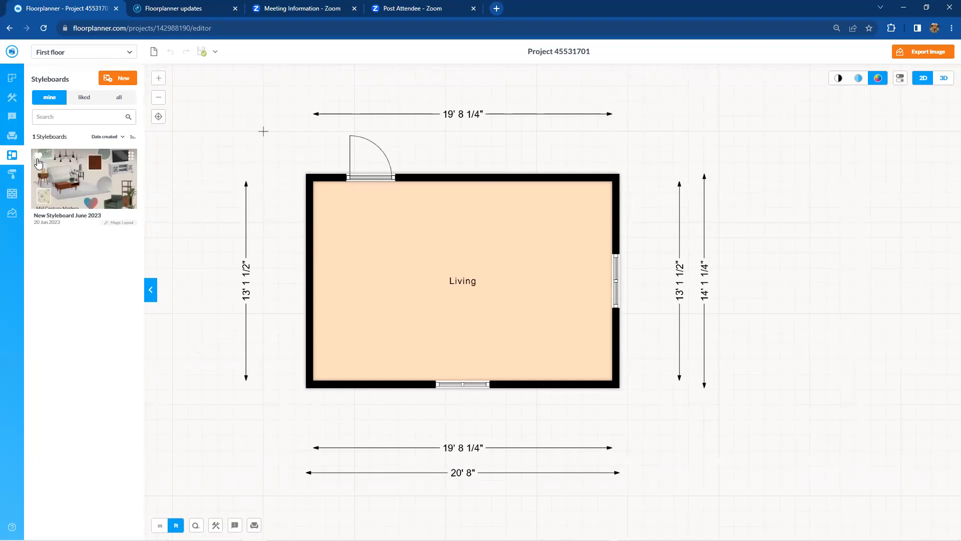
pyautogui.moveTo(68, 142)
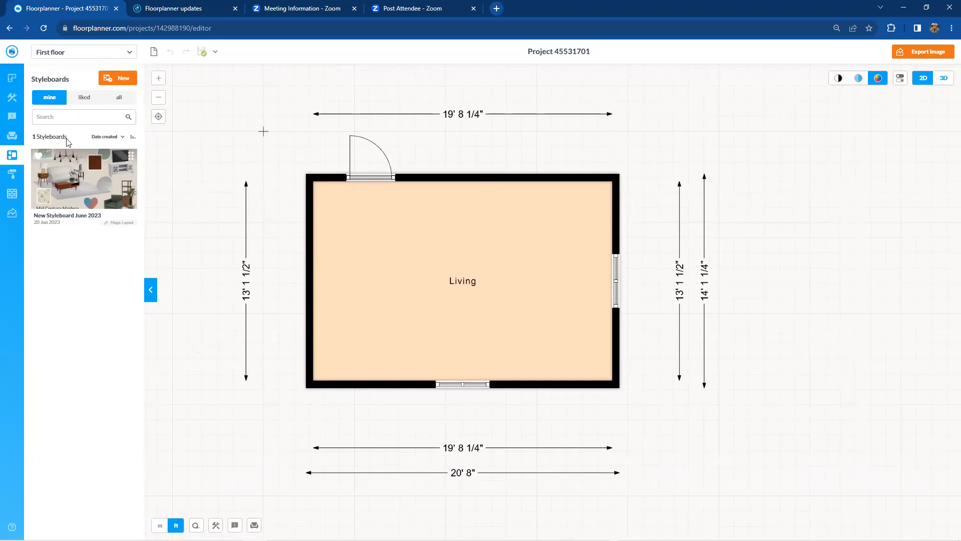
pyautogui.click(84, 96)
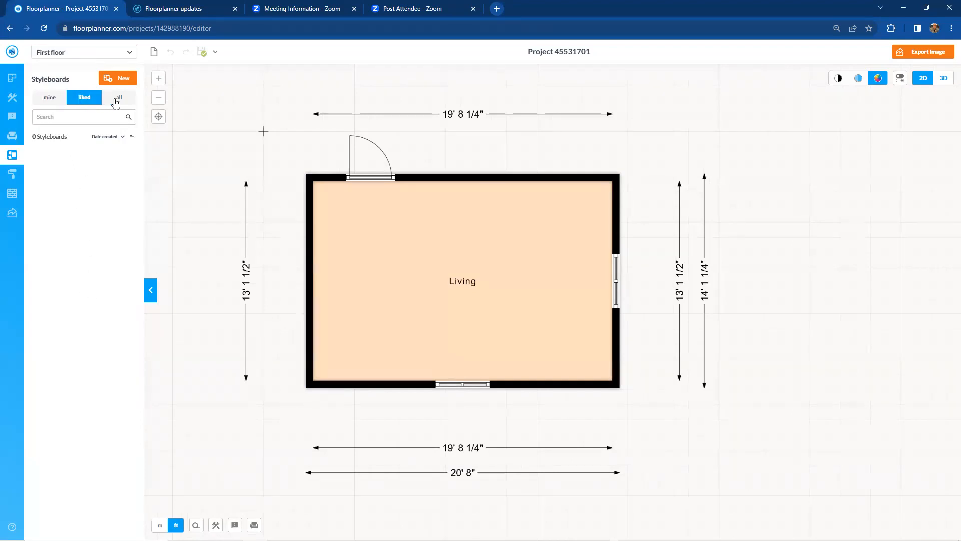
pyautogui.click(118, 96)
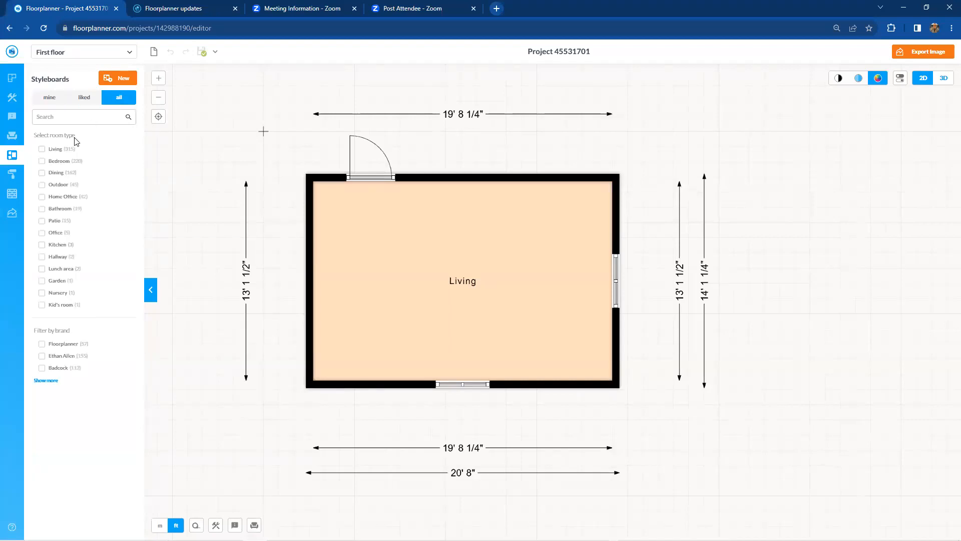
pyautogui.moveTo(86, 319)
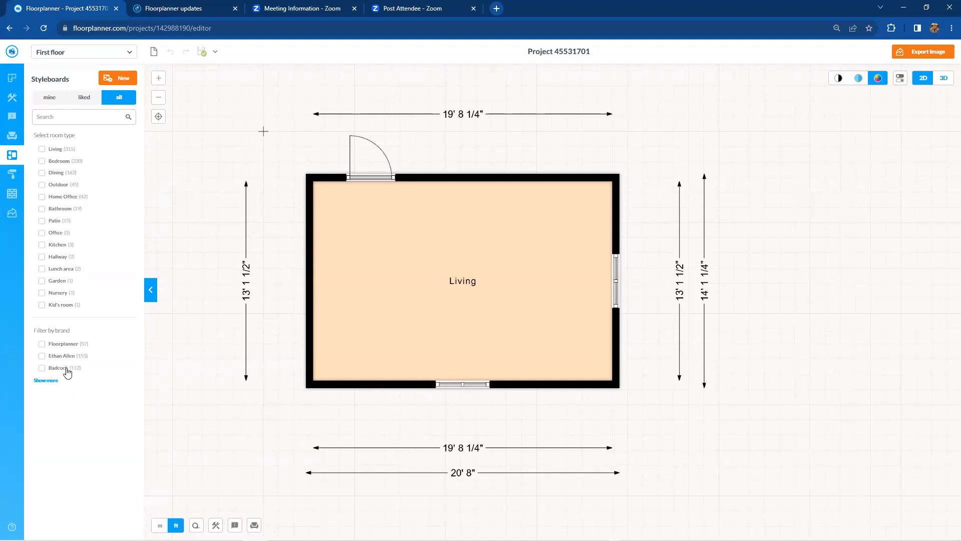
pyautogui.click(45, 380)
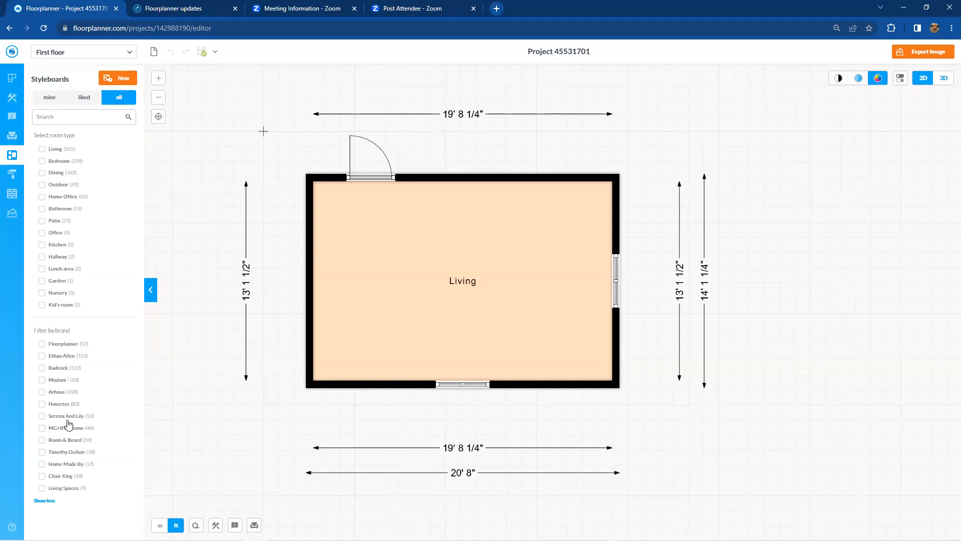
pyautogui.moveTo(104, 152)
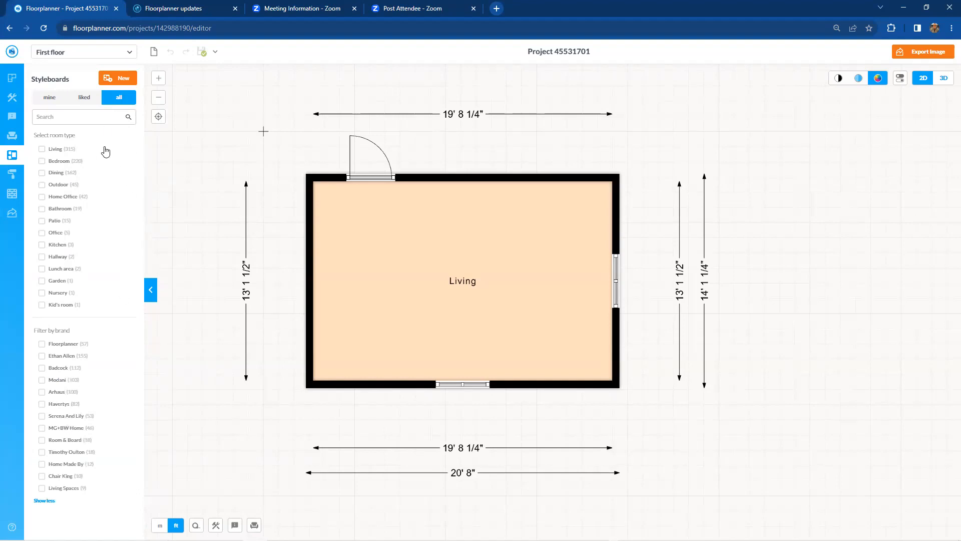
pyautogui.click(49, 96)
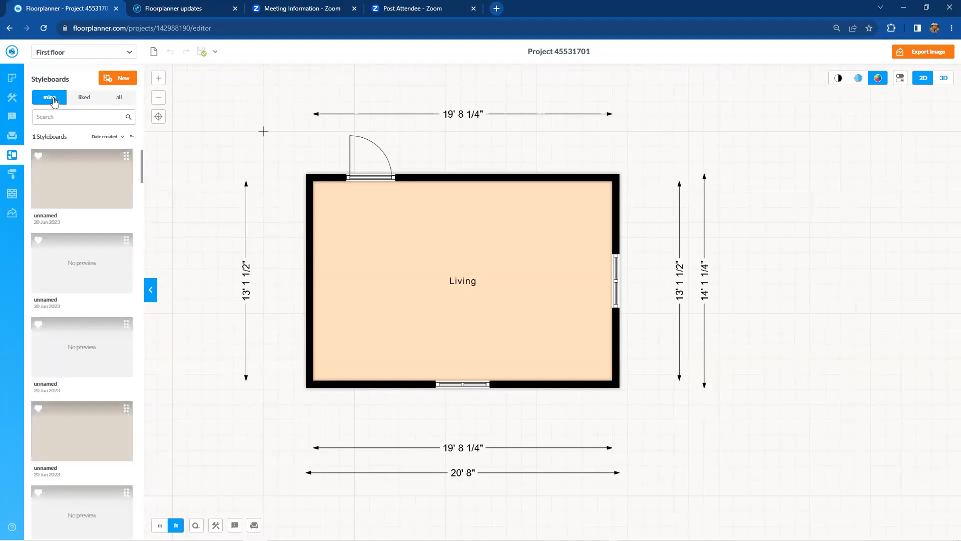
pyautogui.click(84, 96)
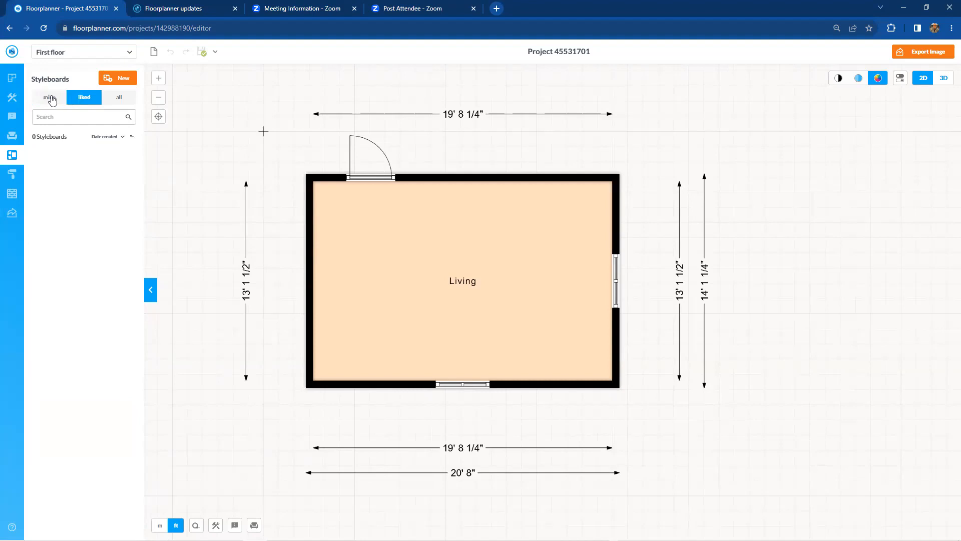
pyautogui.click(49, 97)
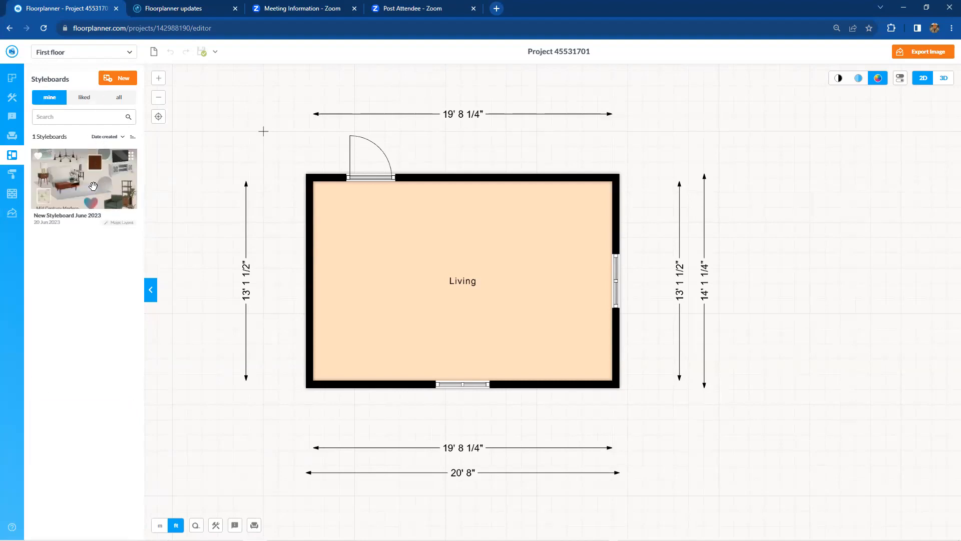
pyautogui.moveTo(99, 177)
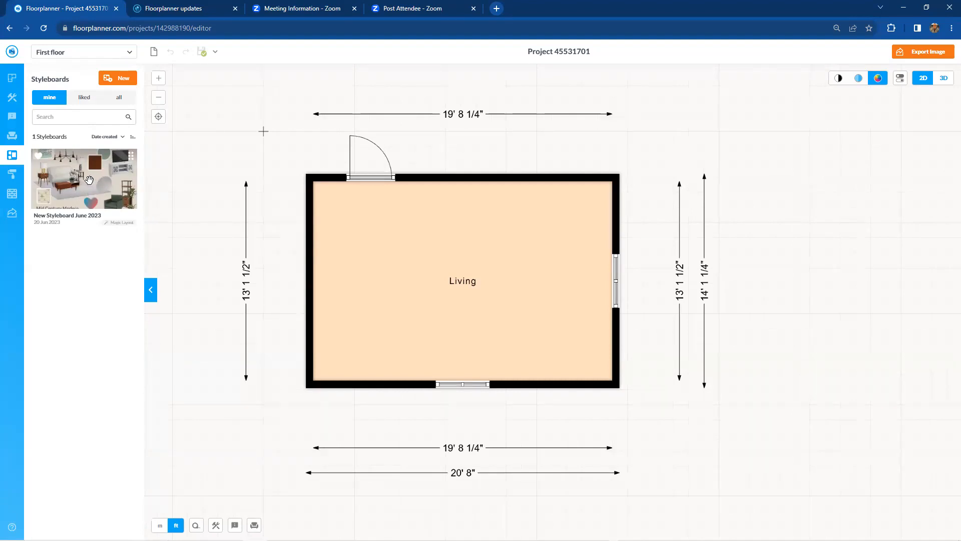
pyautogui.moveTo(467, 301)
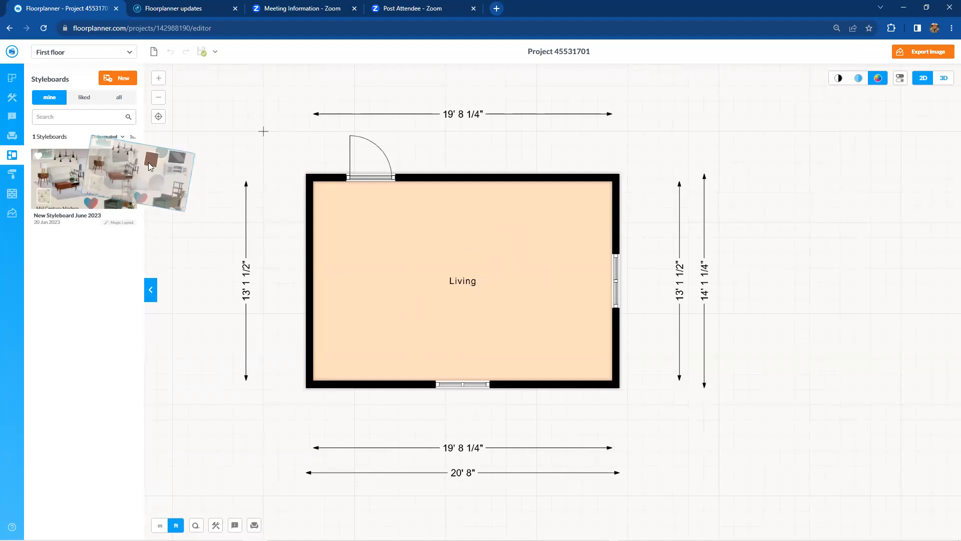
# - Drag the New Styleboard June 2023 board onto the Living room and review its 18 items
pyautogui.moveTo(148, 165); pyautogui.dragTo(340, 227)
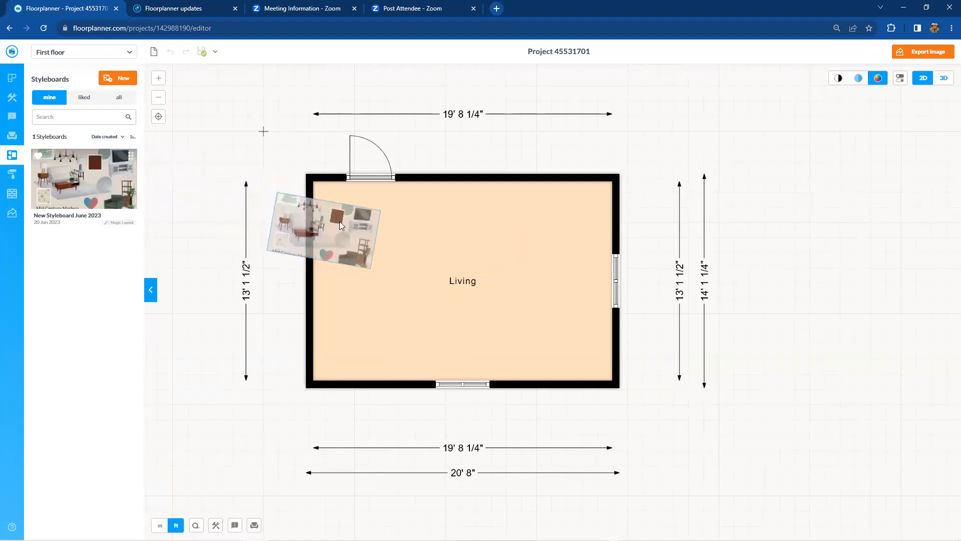
pyautogui.moveTo(323, 230); pyautogui.dragTo(459, 274)
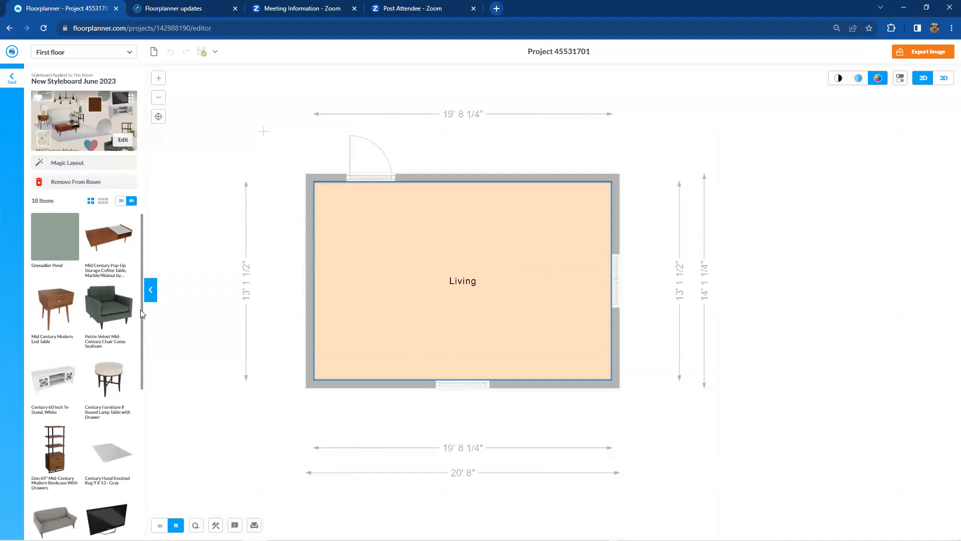
pyautogui.scroll(-3)
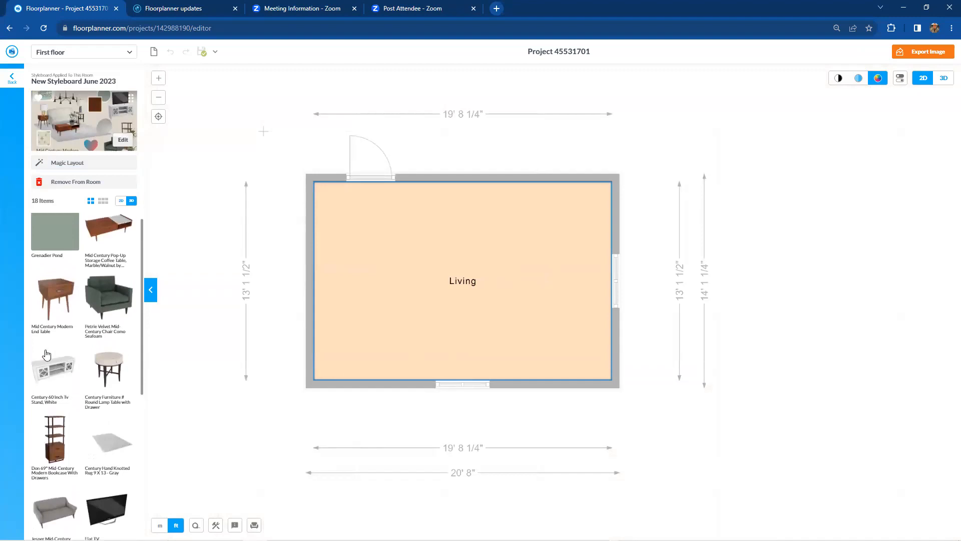
pyautogui.moveTo(440, 288)
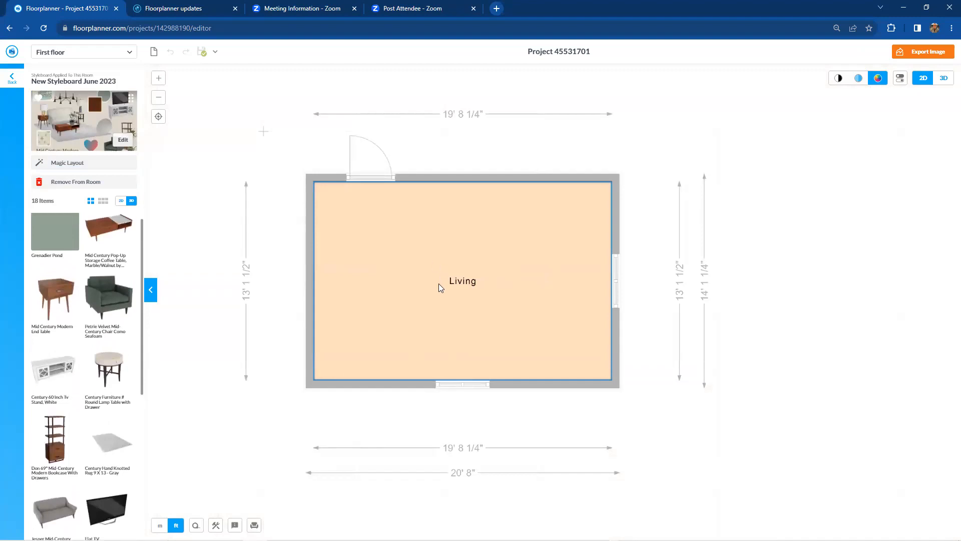
pyautogui.moveTo(104, 123)
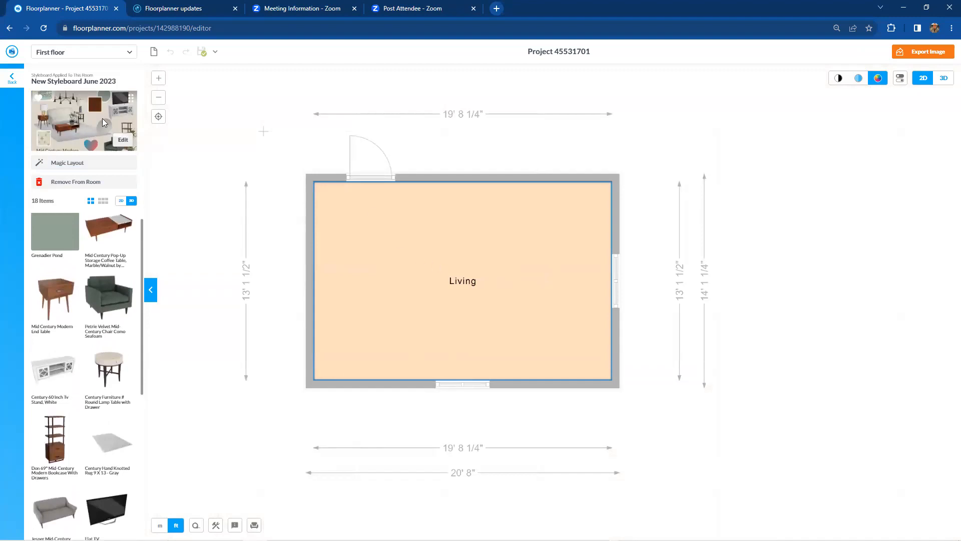
pyautogui.moveTo(156, 247)
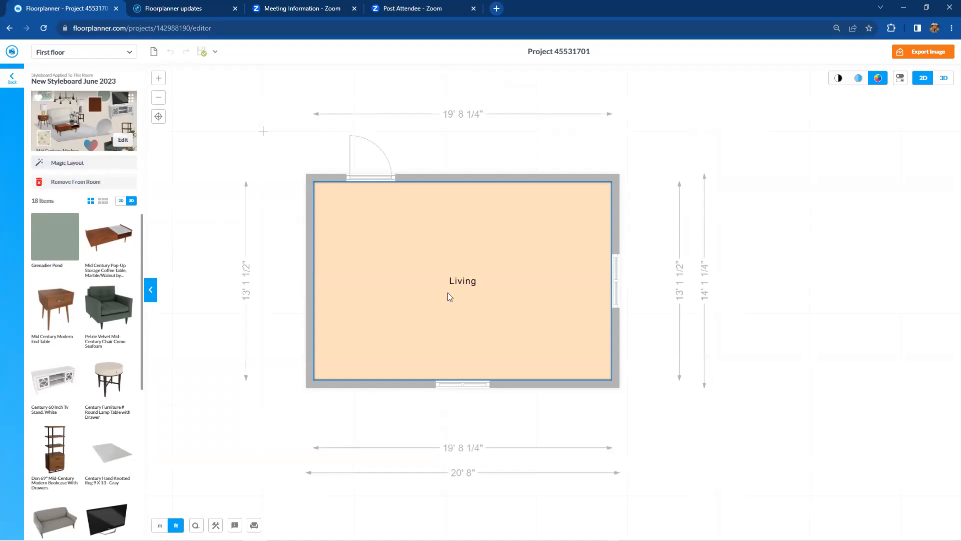
pyautogui.moveTo(451, 292)
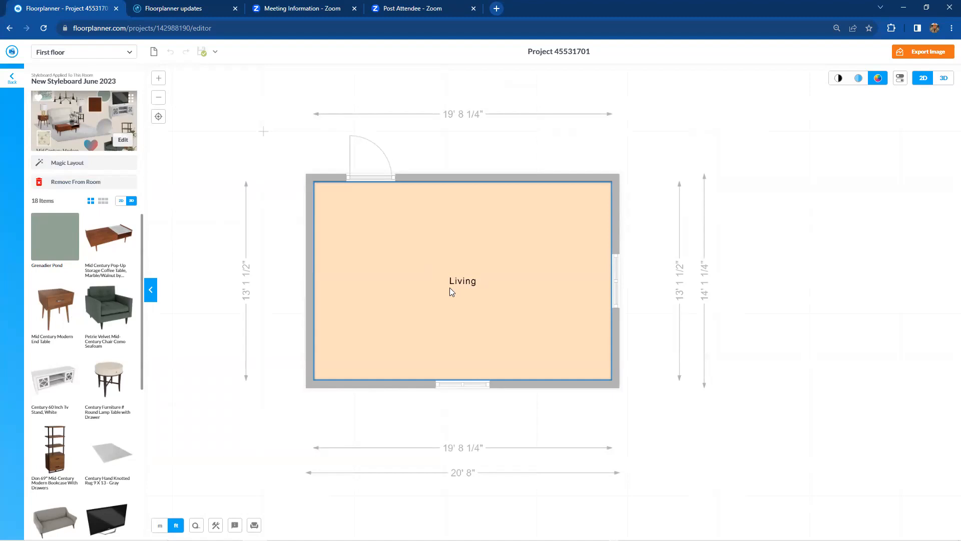
pyautogui.moveTo(121, 333)
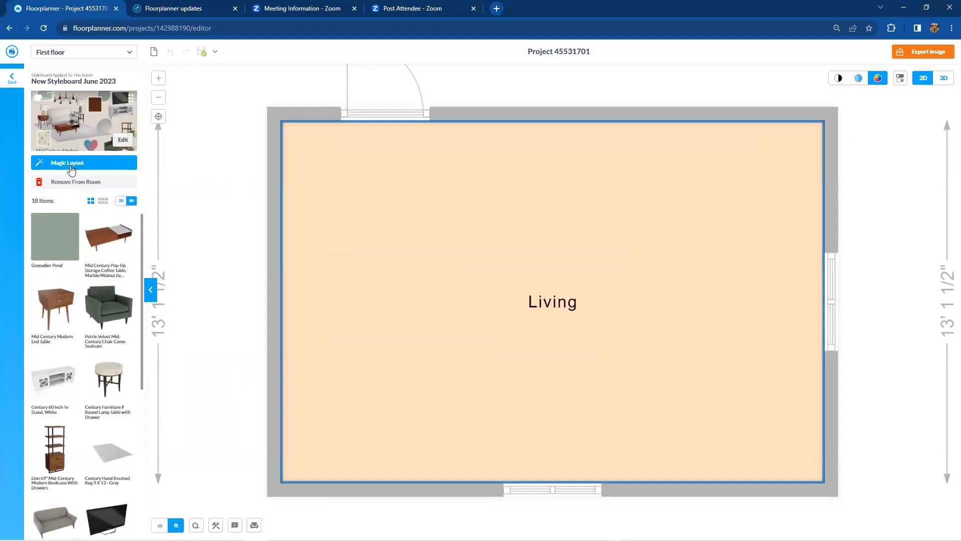
# - Run Magic Layout to furnish the Living room, then view the result in 3D
pyautogui.click(66, 163)
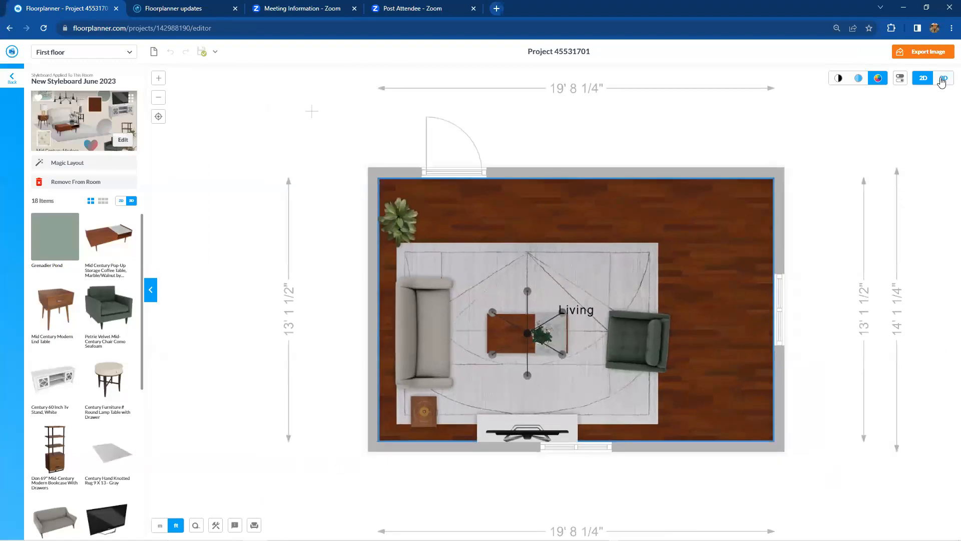
pyautogui.click(942, 78)
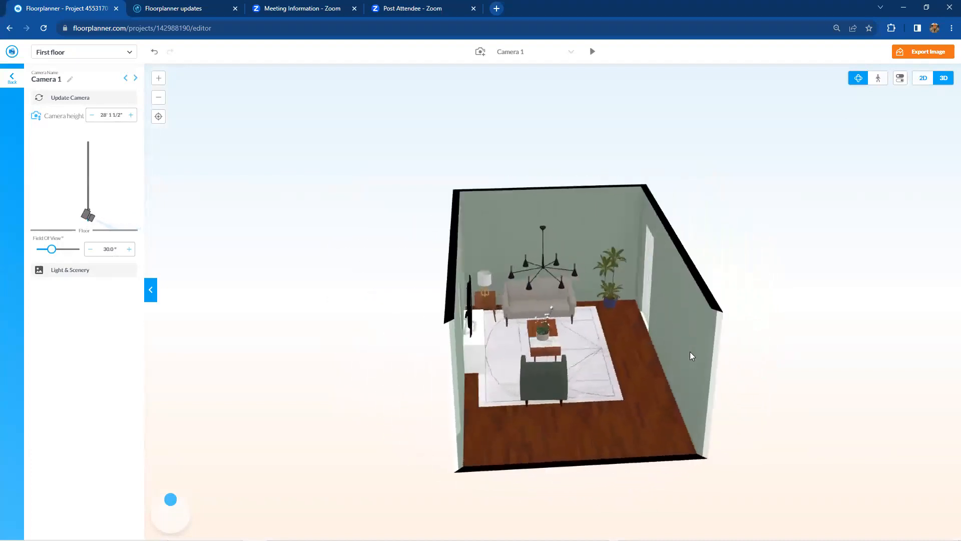
# - Orbit the furnished Living room in 3D, then switch back to the 2D plan
pyautogui.moveTo(691, 356); pyautogui.dragTo(791, 376)
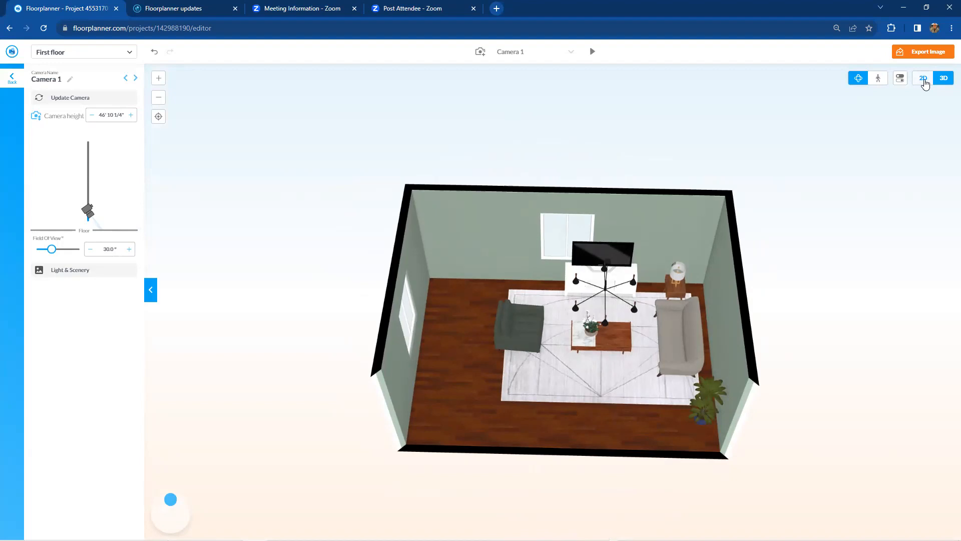
pyautogui.click(923, 78)
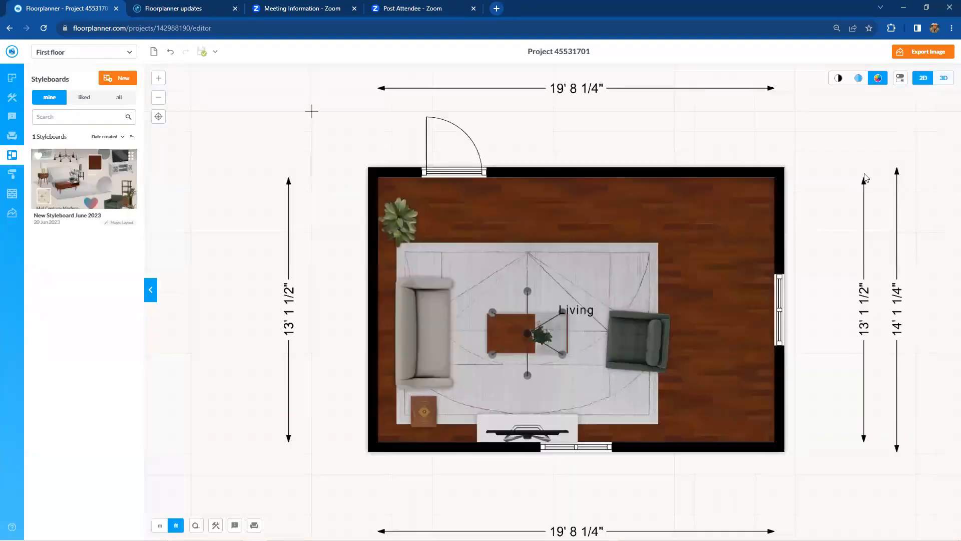
pyautogui.moveTo(310, 232)
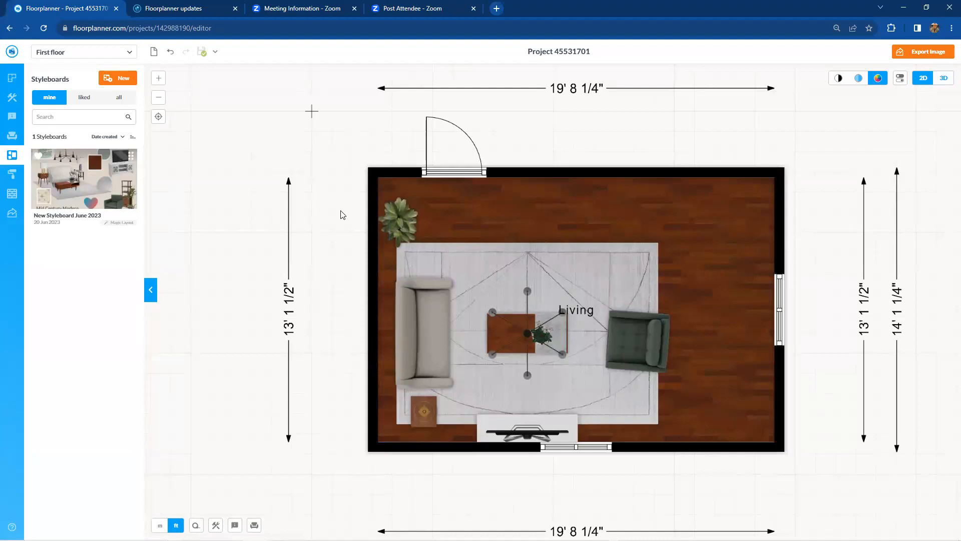
pyautogui.moveTo(271, 240)
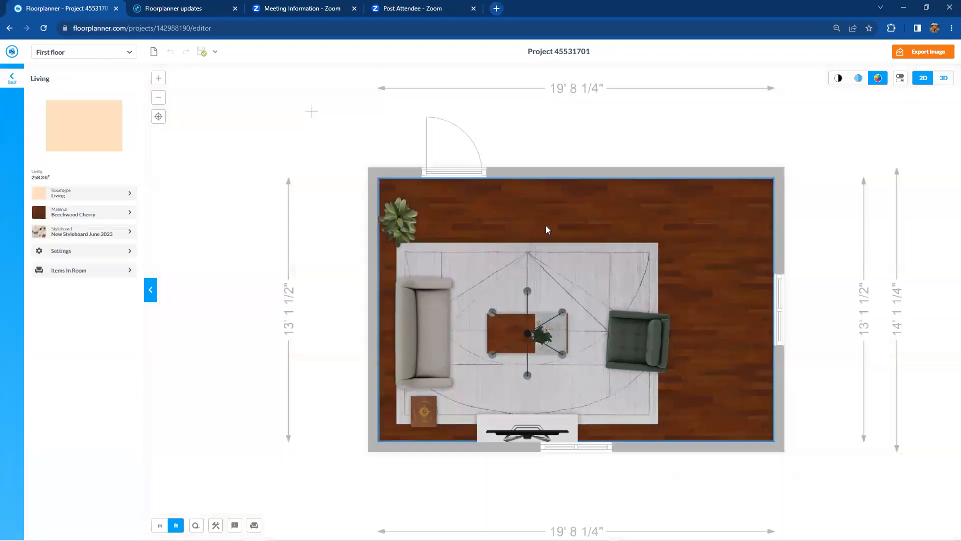
pyautogui.click(11, 155)
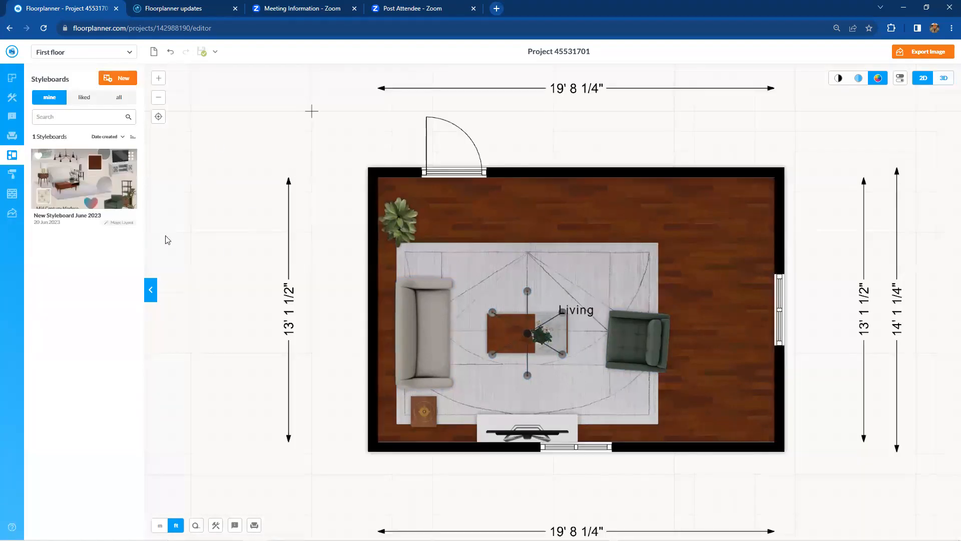
pyautogui.moveTo(84, 178); pyautogui.dragTo(250, 204)
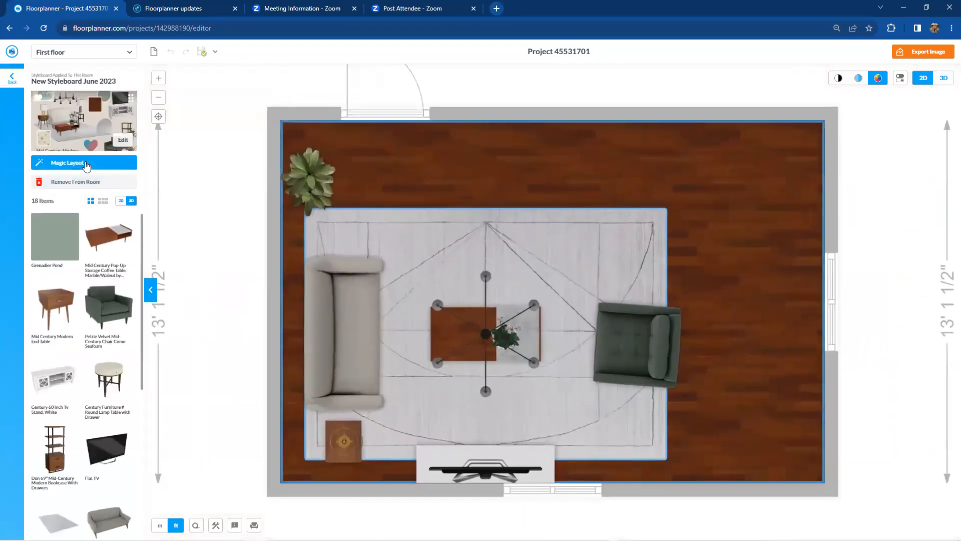
pyautogui.click(84, 163)
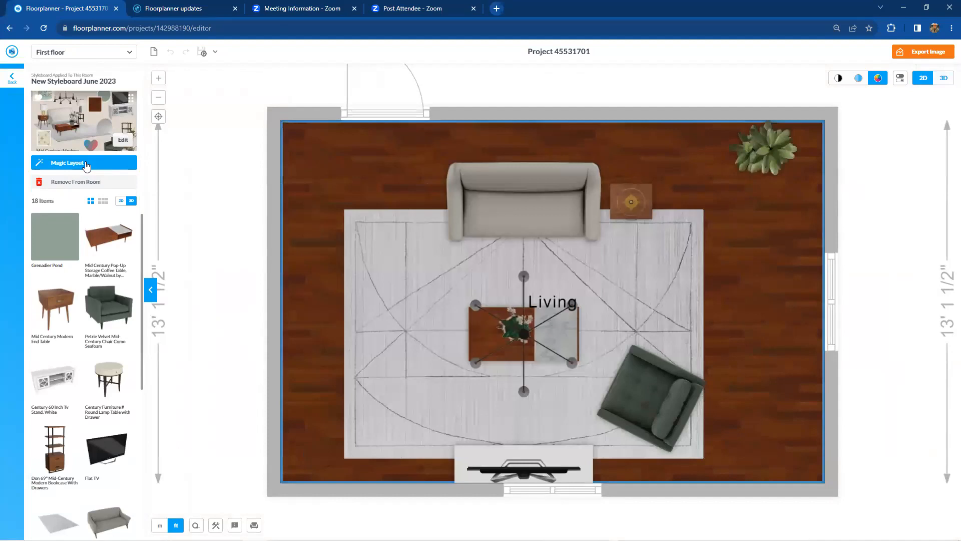
pyautogui.click(66, 162)
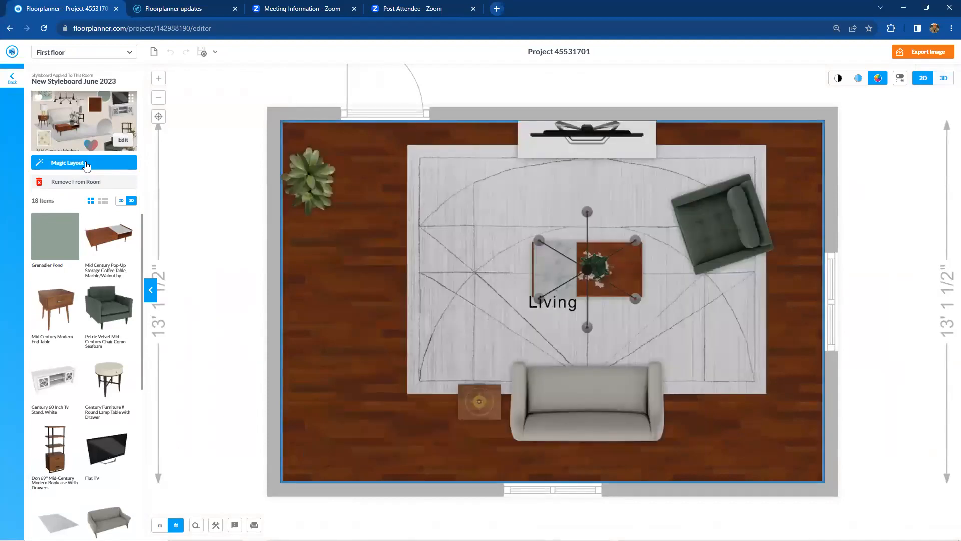
pyautogui.click(67, 162)
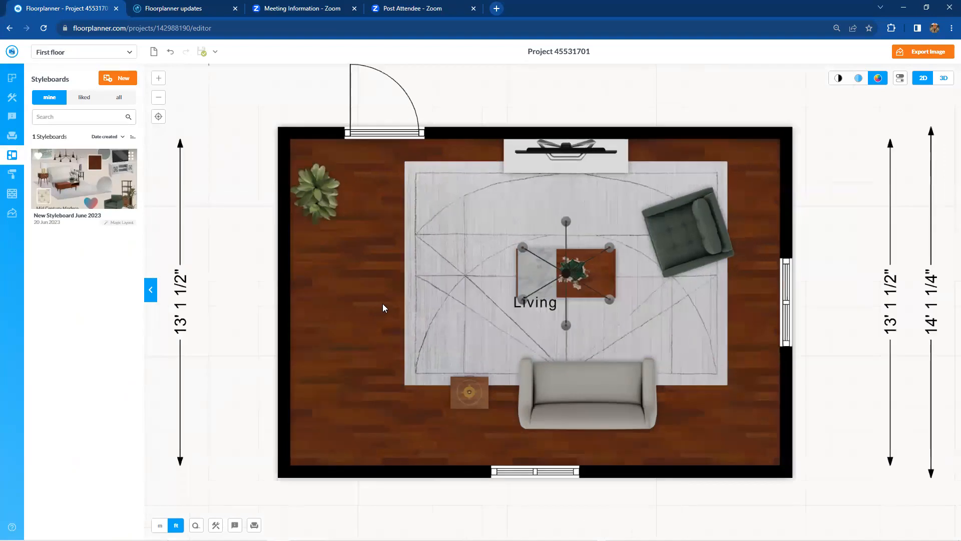
pyautogui.moveTo(436, 290)
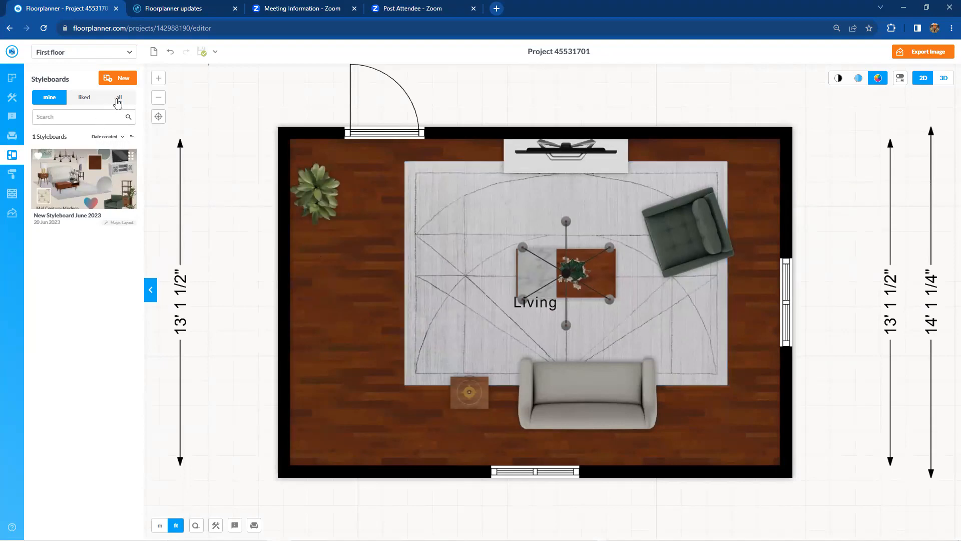
# - Filter all public styleboards to Havertys Bedroom boards and begin dragging Coastal Retreat onto the room
pyautogui.click(118, 96)
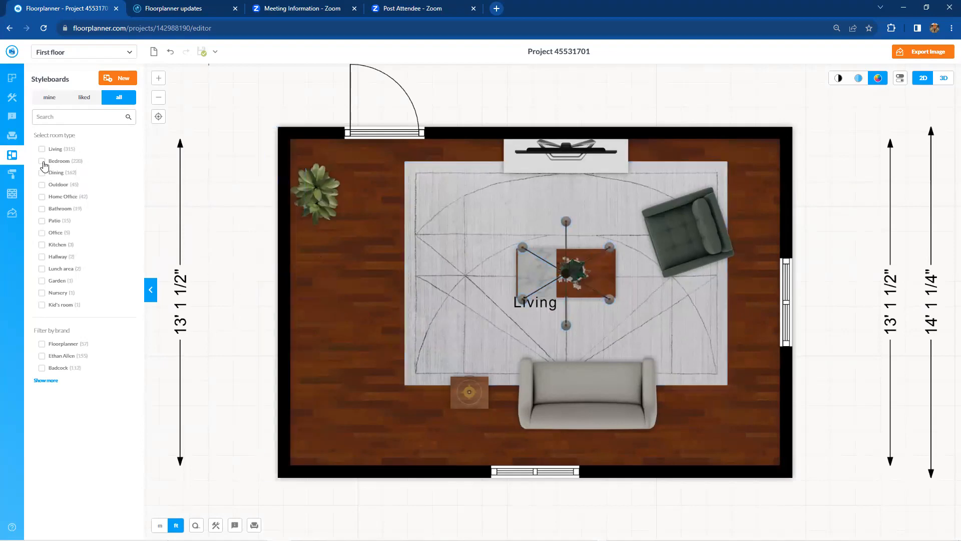
pyautogui.click(42, 160)
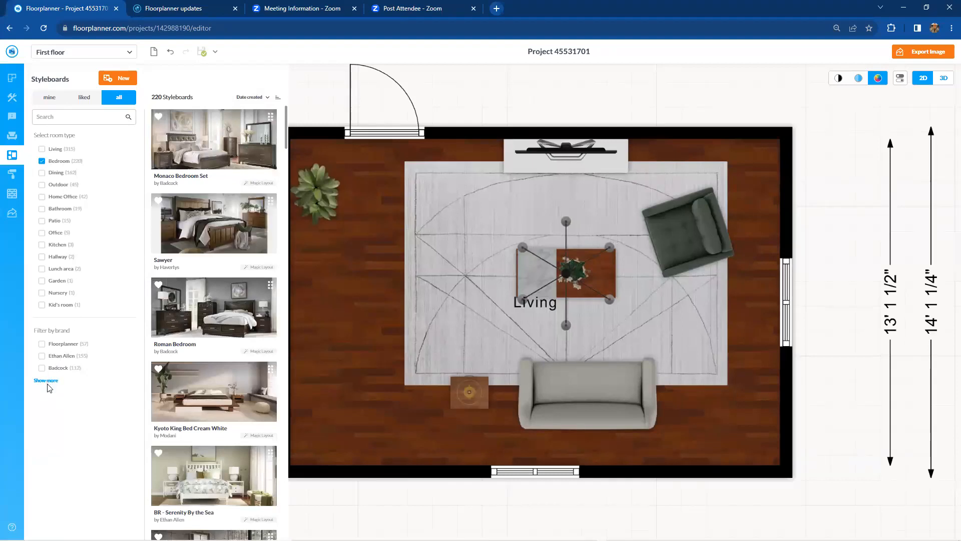
pyautogui.click(46, 380)
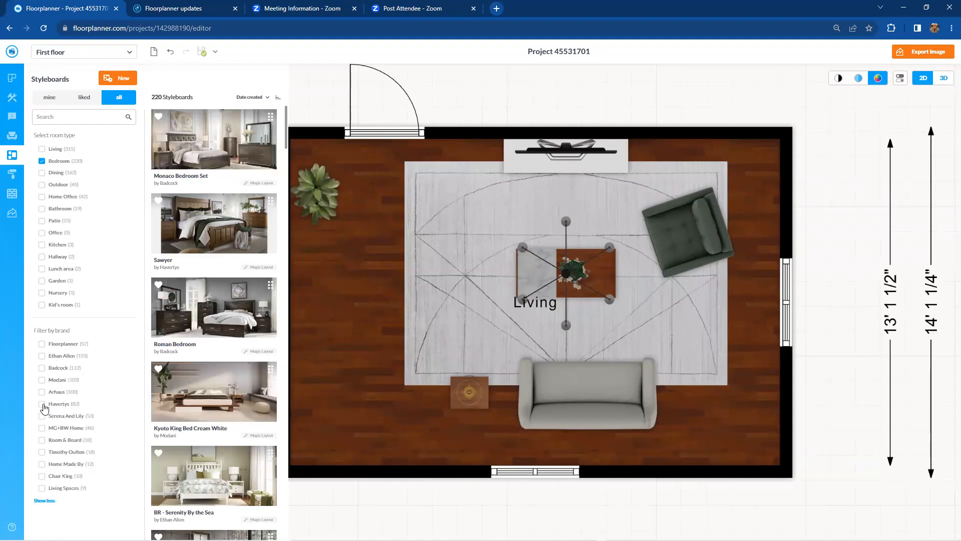
pyautogui.click(42, 404)
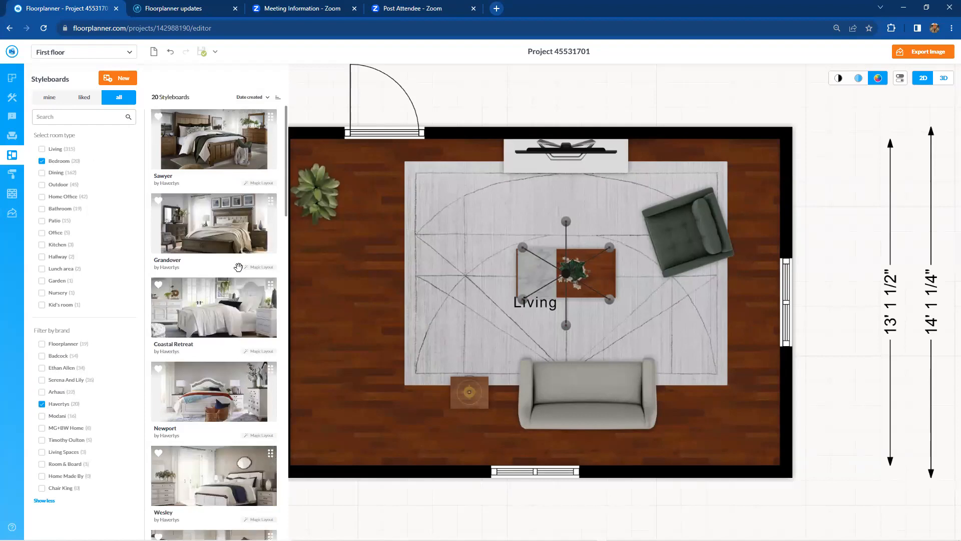
pyautogui.moveTo(200, 321)
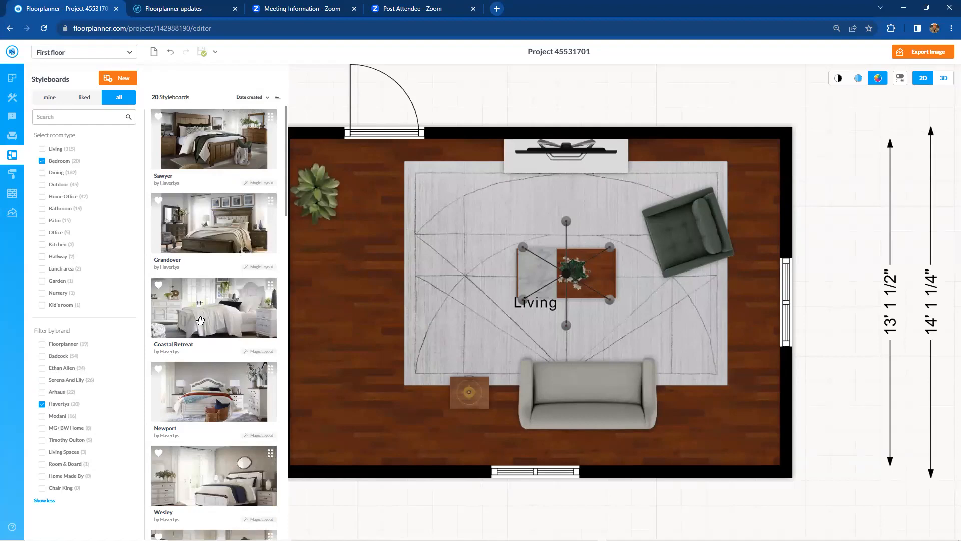
pyautogui.moveTo(270, 283)
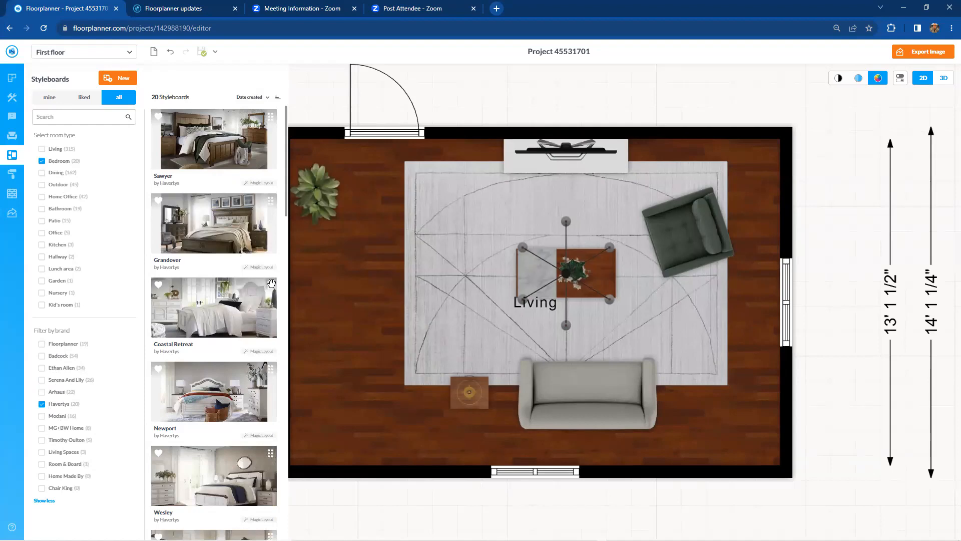
pyautogui.moveTo(213, 306); pyautogui.dragTo(328, 285)
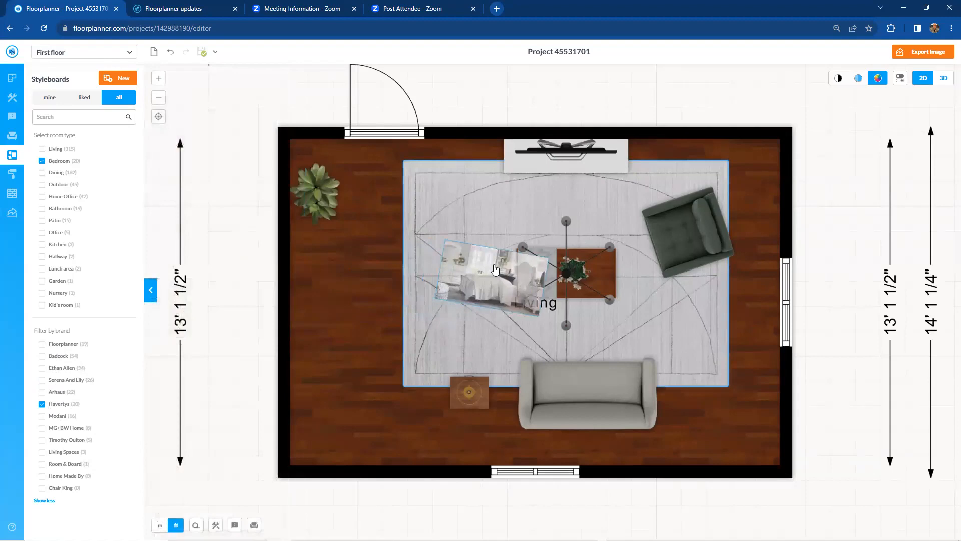
# - Drop the Coastal Retreat styleboard card onto the living room in the plan
pyautogui.moveTo(493, 270); pyautogui.dragTo(466, 287)
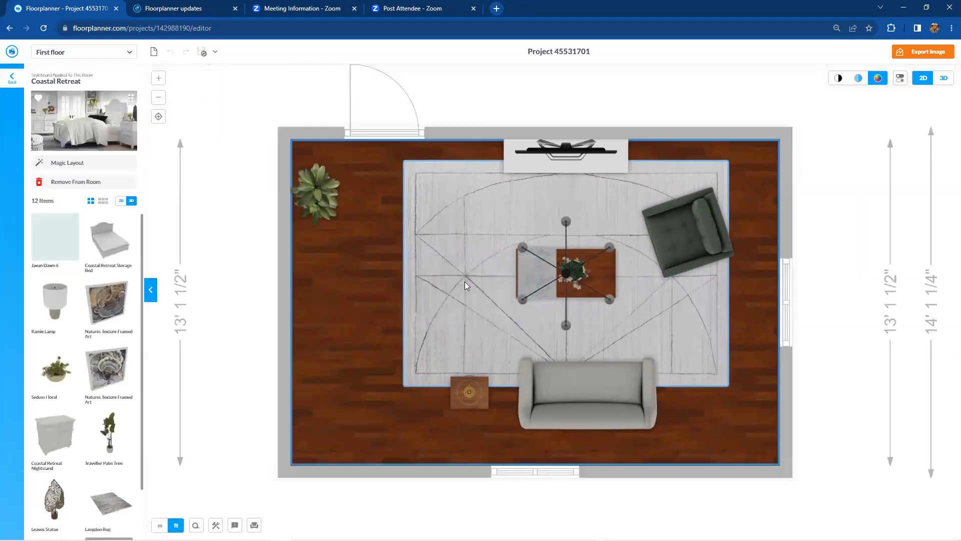
pyautogui.moveTo(90, 398)
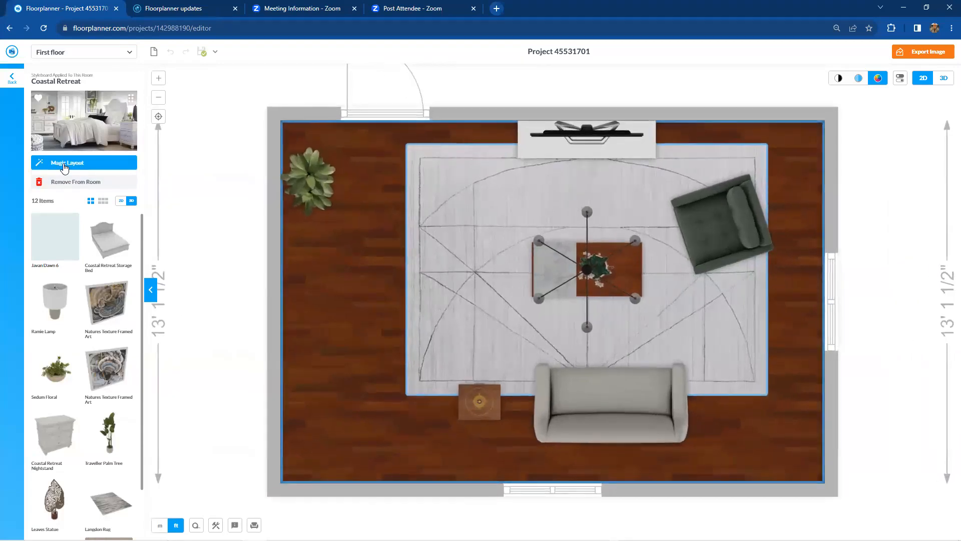
# - Run Magic Layout three times to cycle through Coastal Retreat bedroom arrangements
pyautogui.click(68, 162)
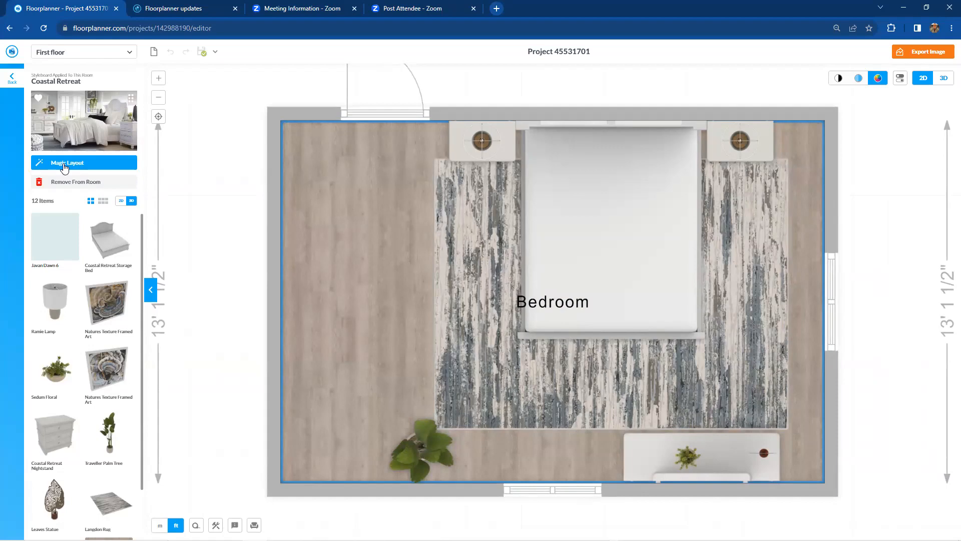
pyautogui.click(74, 162)
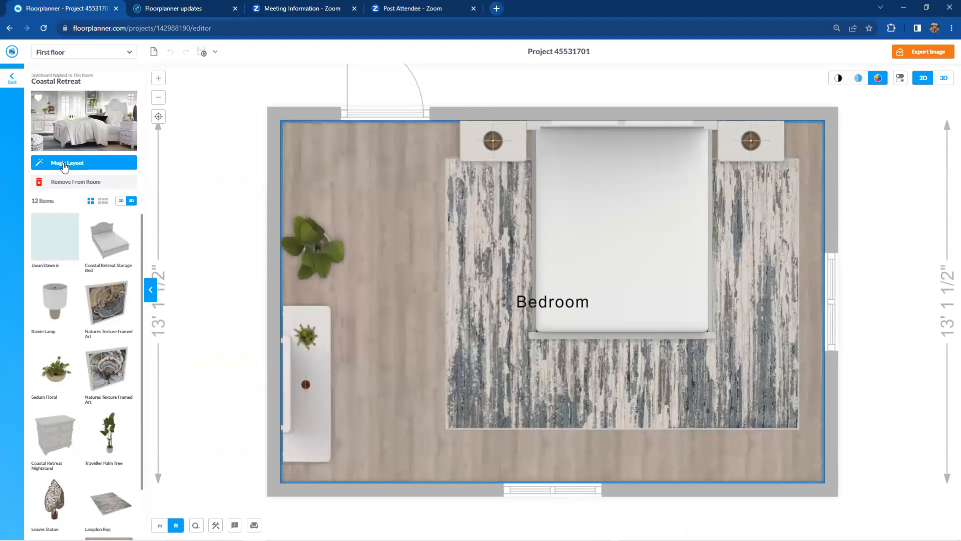
pyautogui.click(84, 162)
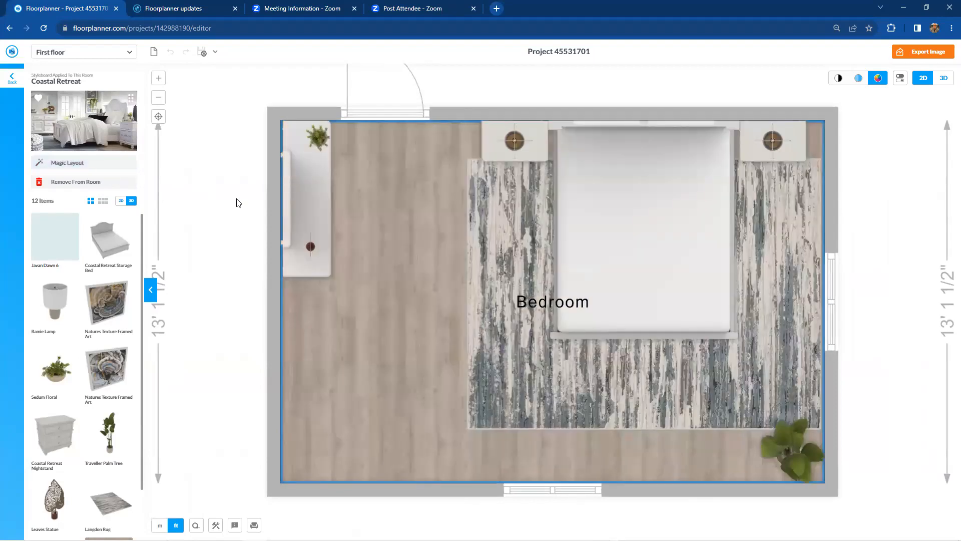
# - Switch to 3D view and orbit around the furnished Coastal Retreat bedroom
pyautogui.click(943, 78)
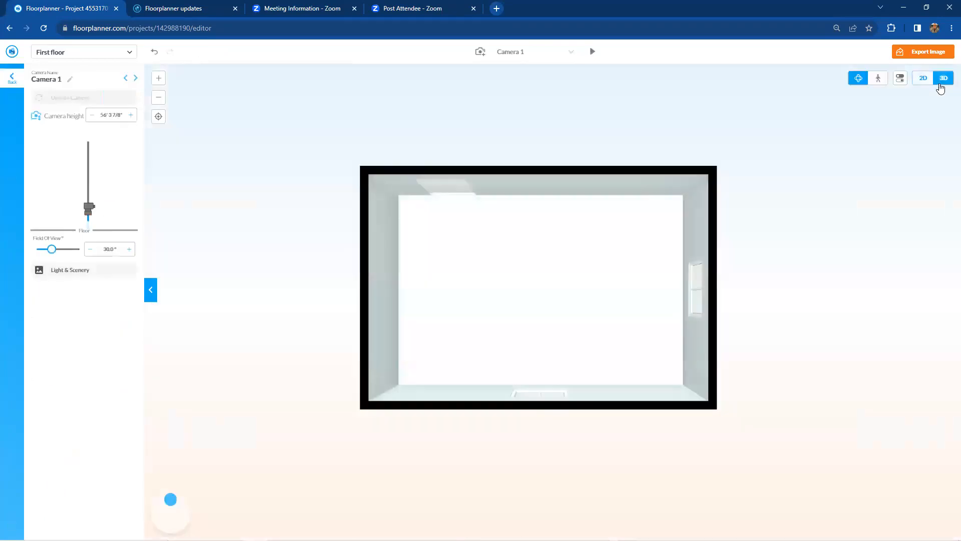
pyautogui.click(944, 78)
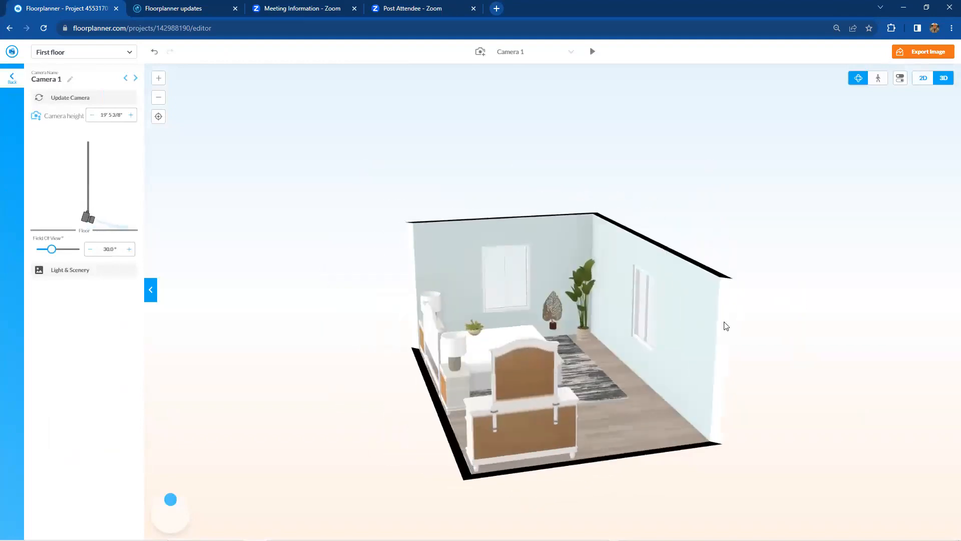
pyautogui.moveTo(726, 325); pyautogui.dragTo(595, 347)
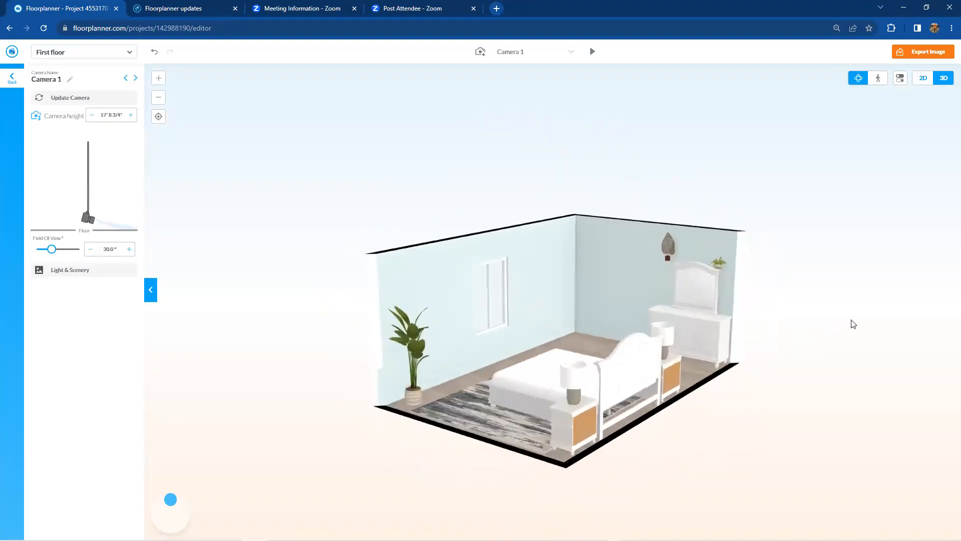
# - Switch back to the 2D plan view of the bedroom
pyautogui.click(923, 78)
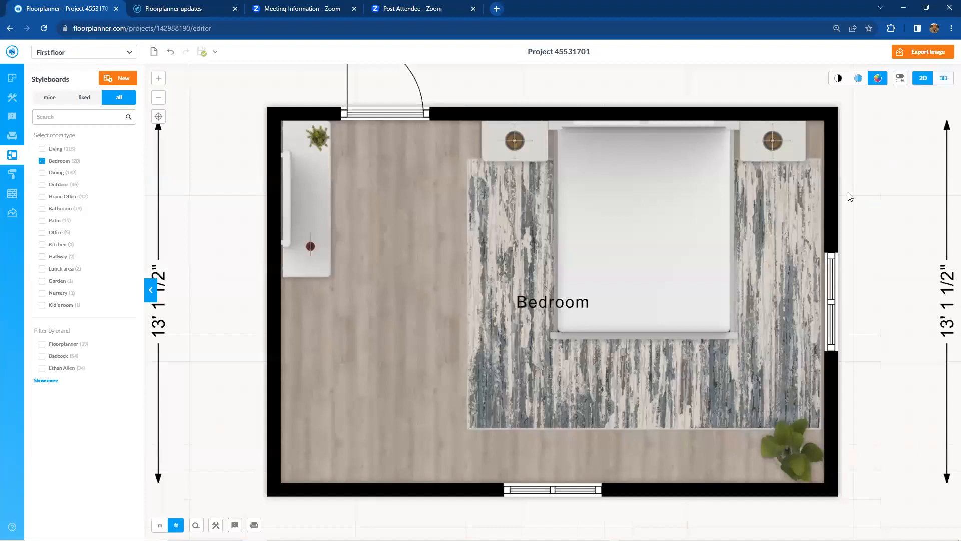
pyautogui.moveTo(259, 290)
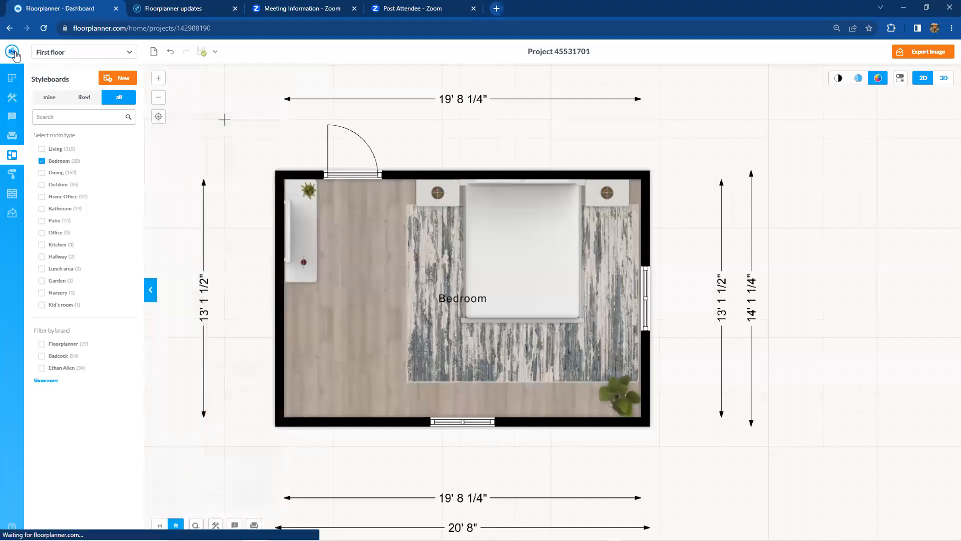
# - Go to the dashboard and list your styleboards, showing New Styleboard June 2023
pyautogui.click(12, 51)
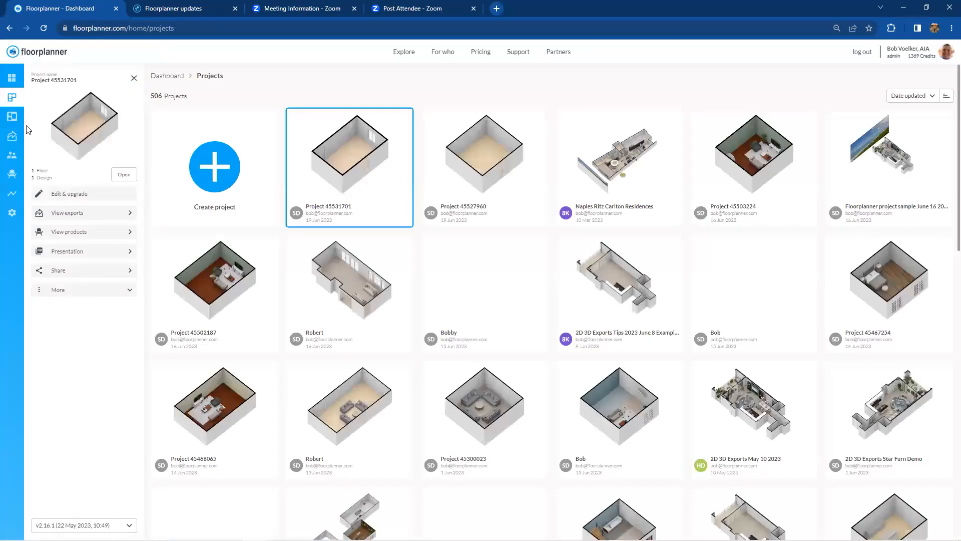
pyautogui.moveTo(11, 115)
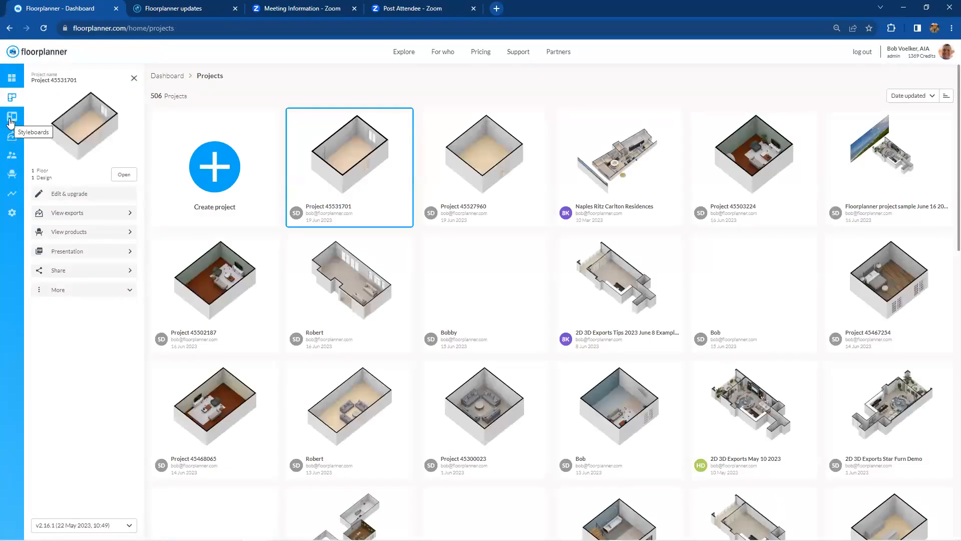
pyautogui.click(11, 115)
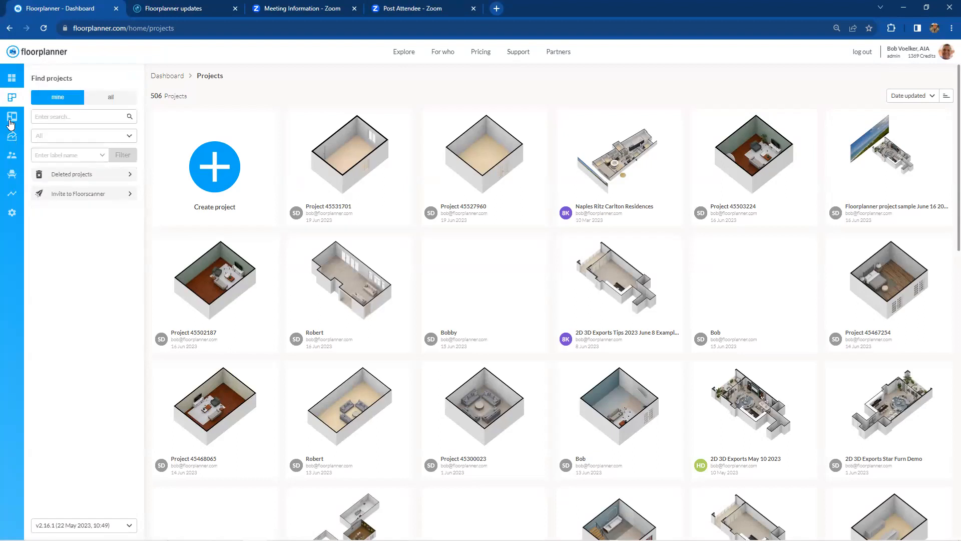
pyautogui.click(11, 116)
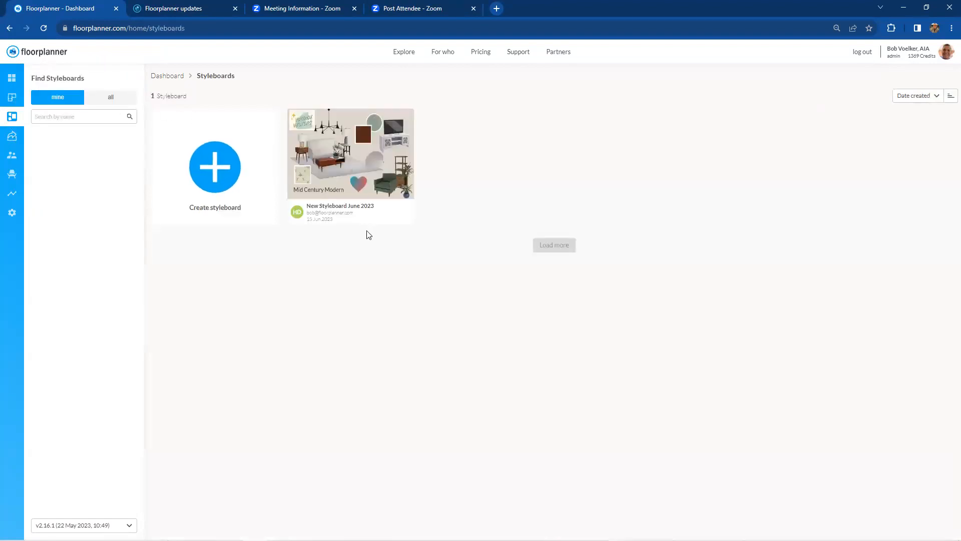
pyautogui.moveTo(361, 164)
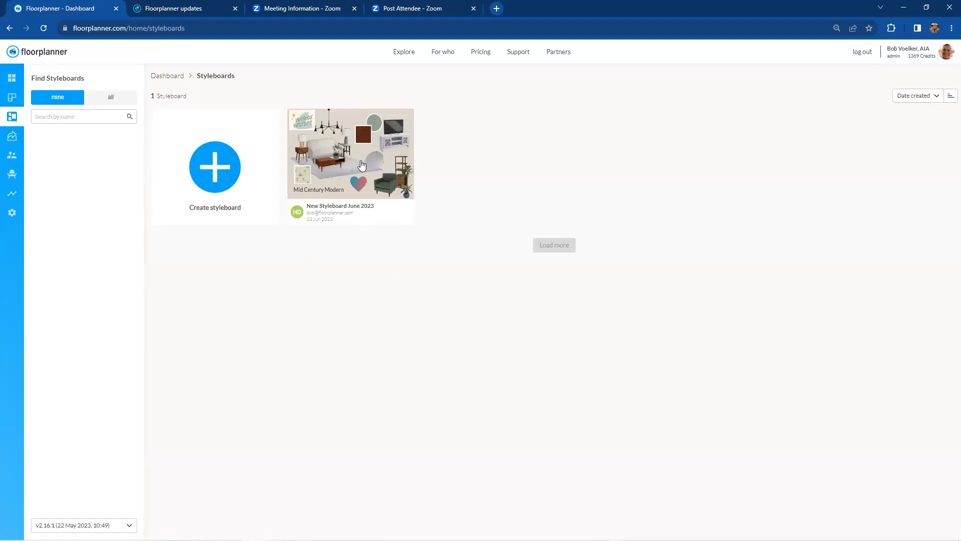
pyautogui.moveTo(361, 165)
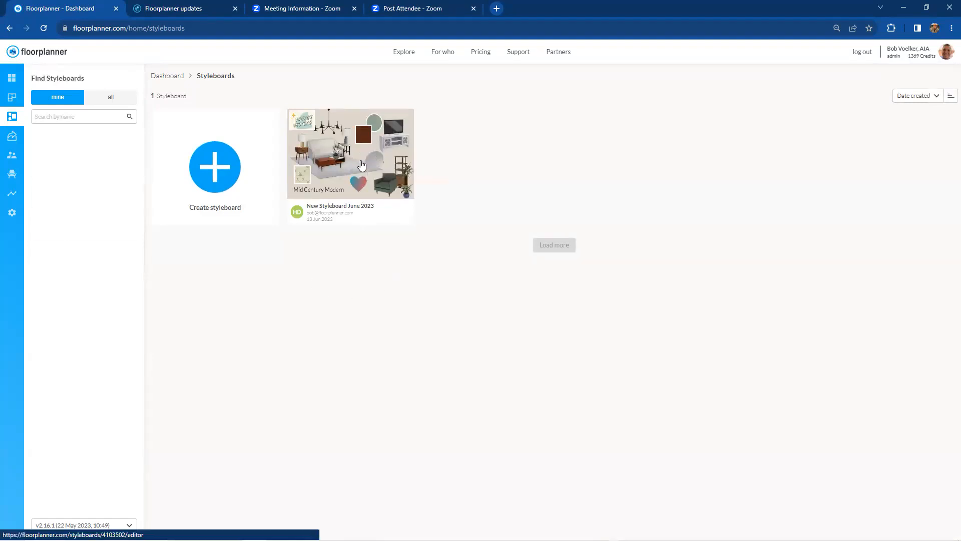
# - Open New Styleboard June 2023 for editing and show the object categories library
pyautogui.click(350, 153)
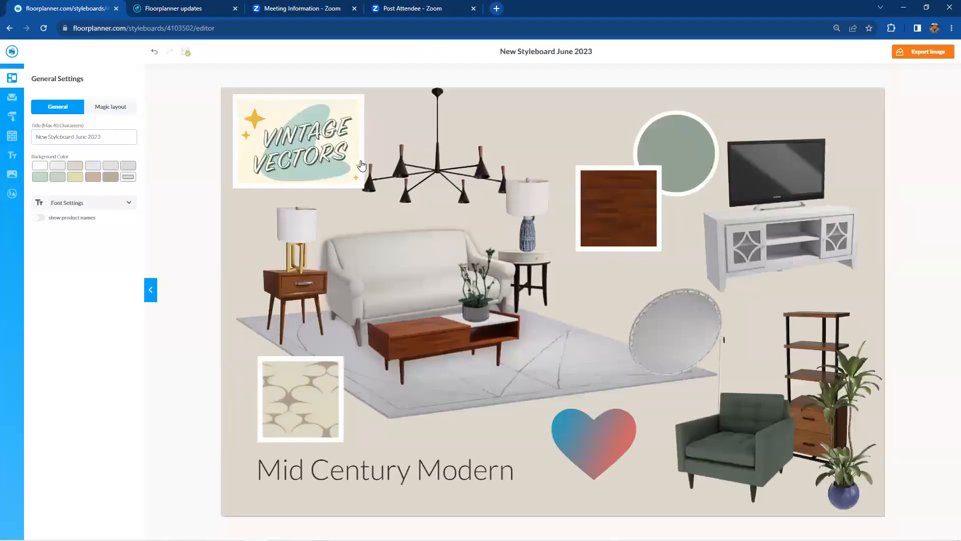
pyautogui.moveTo(614, 289)
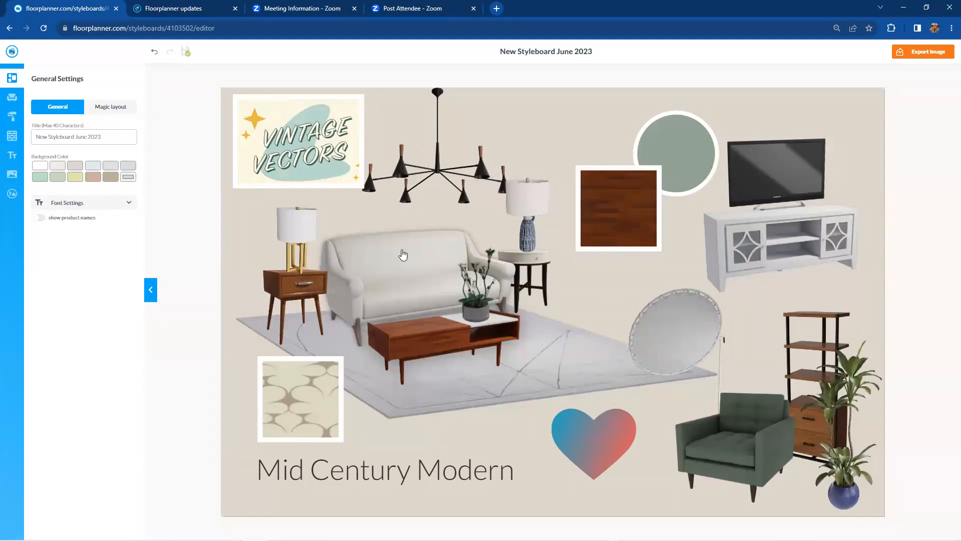
pyautogui.moveTo(407, 254)
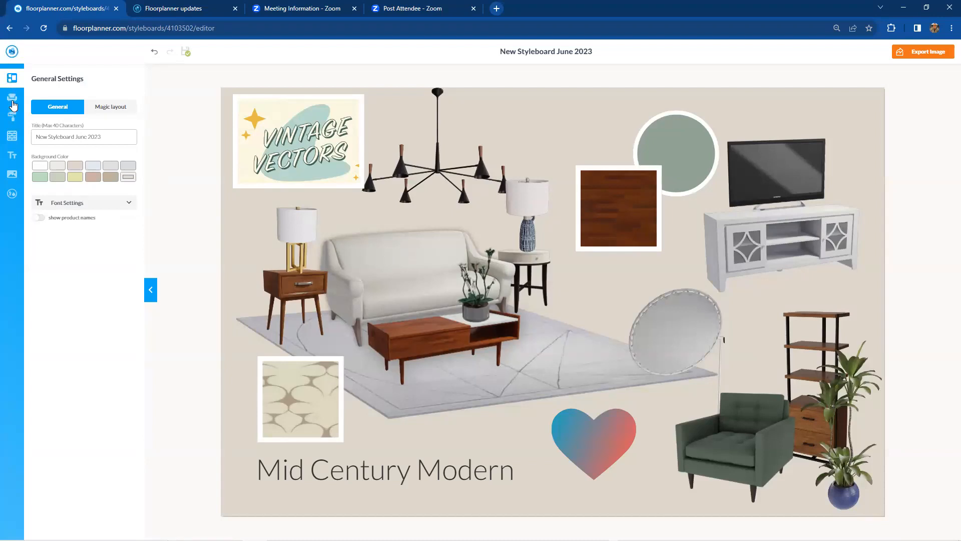
pyautogui.click(11, 98)
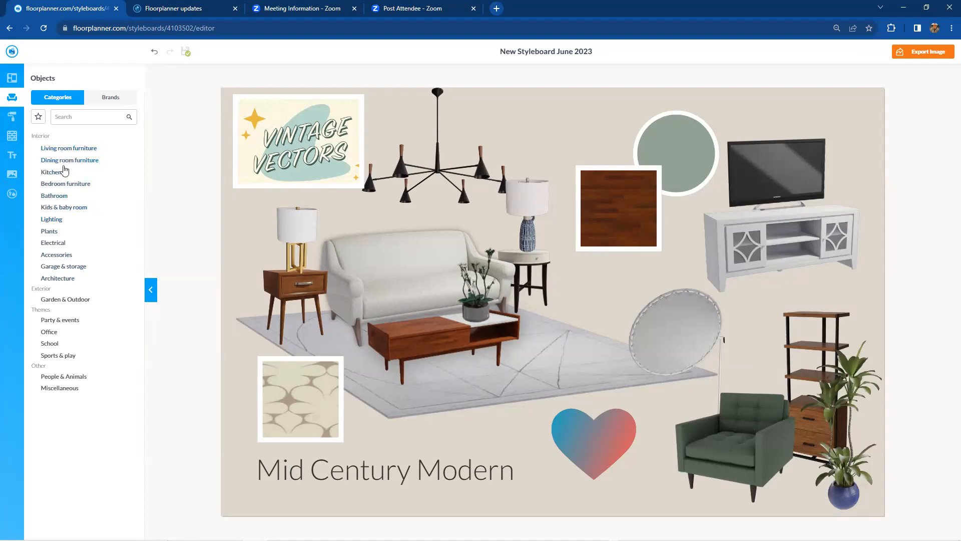
# - Add the 48" White Engineered Wood Storage Bench from Living room > Benches, then return to General Settings
pyautogui.click(69, 148)
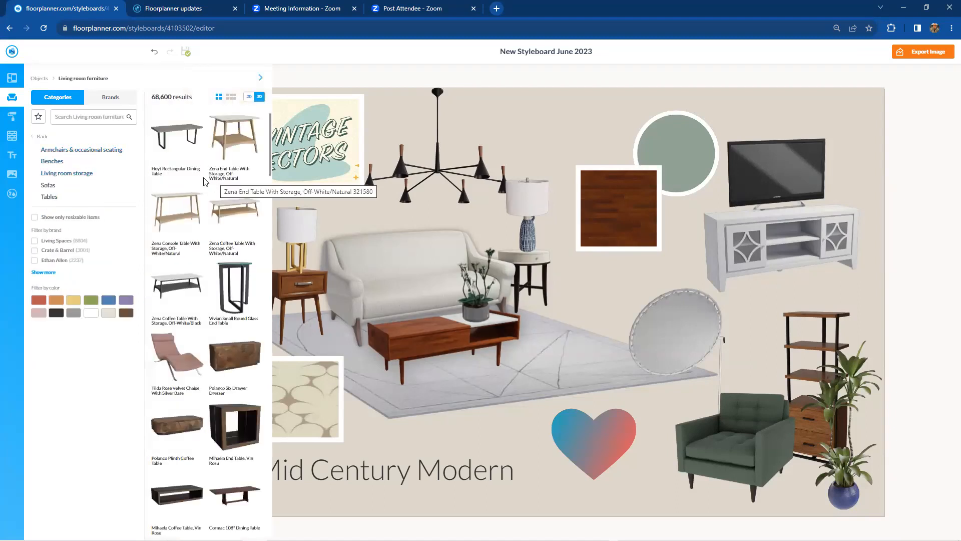
pyautogui.click(52, 161)
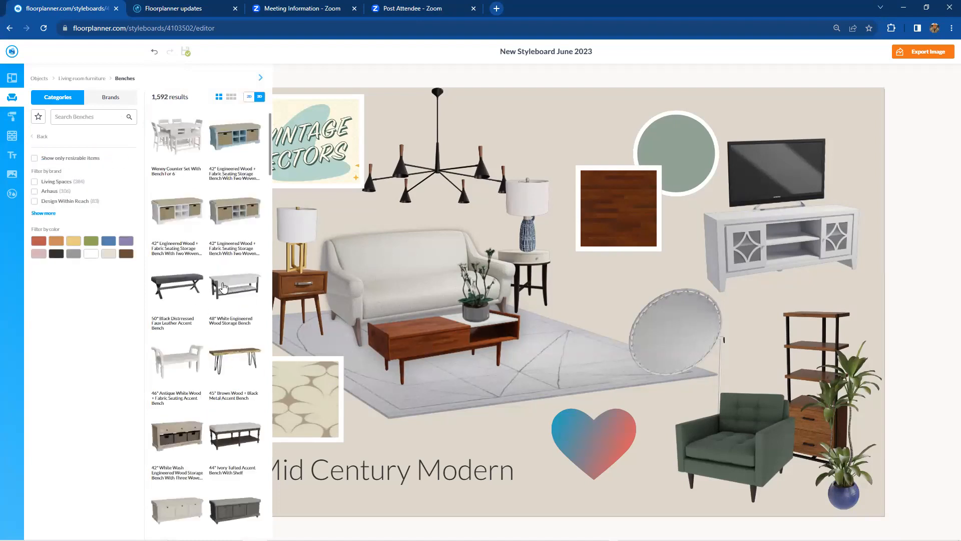
pyautogui.moveTo(235, 286)
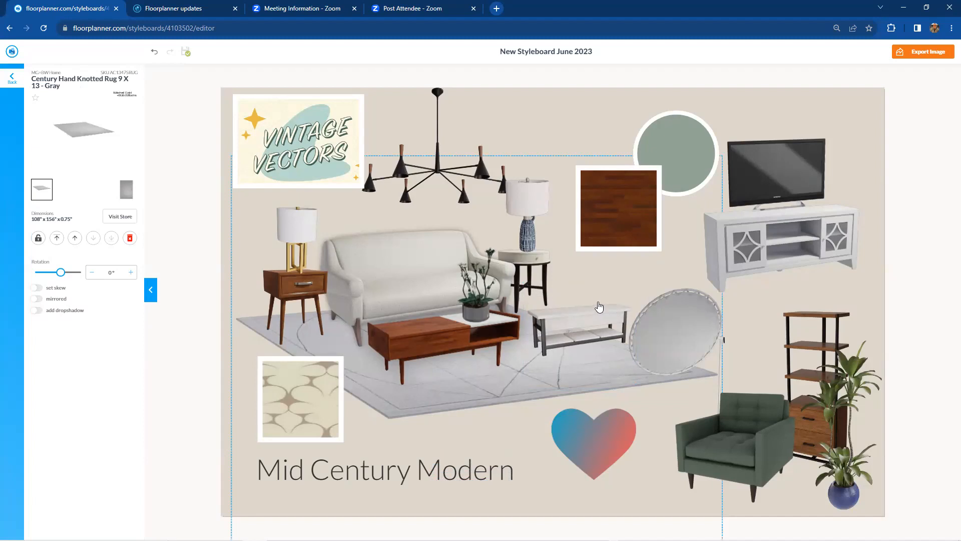
pyautogui.moveTo(593, 323)
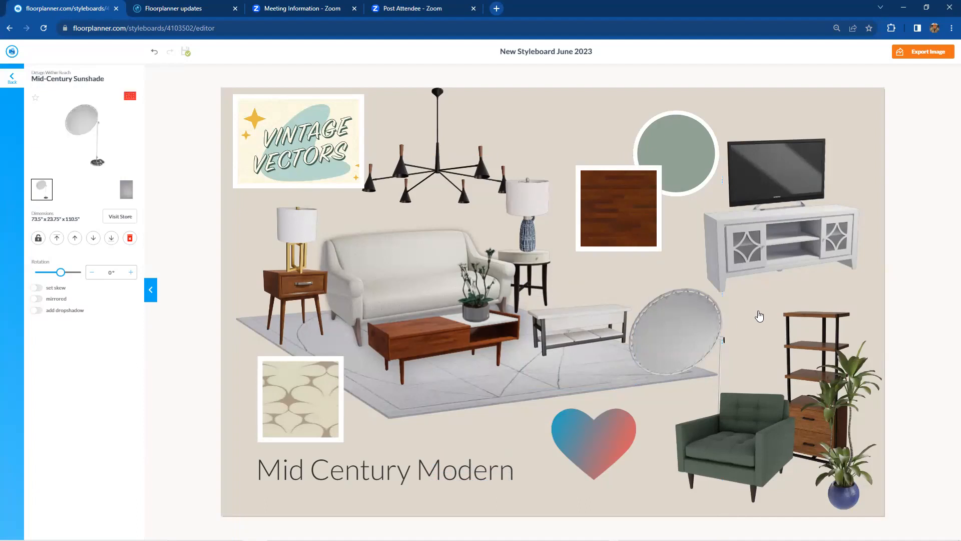
pyautogui.click(570, 319)
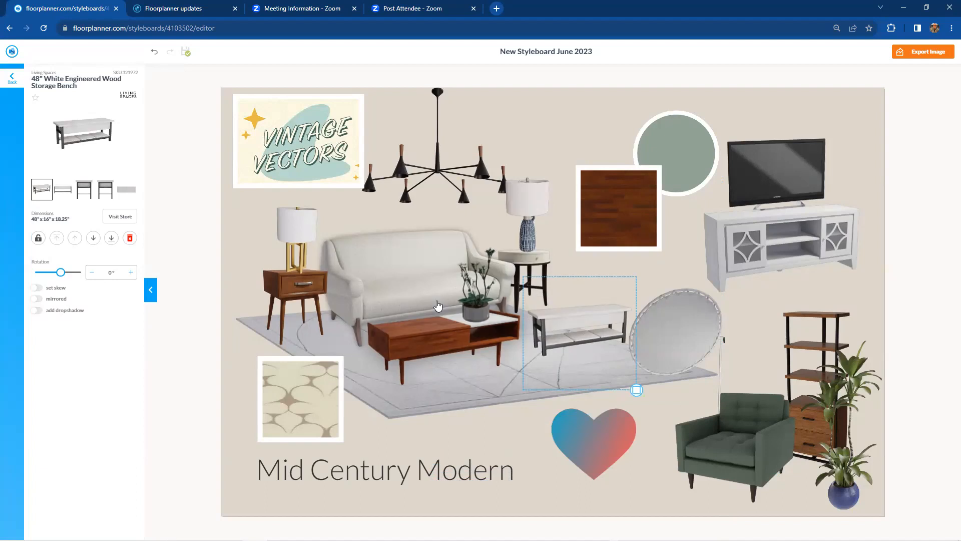
pyautogui.moveTo(330, 229)
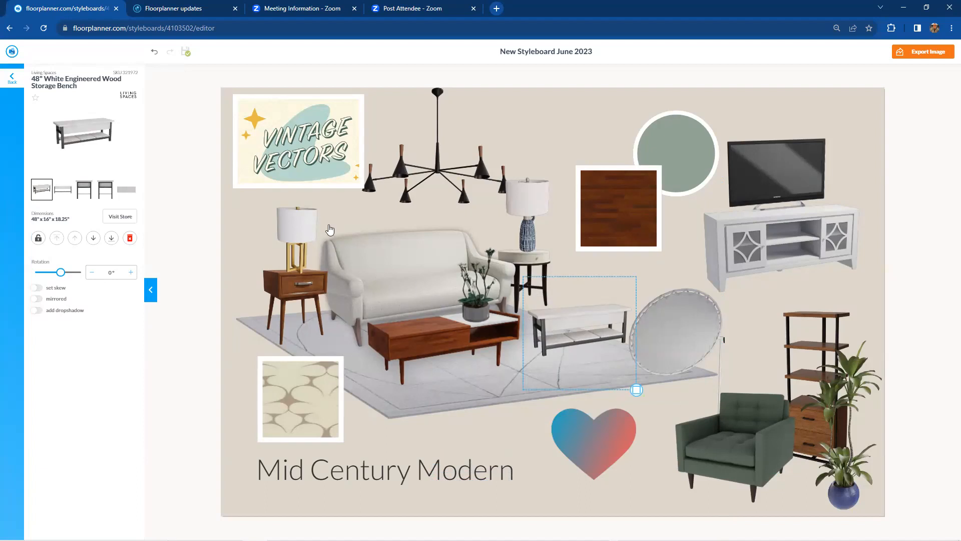
pyautogui.moveTo(513, 382)
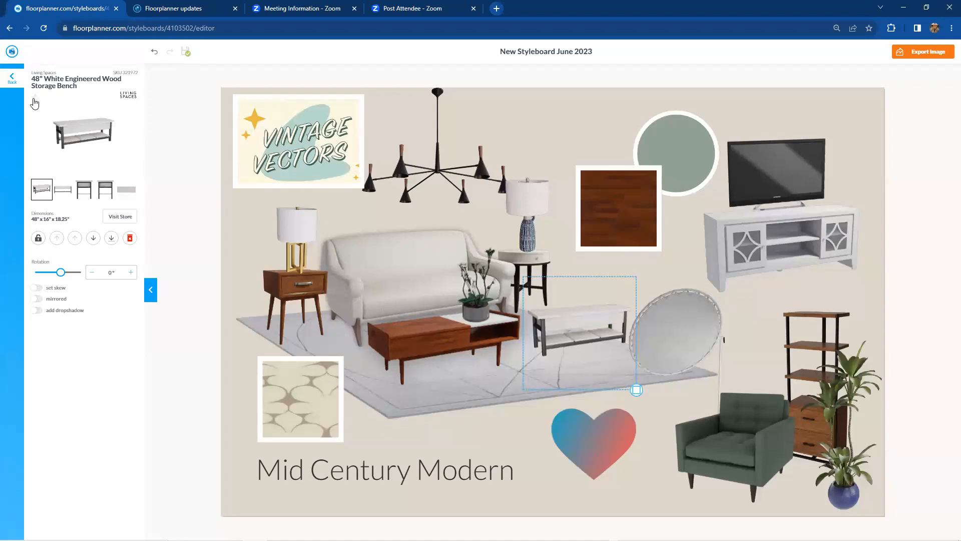
pyautogui.click(12, 79)
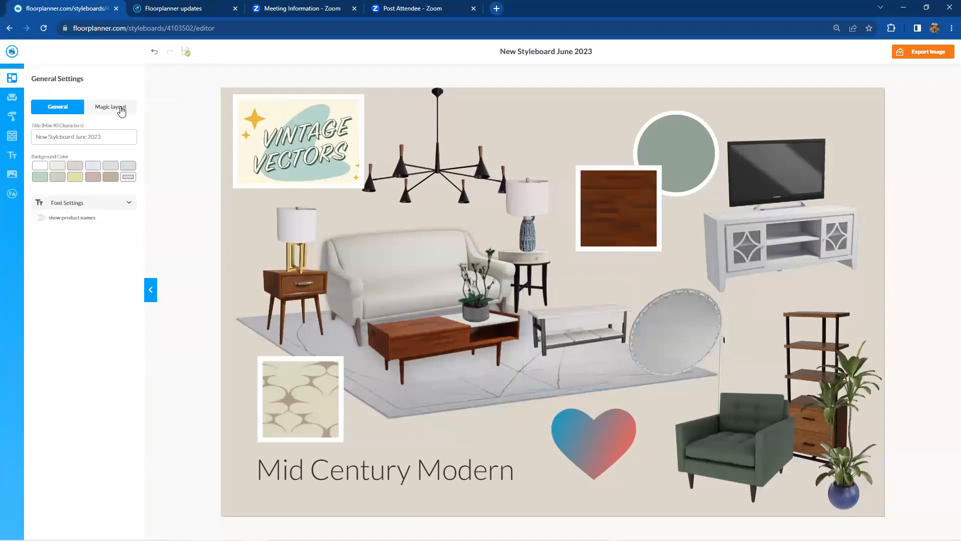
# - Turn on Magic layout for the Mid Century Modern board and display item role labels
pyautogui.click(110, 106)
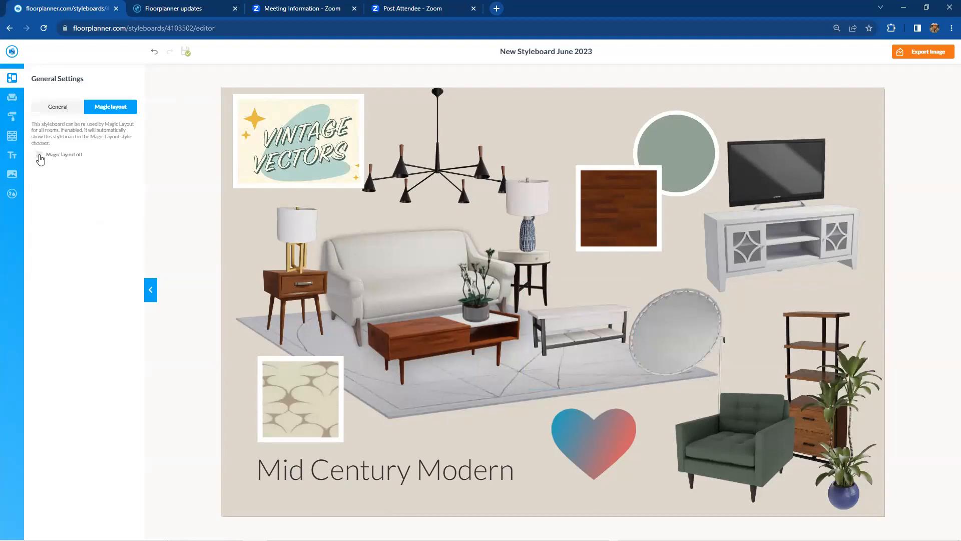
pyautogui.click(36, 153)
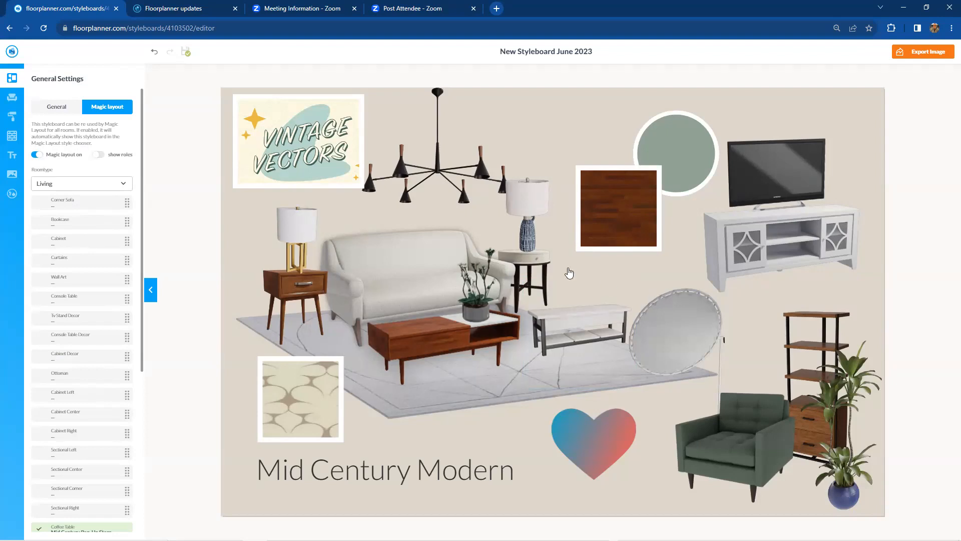
pyautogui.moveTo(209, 270)
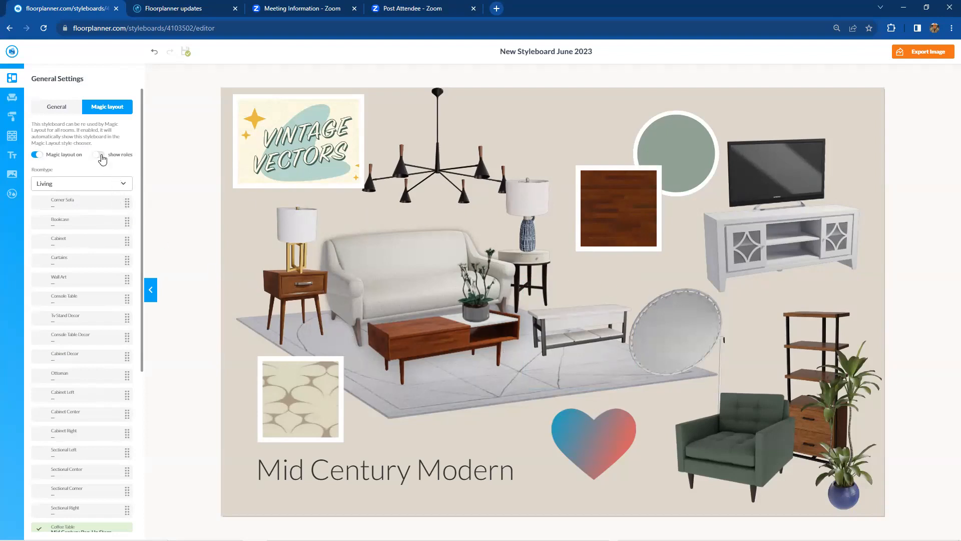
pyautogui.click(98, 153)
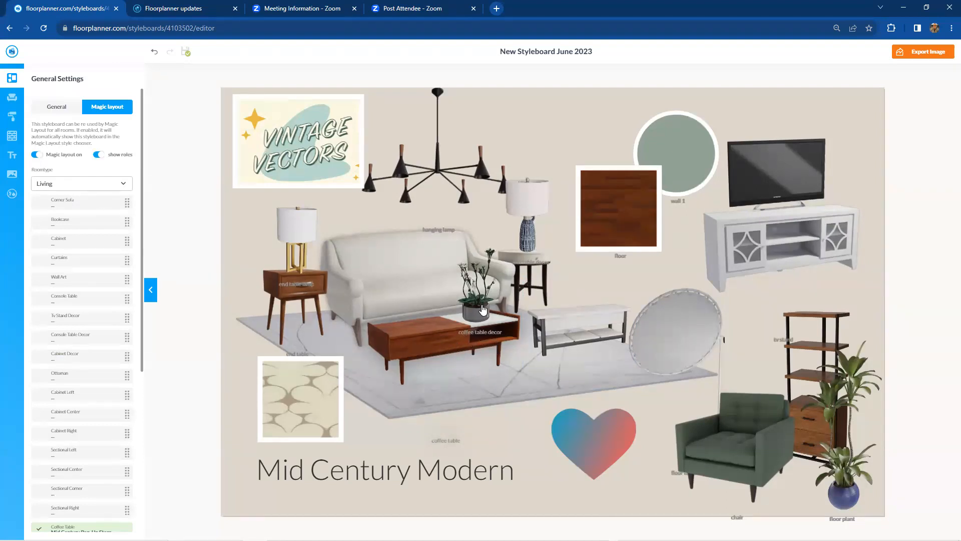
pyautogui.moveTo(281, 297)
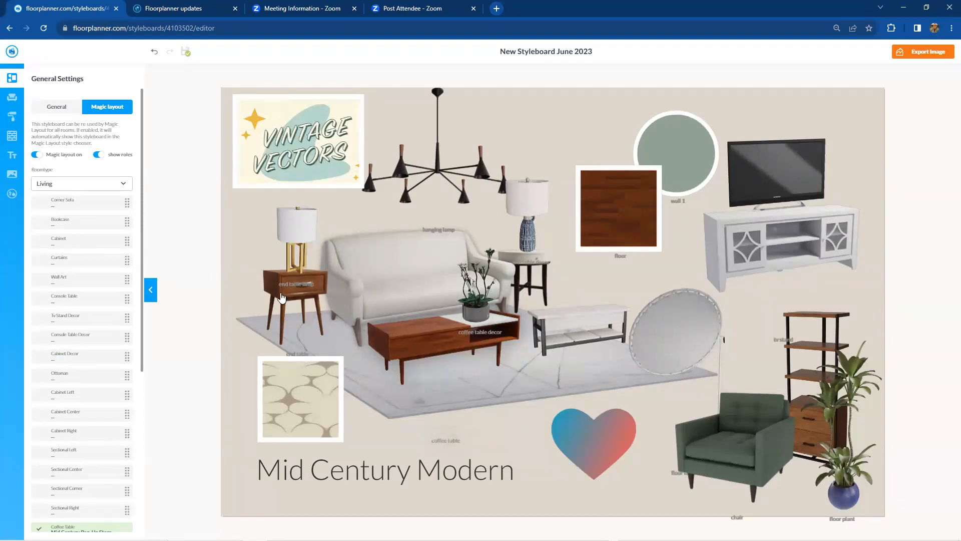
pyautogui.moveTo(313, 289)
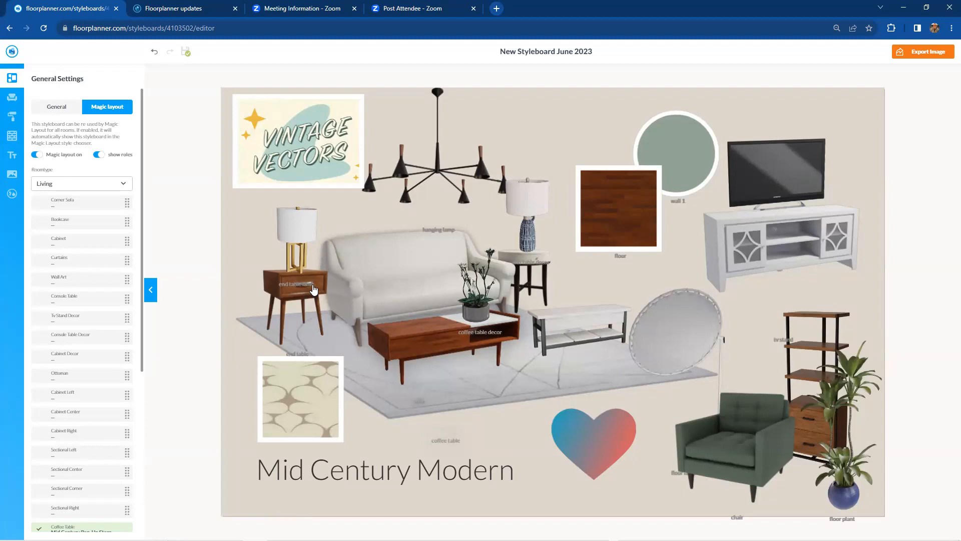
pyautogui.moveTo(517, 372)
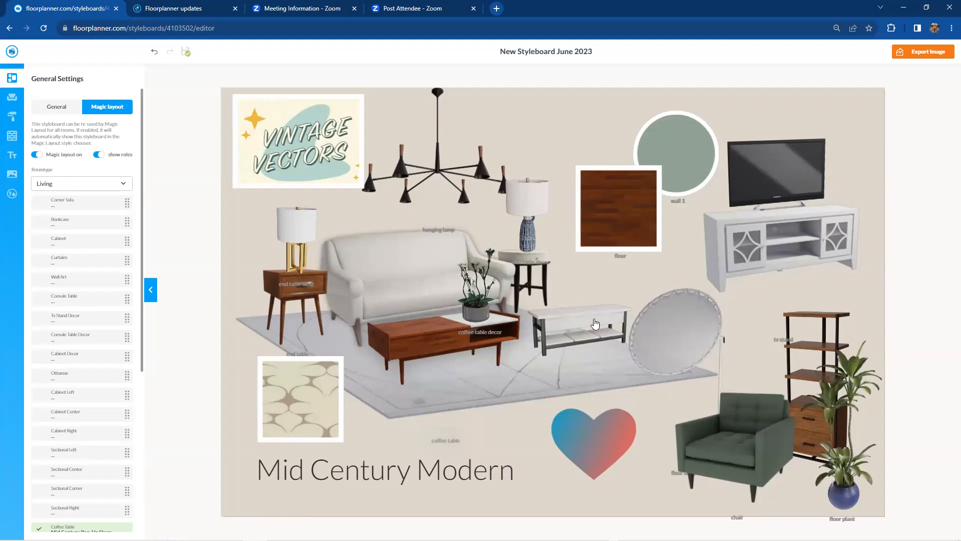
pyautogui.moveTo(170, 362)
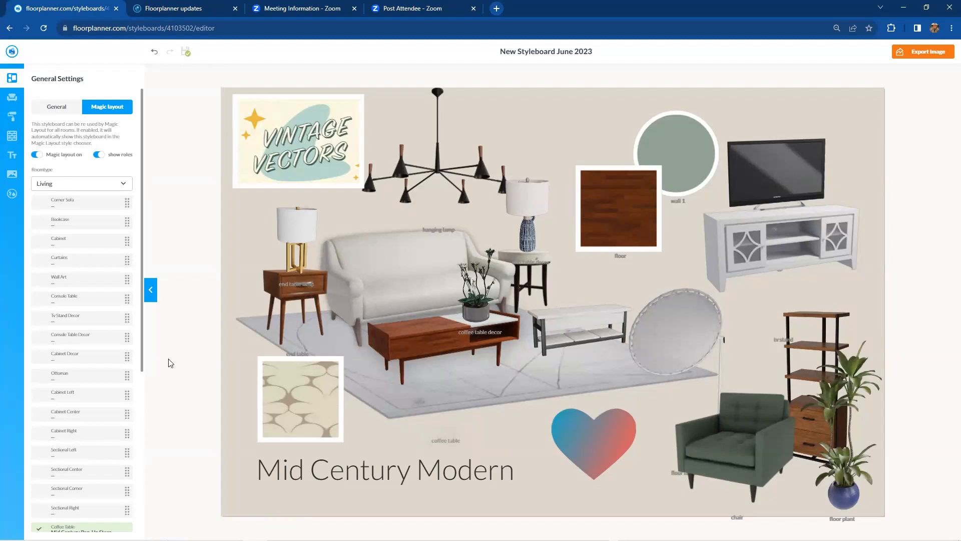
pyautogui.moveTo(145, 341)
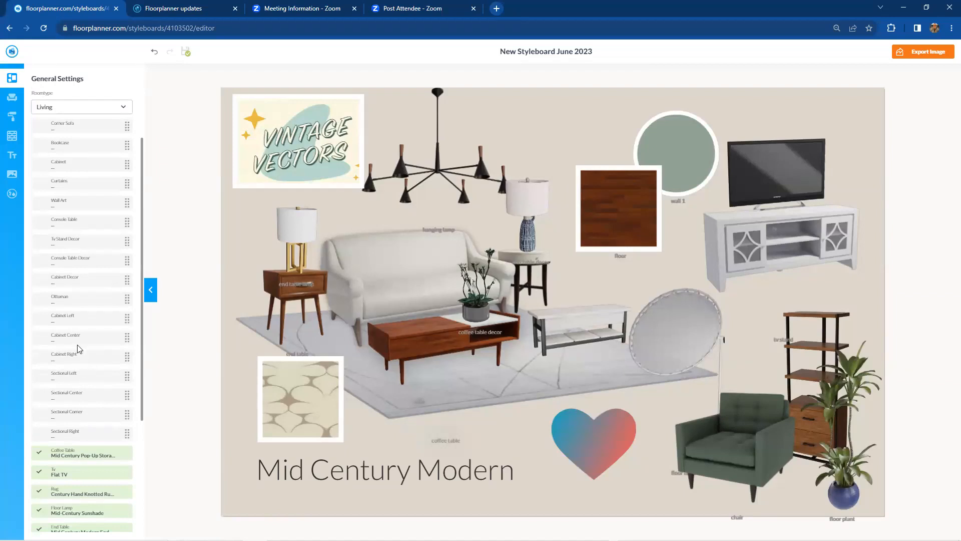
pyautogui.moveTo(79, 301)
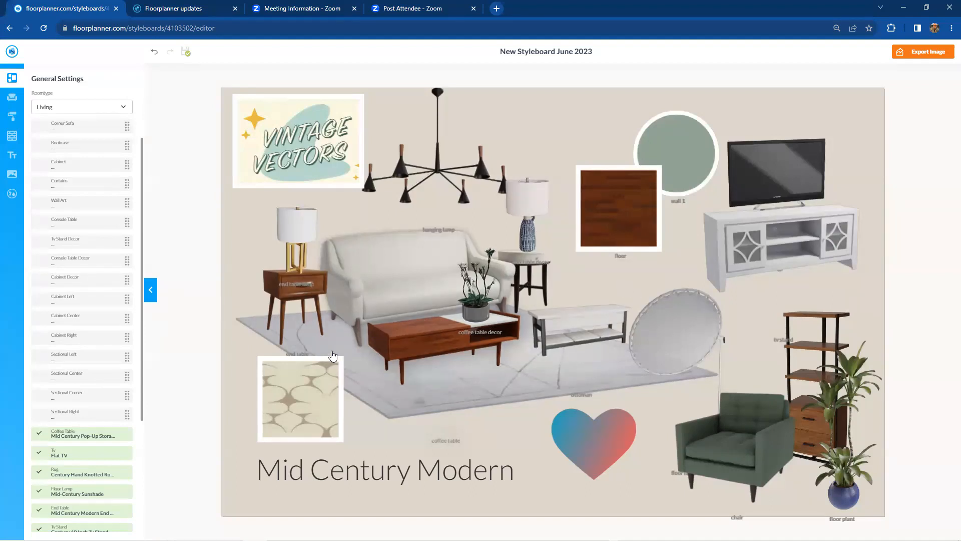
pyautogui.moveTo(557, 354)
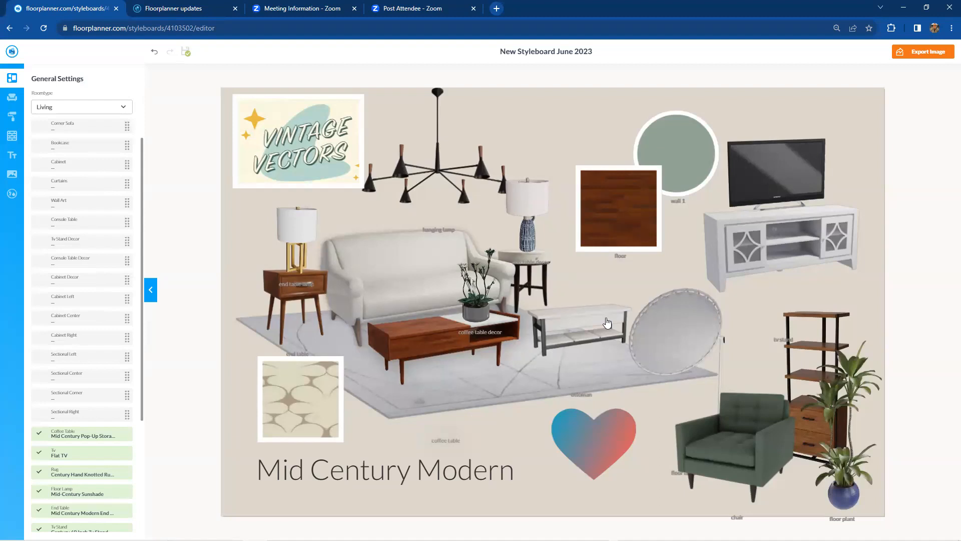
pyautogui.moveTo(654, 300)
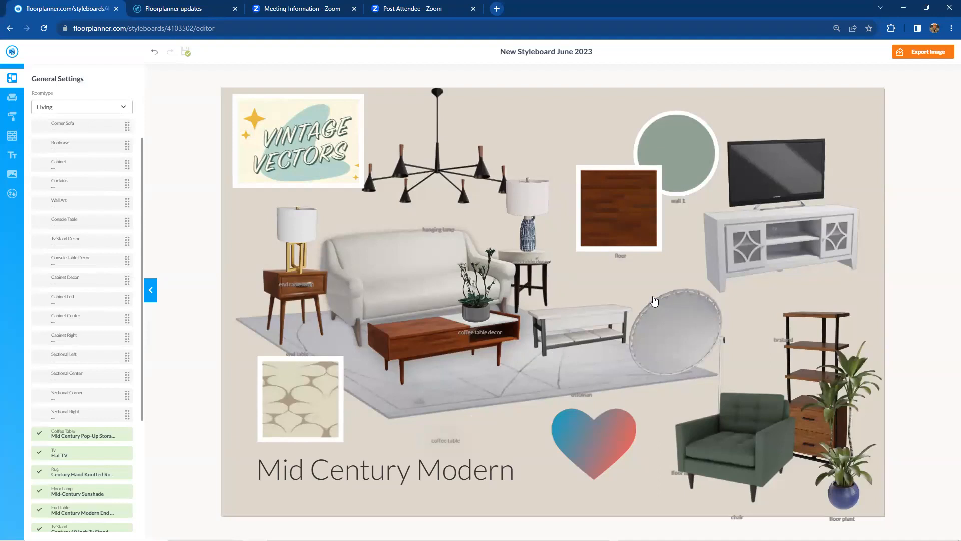
pyautogui.moveTo(631, 305)
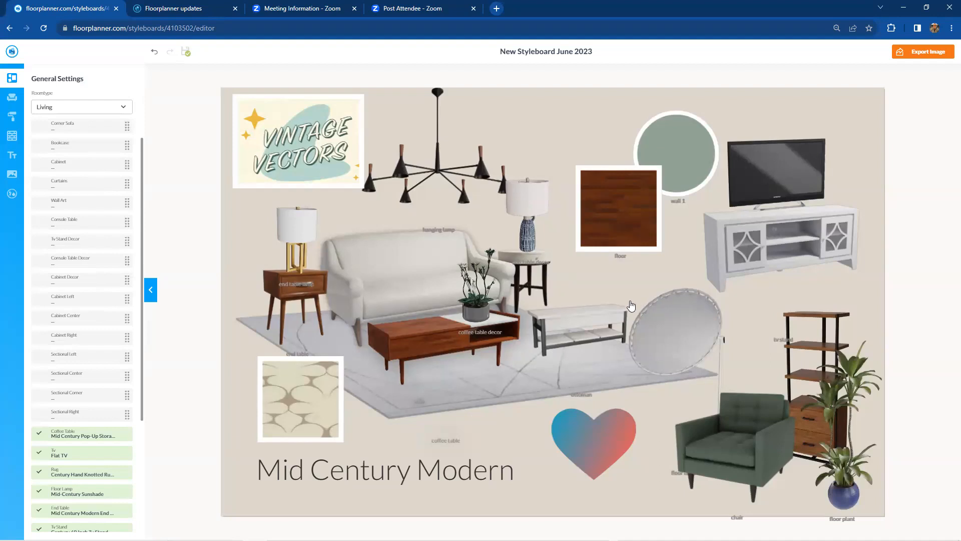
pyautogui.moveTo(579, 316)
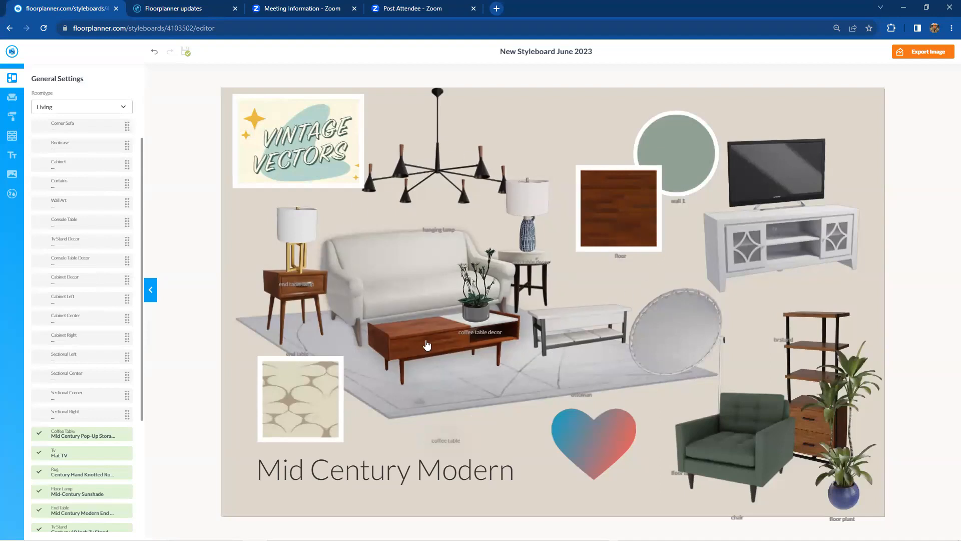
pyautogui.moveTo(236, 382)
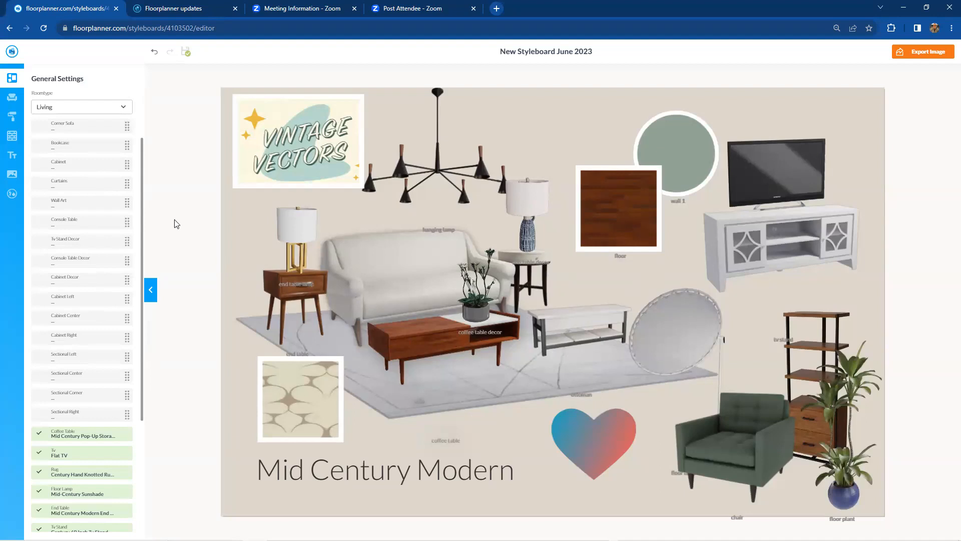
pyautogui.moveTo(141, 121)
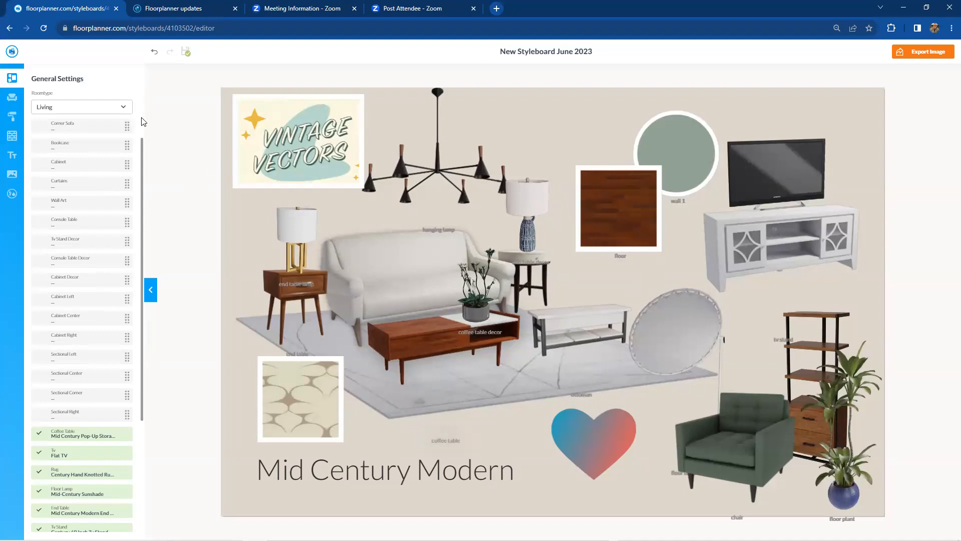